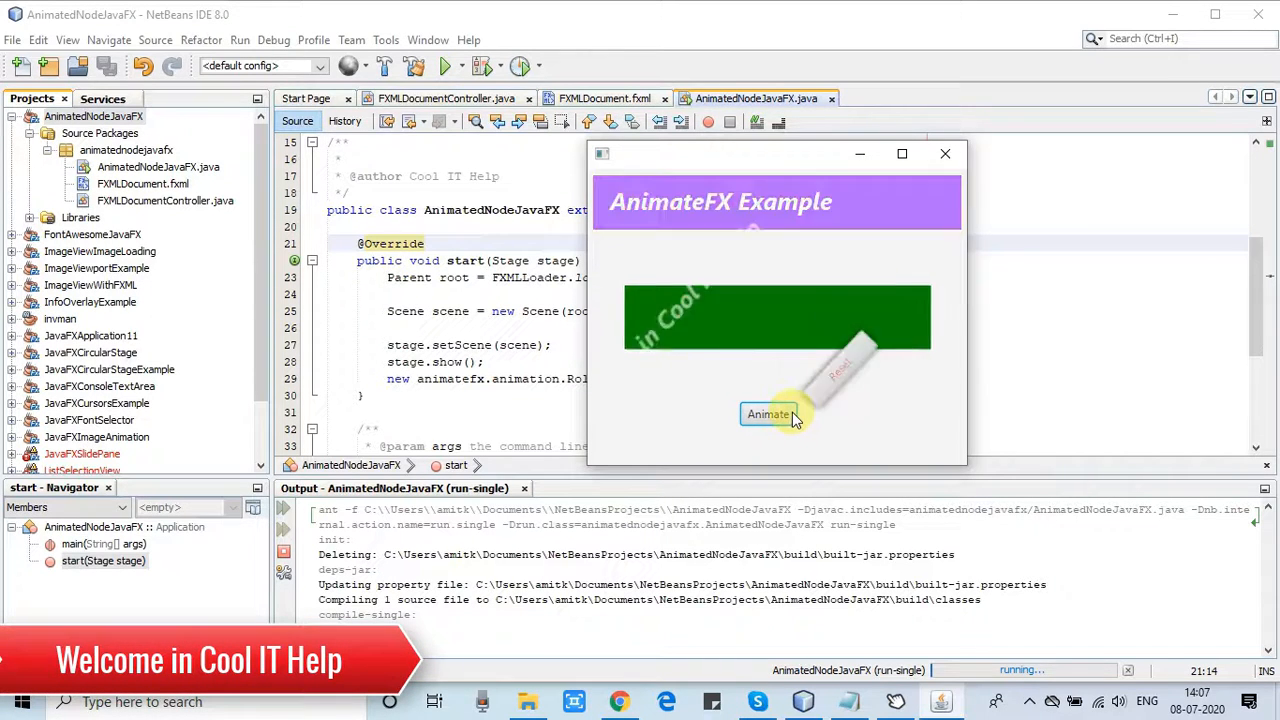
Step: Play the welcome banner's animations repeatedly
left_click(770, 414)
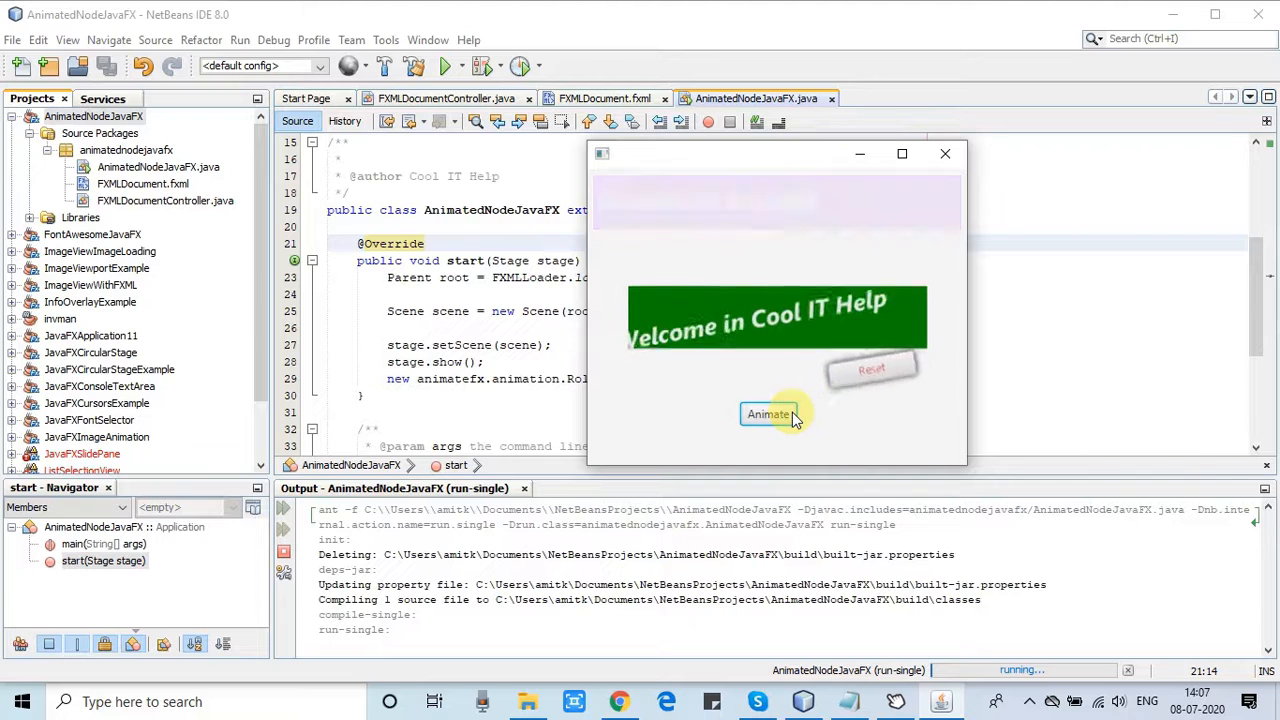
left_click(768, 414)
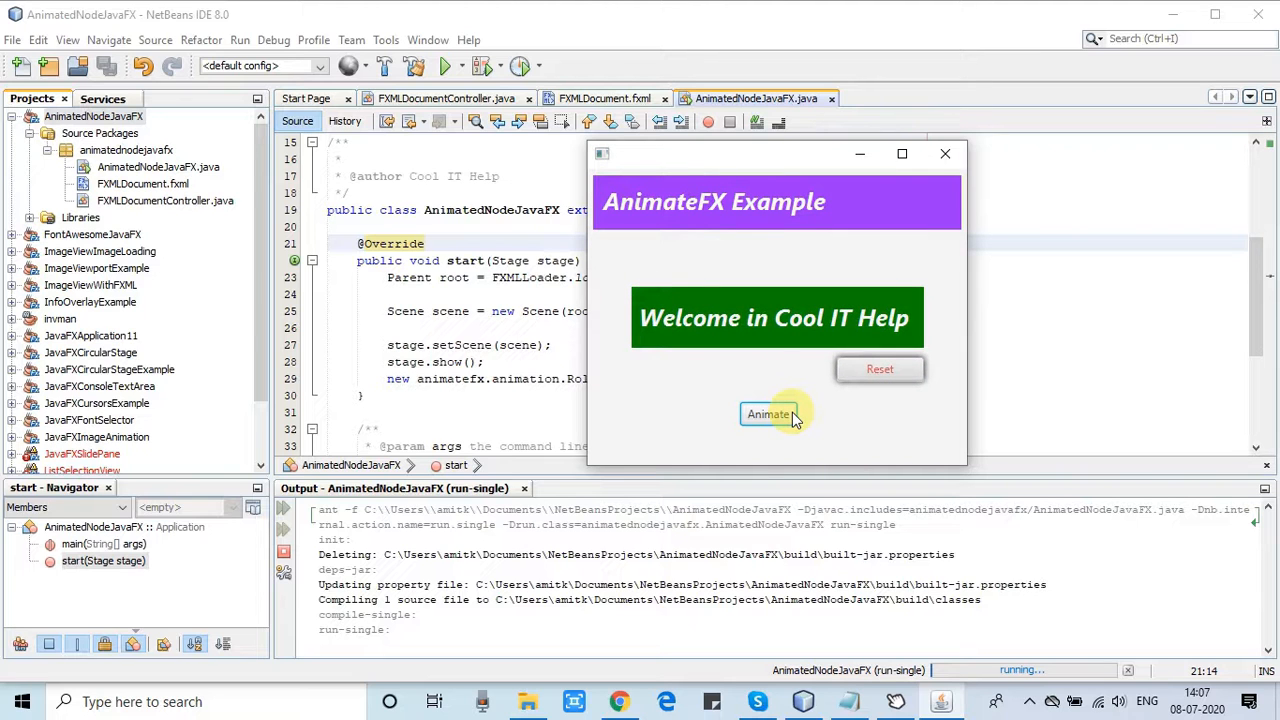
left_click(769, 414)
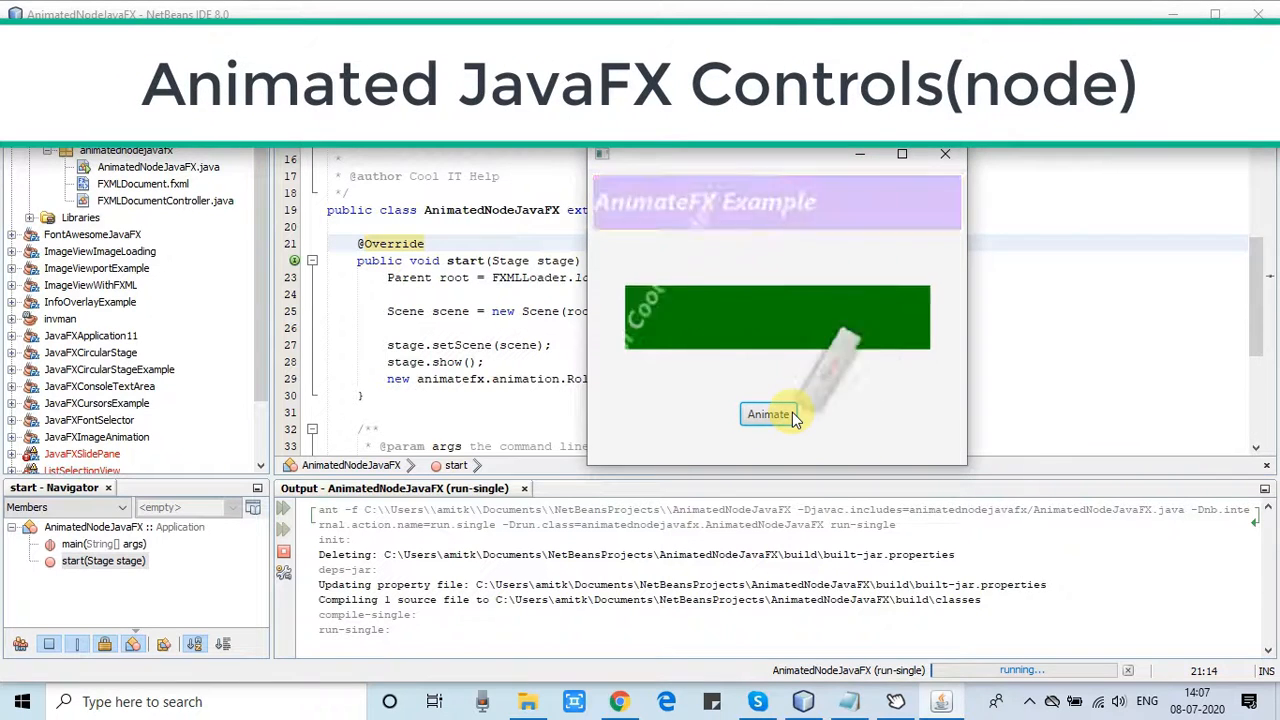
left_click(769, 414)
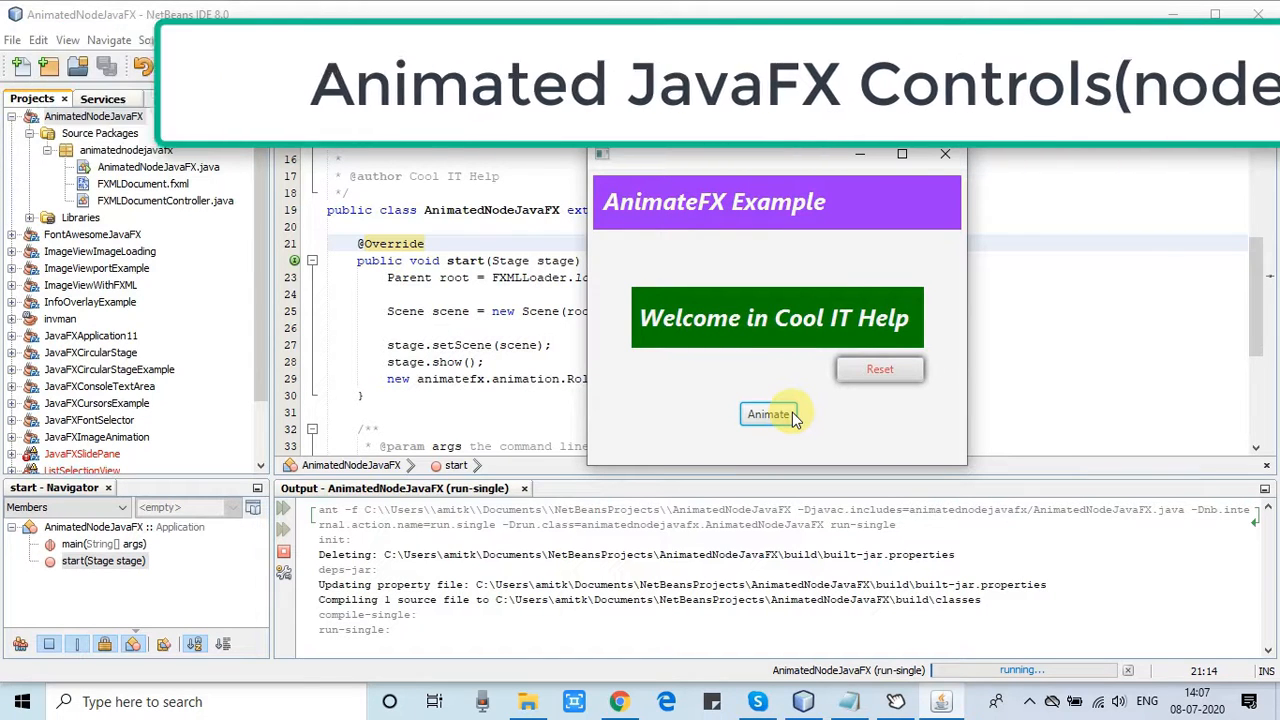
left_click(768, 414)
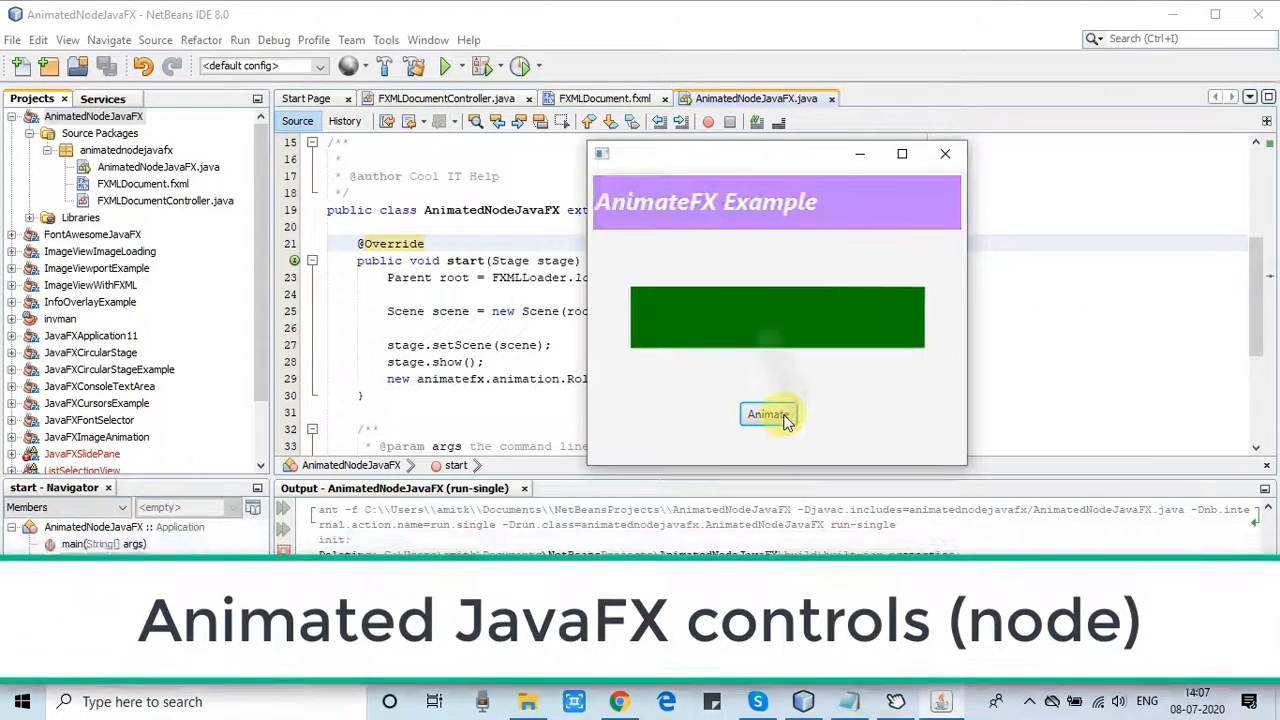
left_click(767, 414)
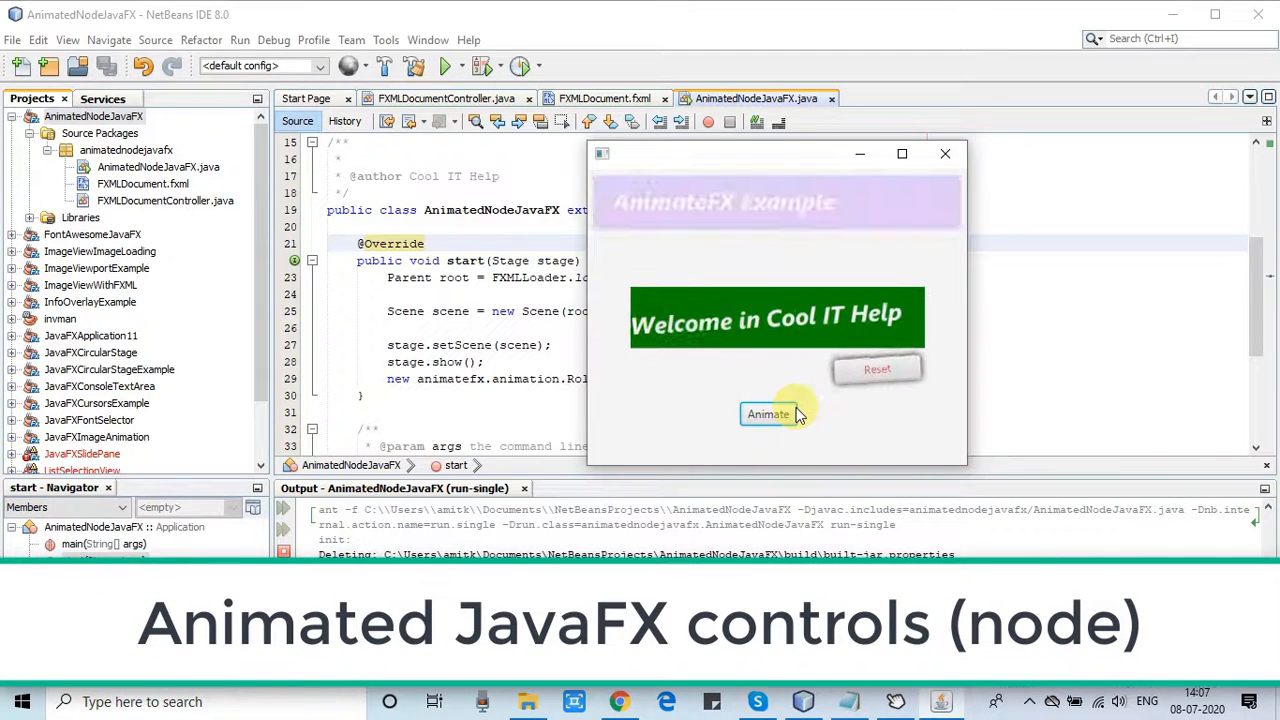
left_click(768, 414)
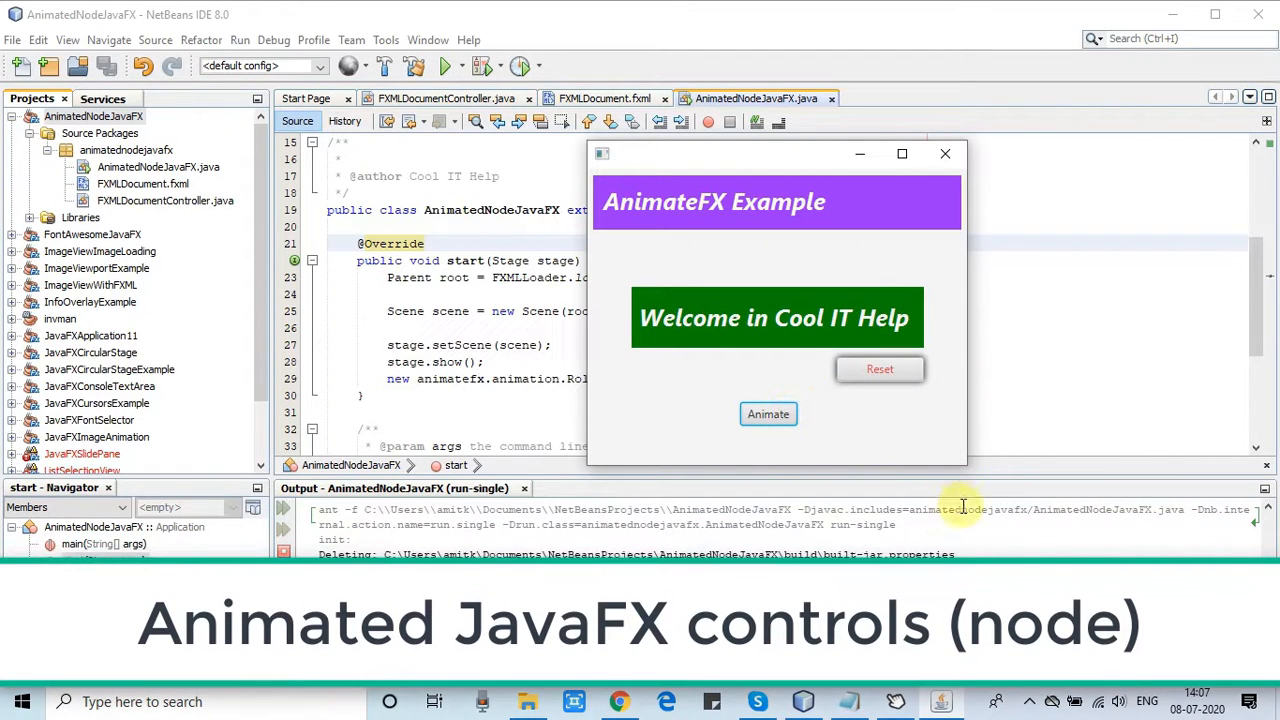
mouse_move(960, 505)
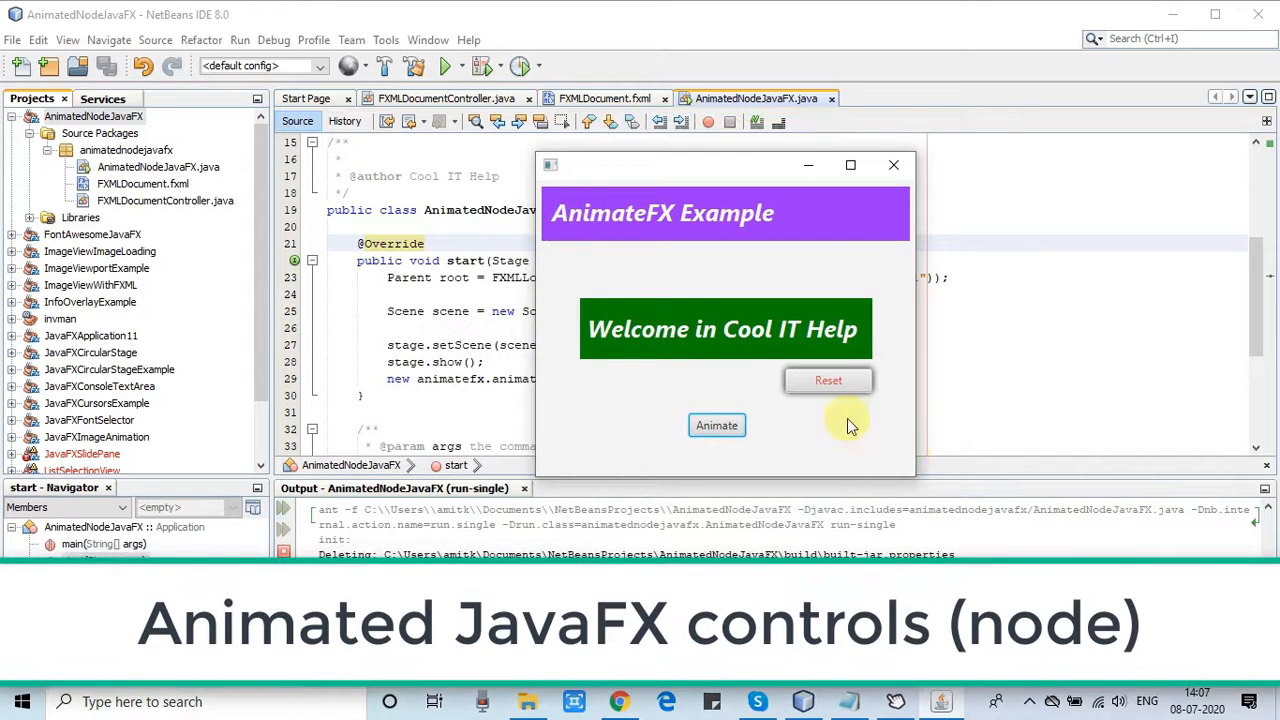
left_click(716, 425)
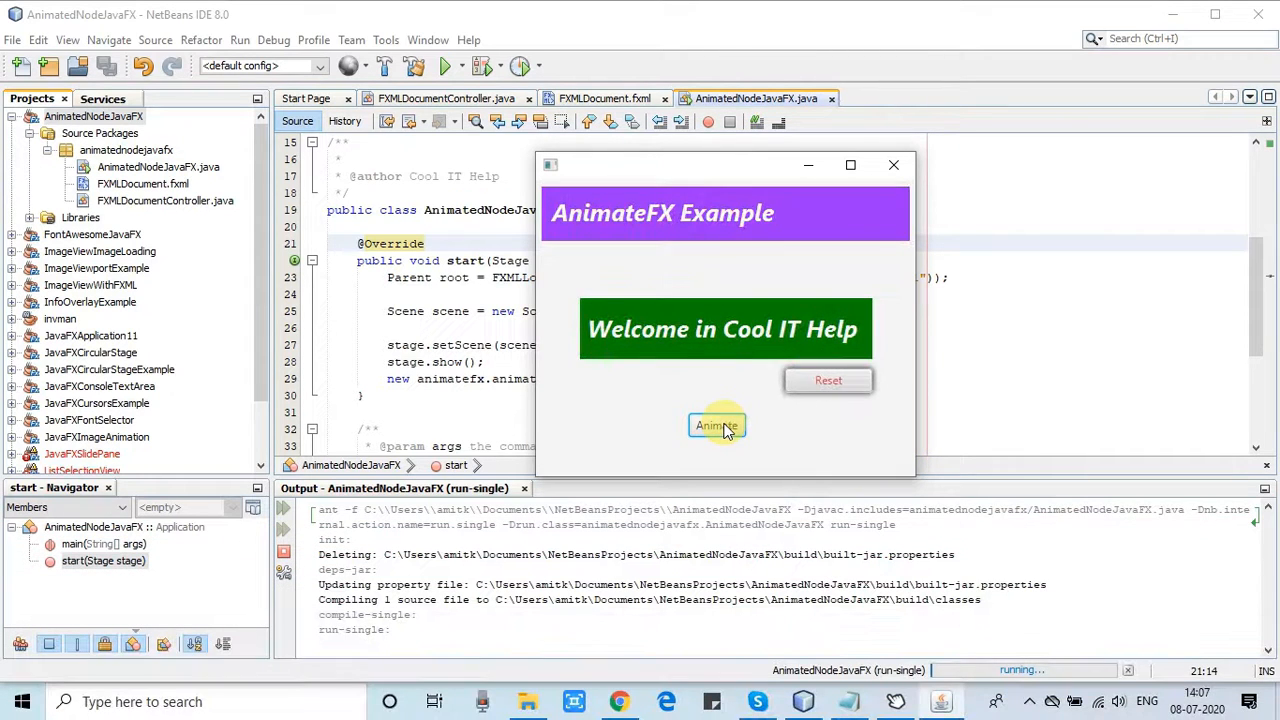
left_click(716, 425)
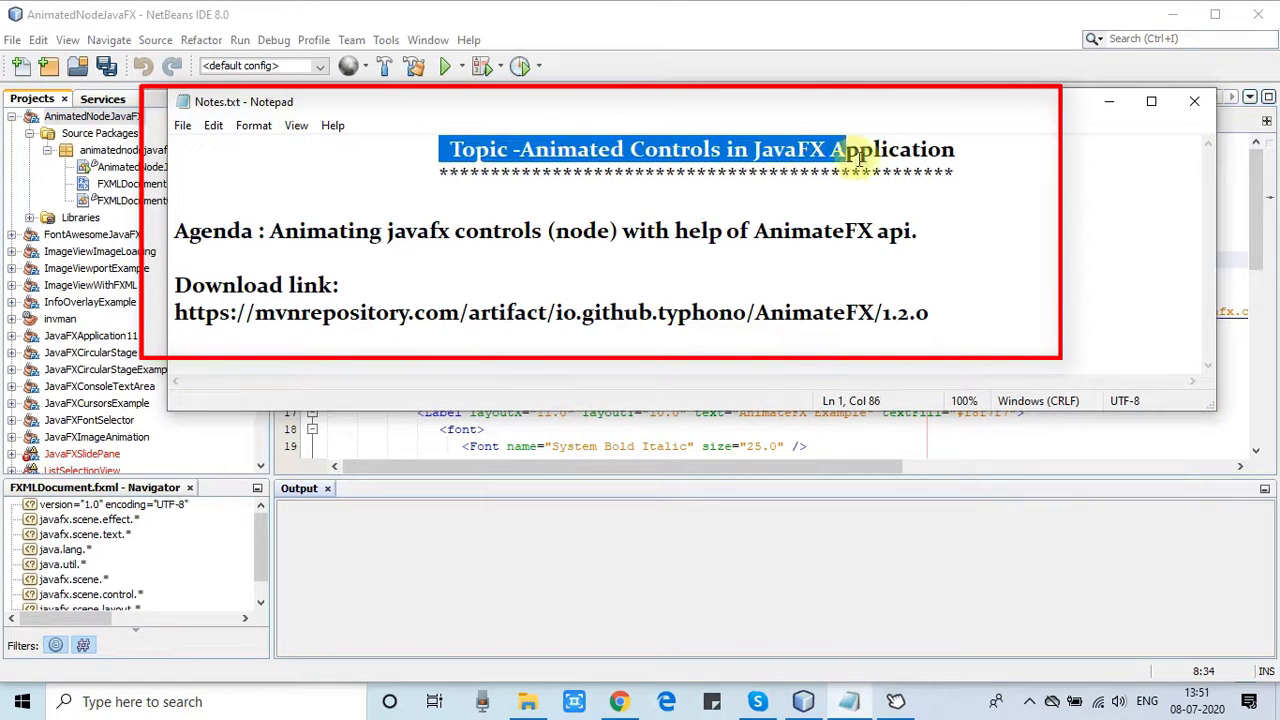
Step: Append ** to the asterisk line and select the AnimateFX download link
left_click(960, 173)
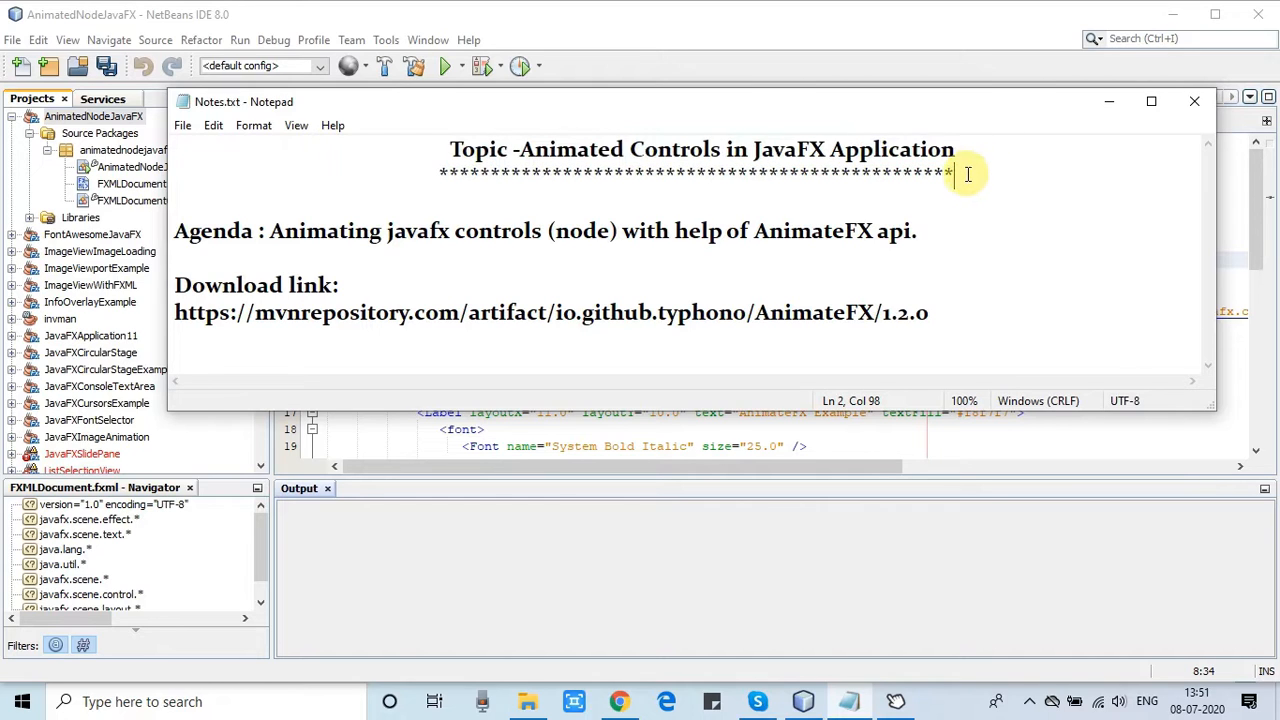
type("**")
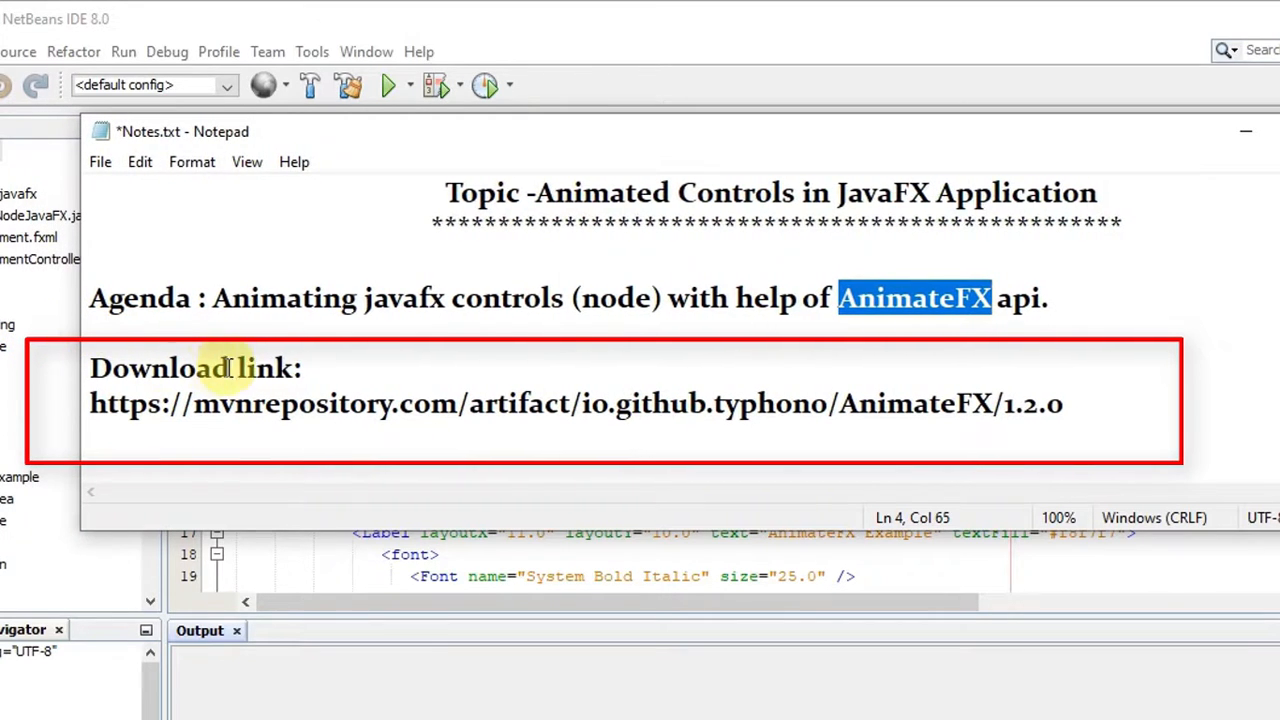
mouse_move(650, 365)
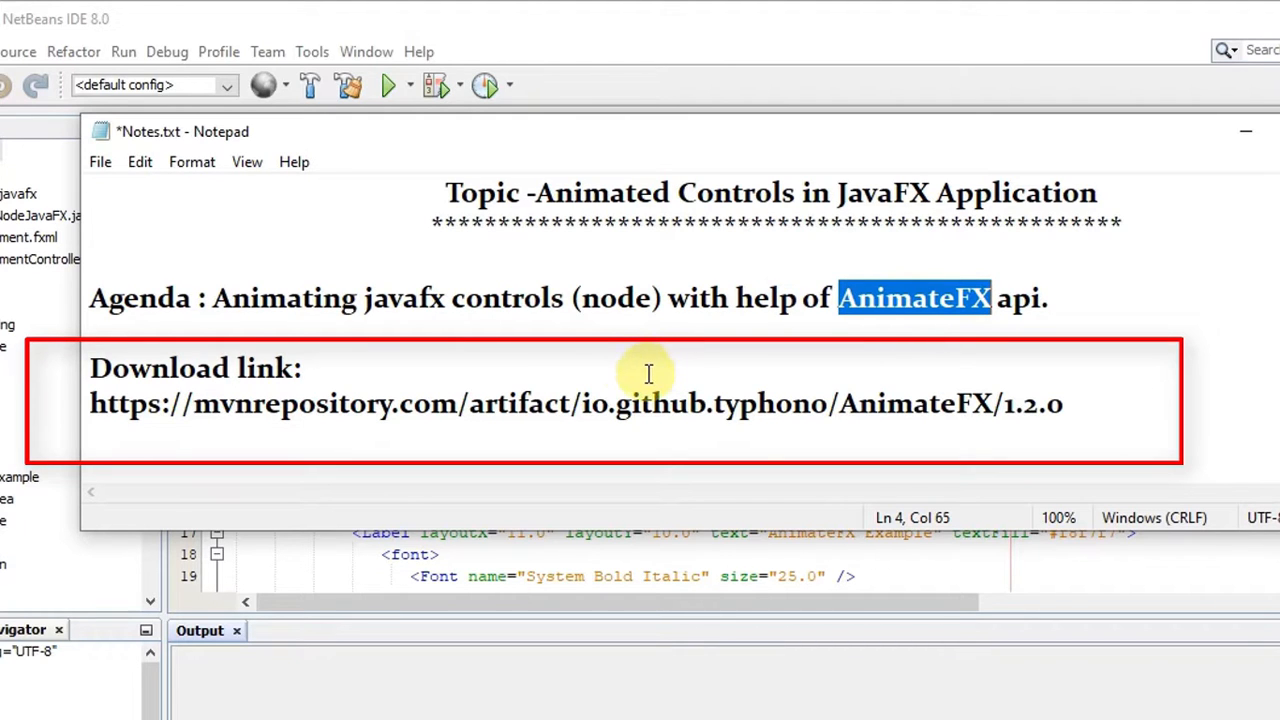
left_click_drag(89, 404, 843, 404)
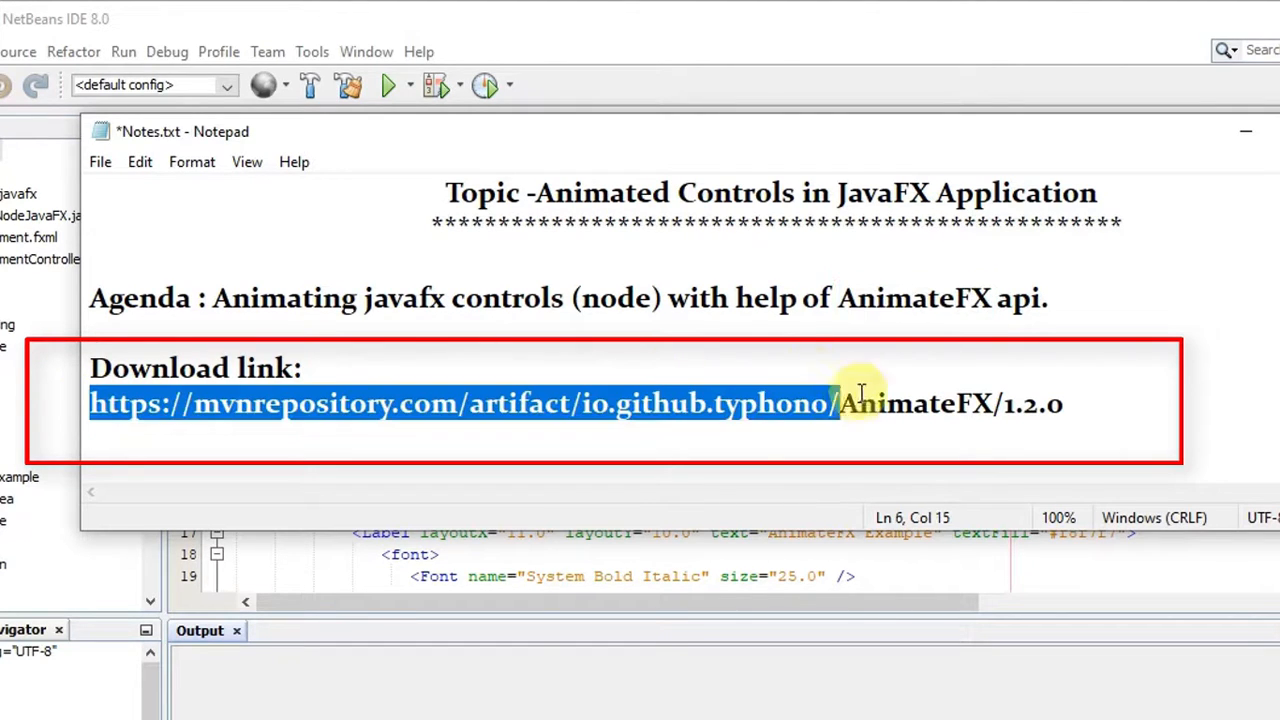
left_click(1063, 404)
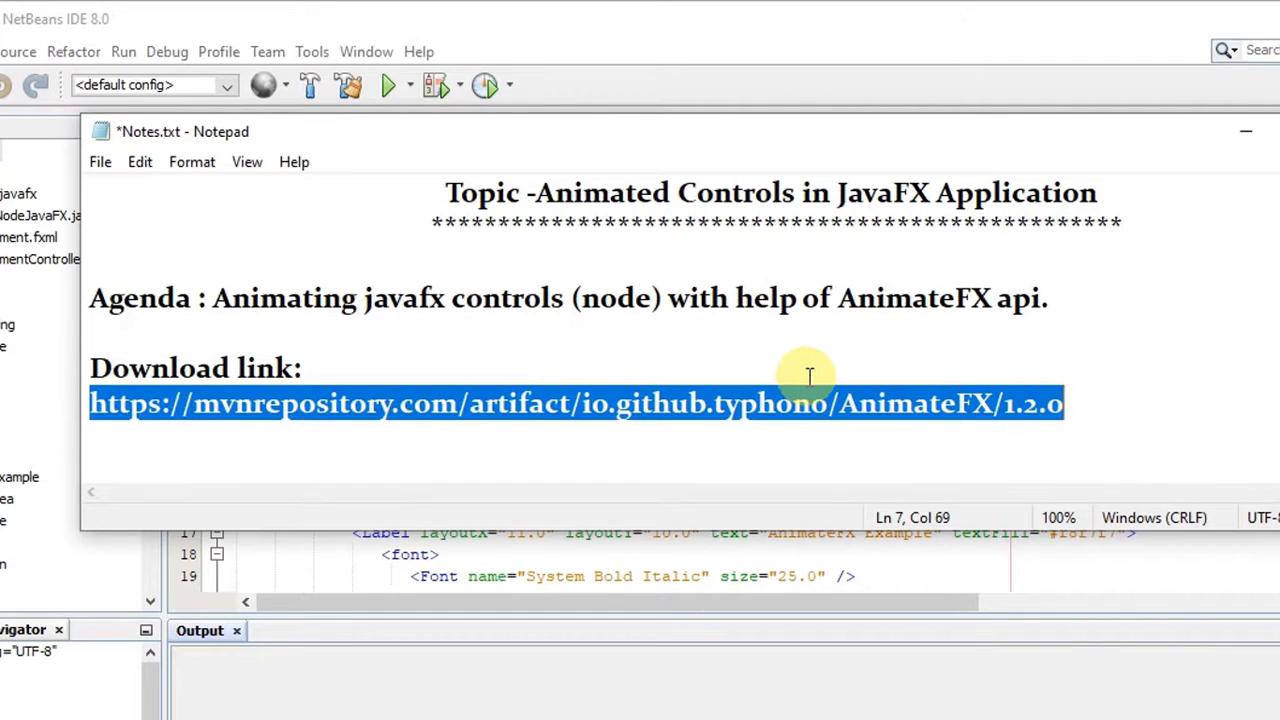
Step: Load mvnrepository.com/artifact/io.github.typhon0/AnimateFX/1.2.0 in Chrome
left_click(619, 701)
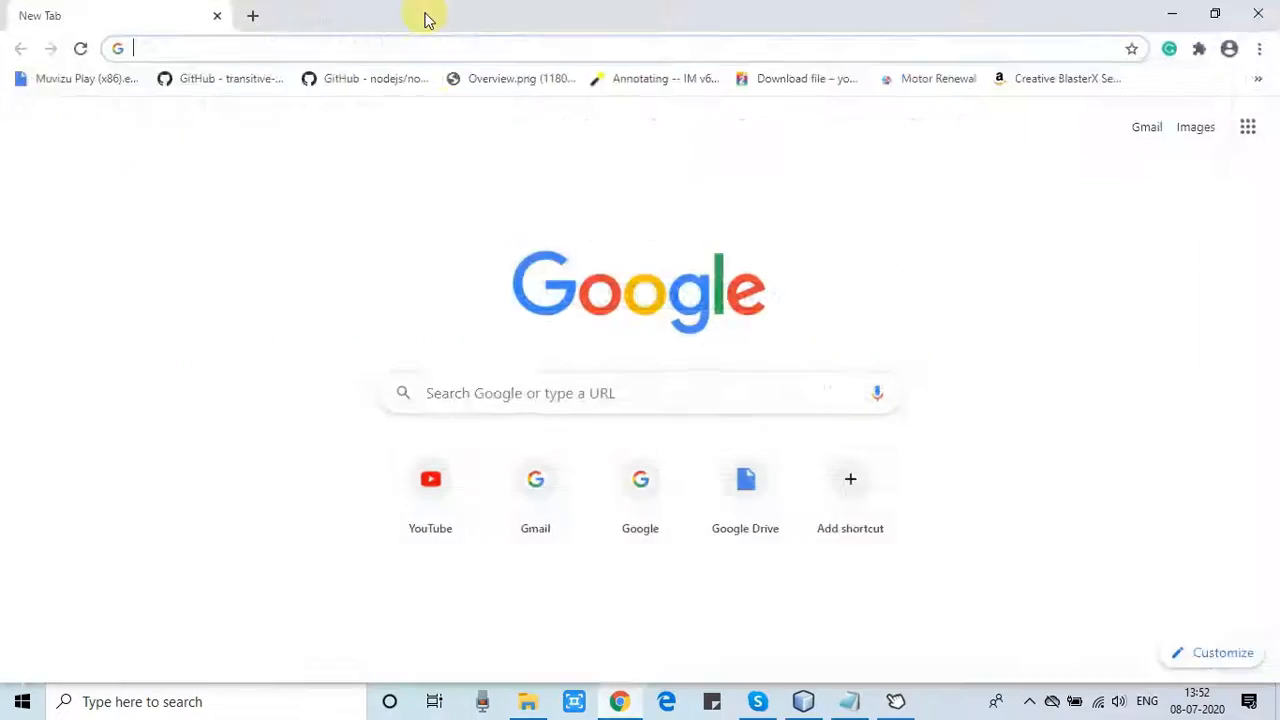
type("mvnrepository.com/artifact/io.github.typhon0/AnimateFX/1.2.0")
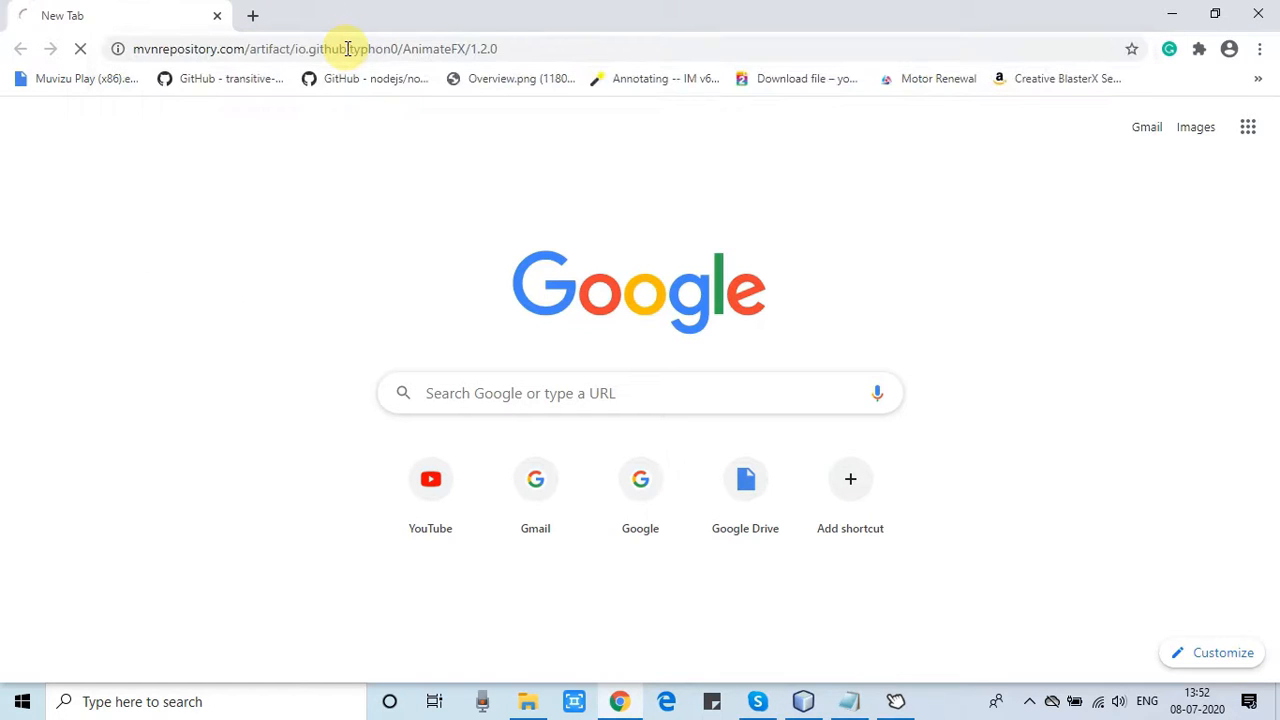
key("Return")
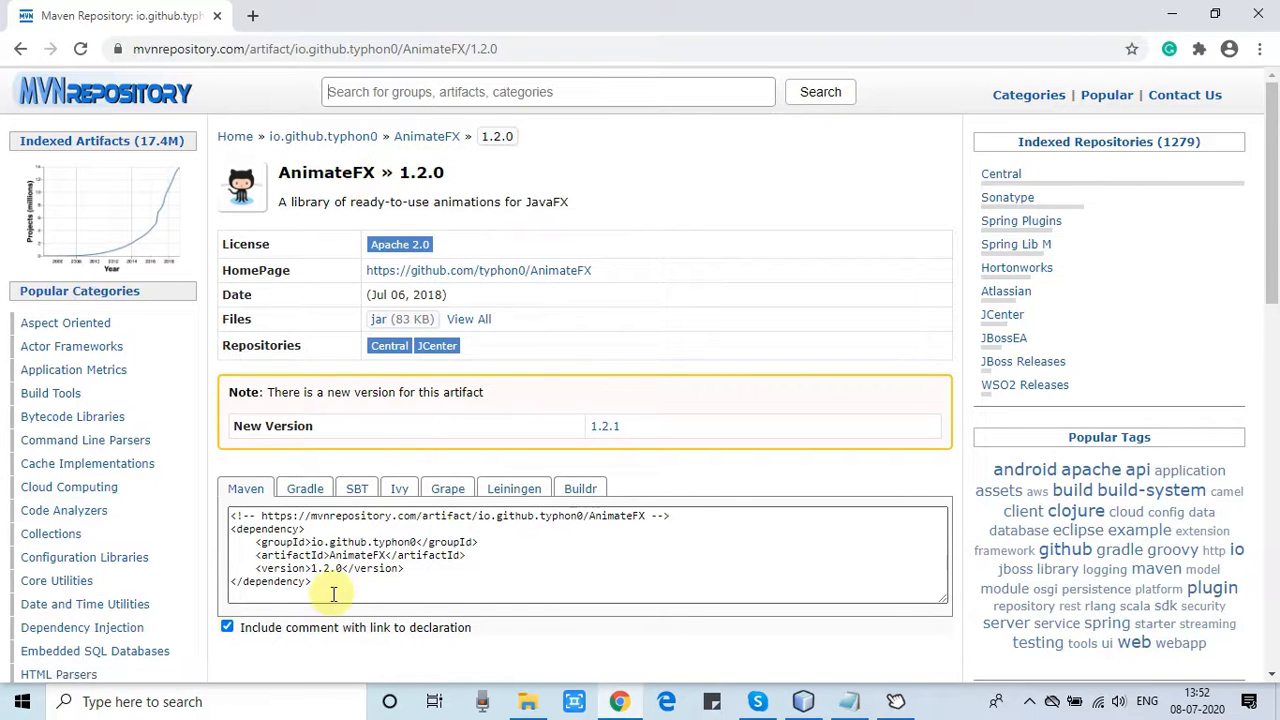
Step: Copy the Maven dependency snippet and download the AnimateFX jar
left_click(585, 550)
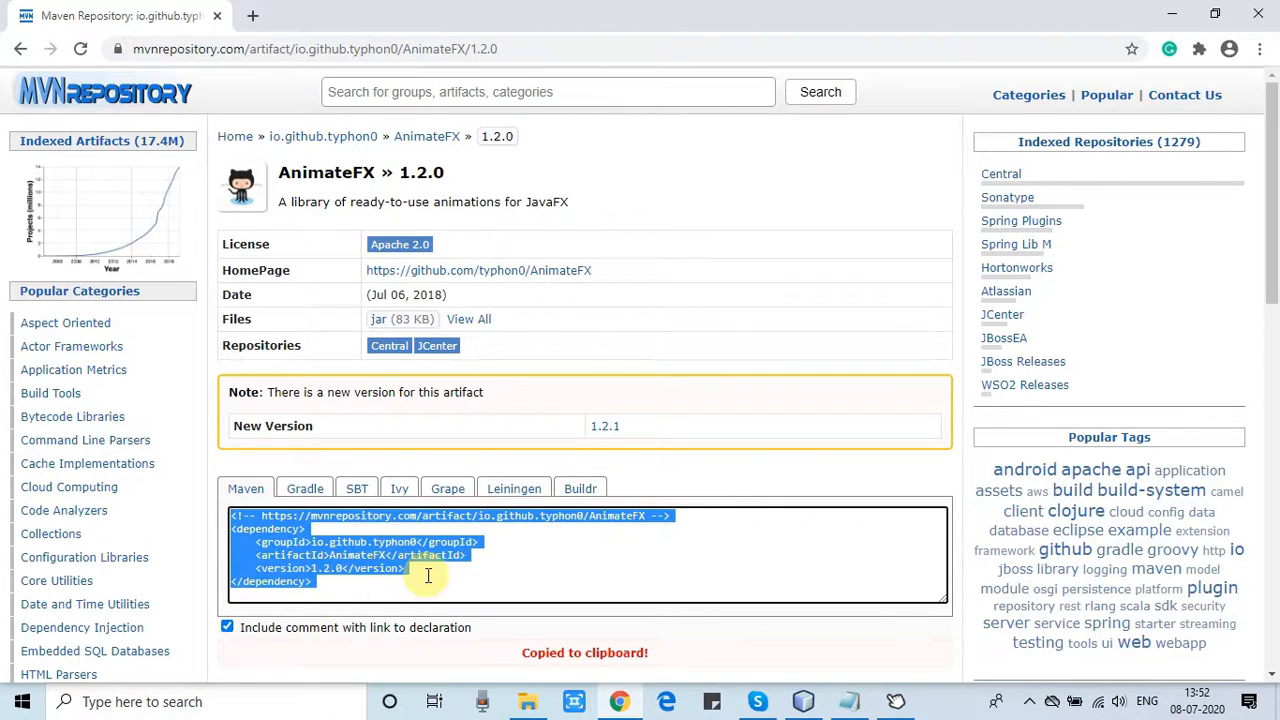
mouse_move(380, 319)
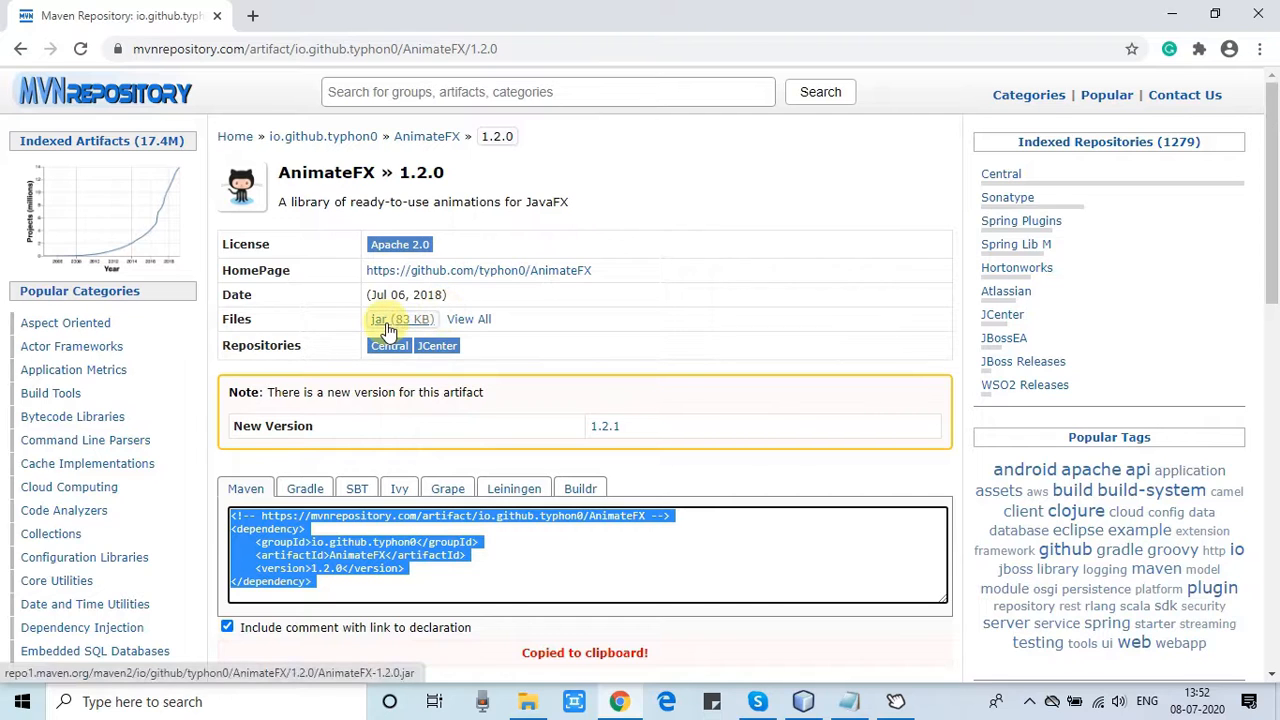
left_click(379, 318)
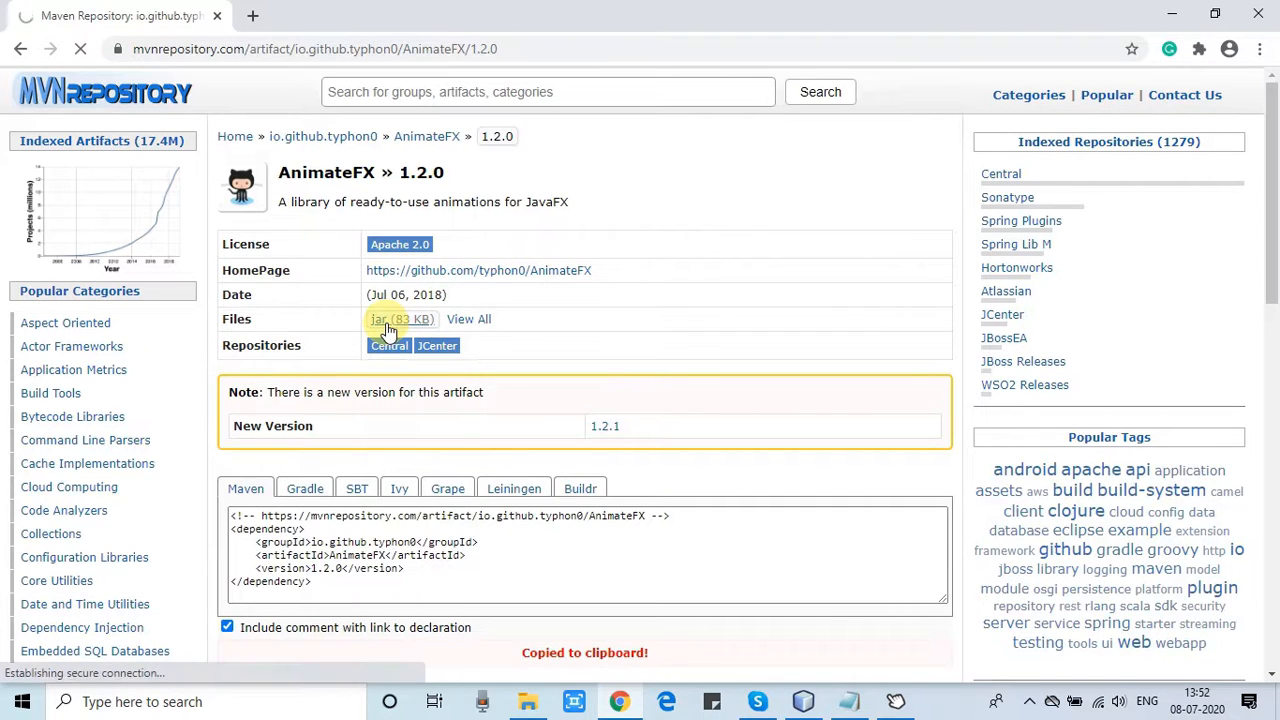
left_click(379, 319)
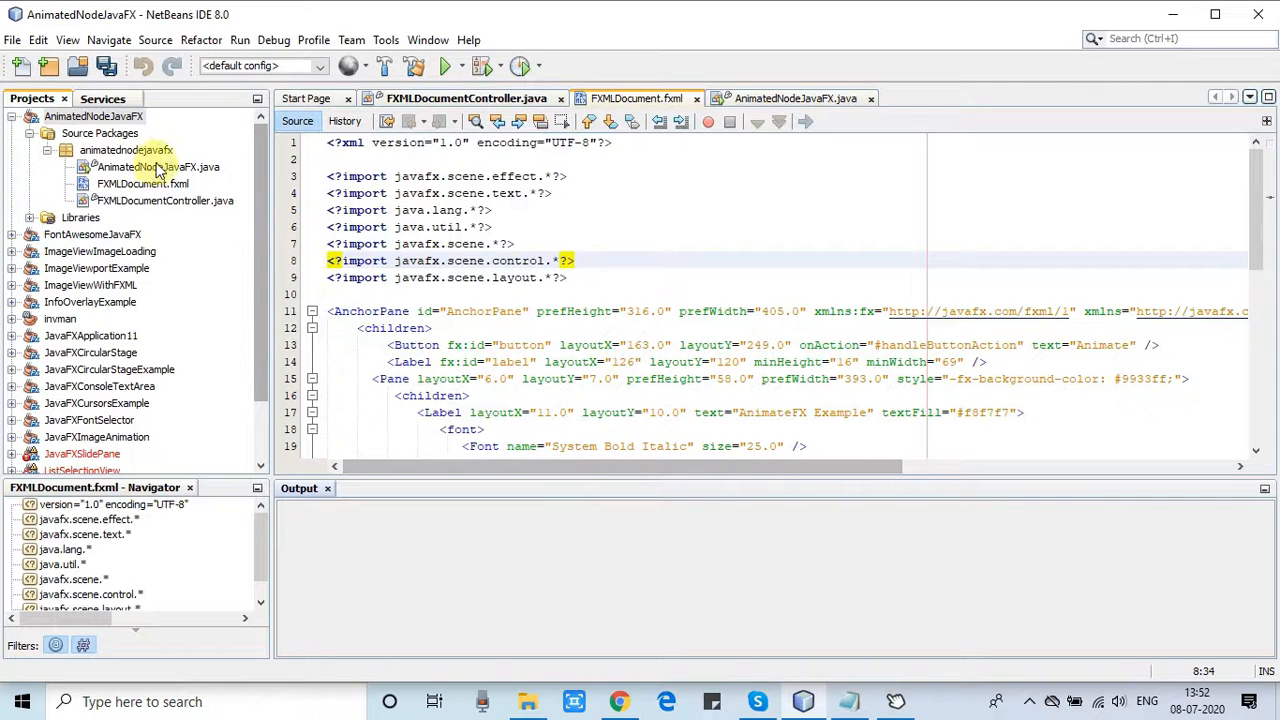
left_click(527, 701)
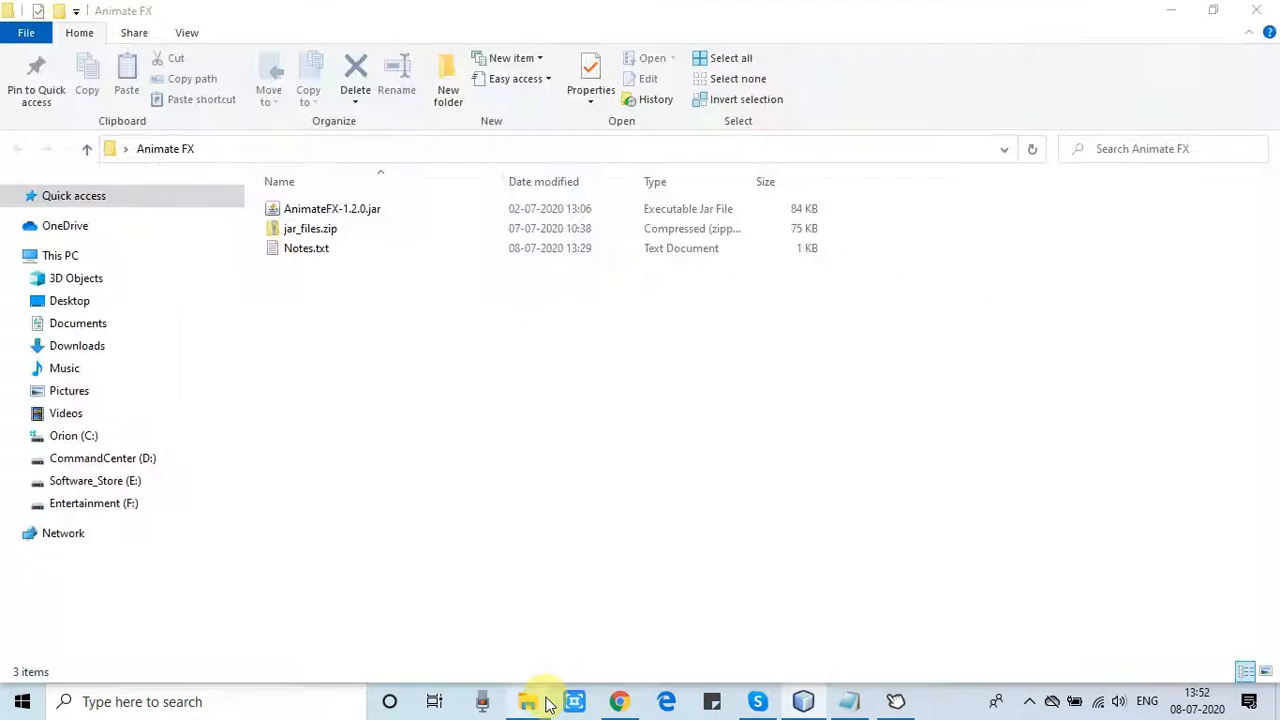
left_click(332, 208)
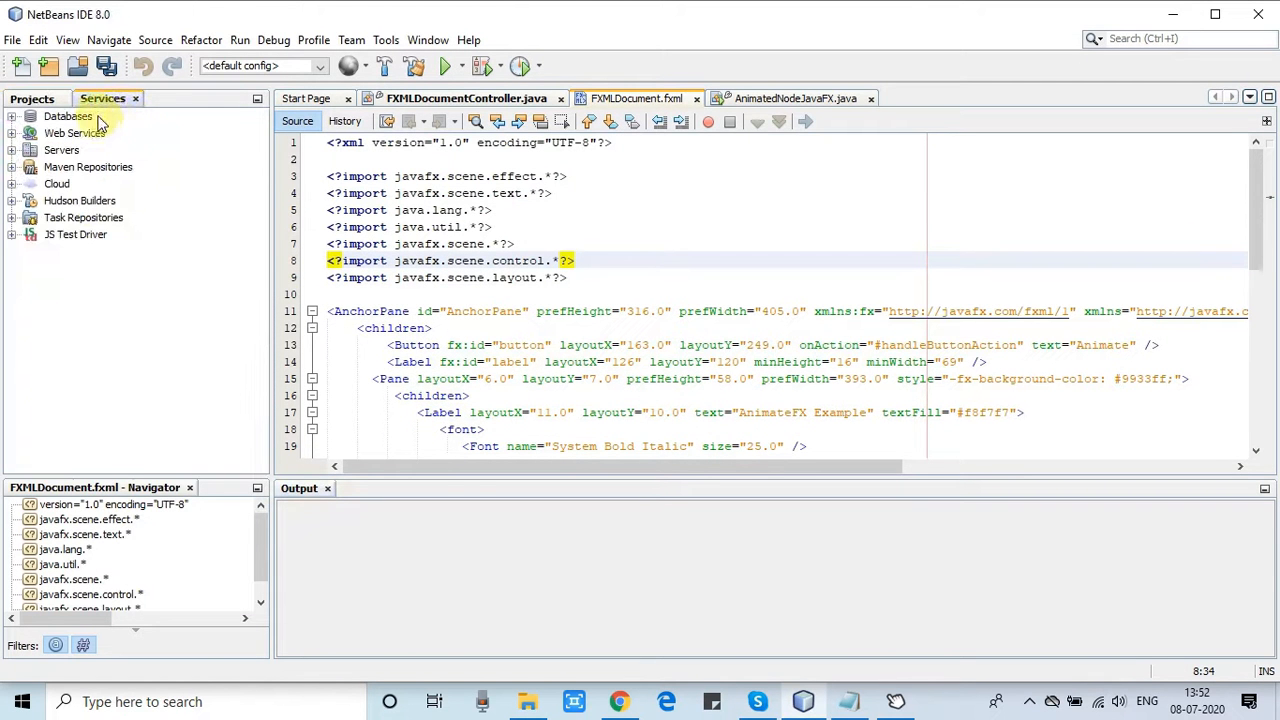
left_click(31, 98)
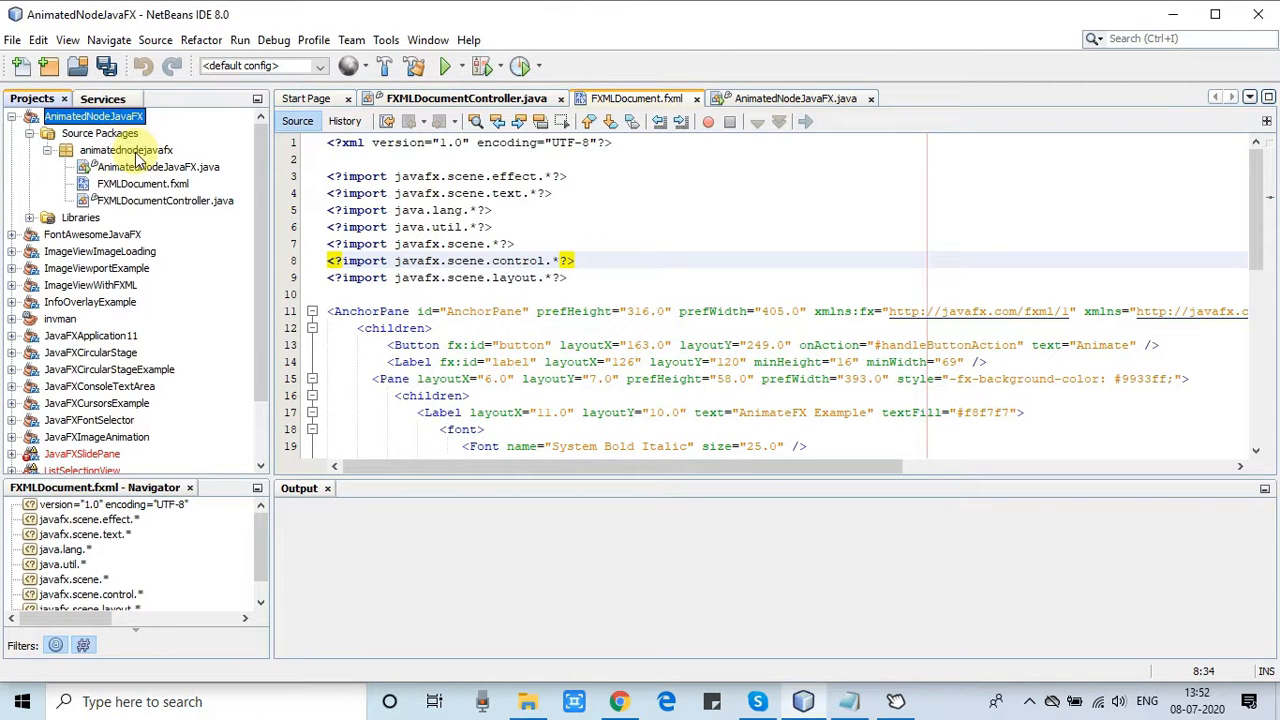
left_click(142, 183)
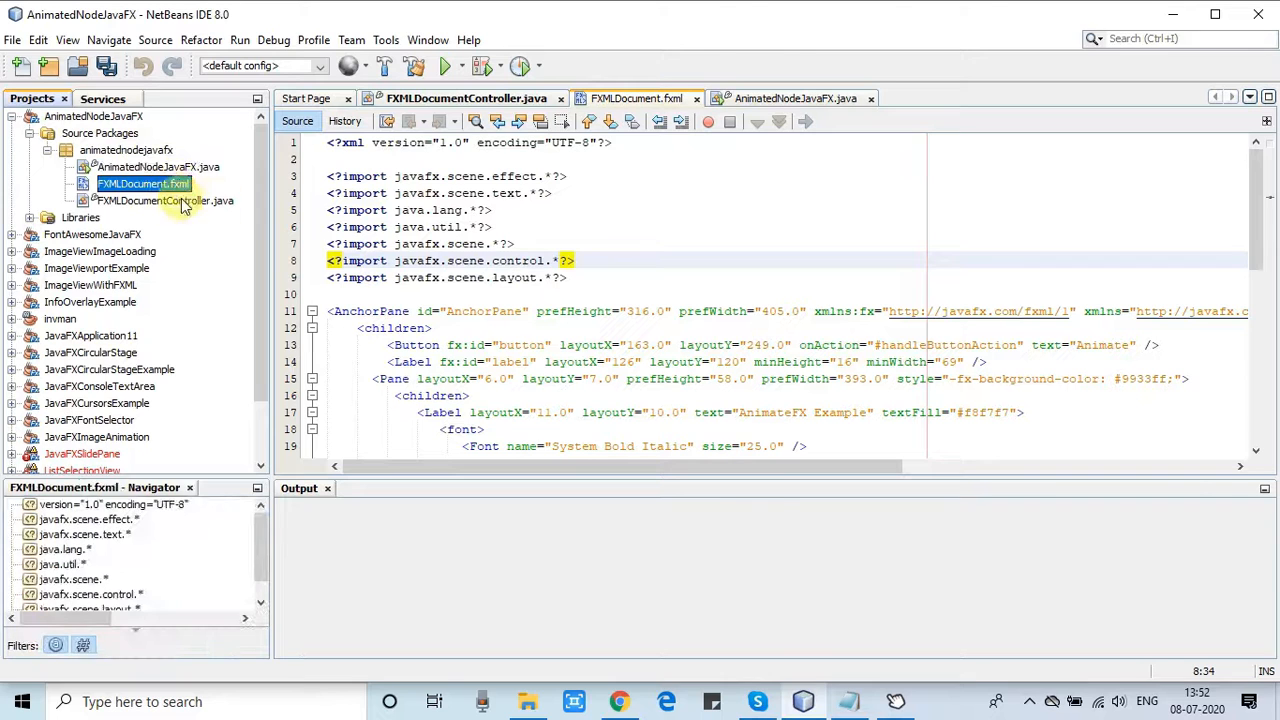
left_click(165, 200)
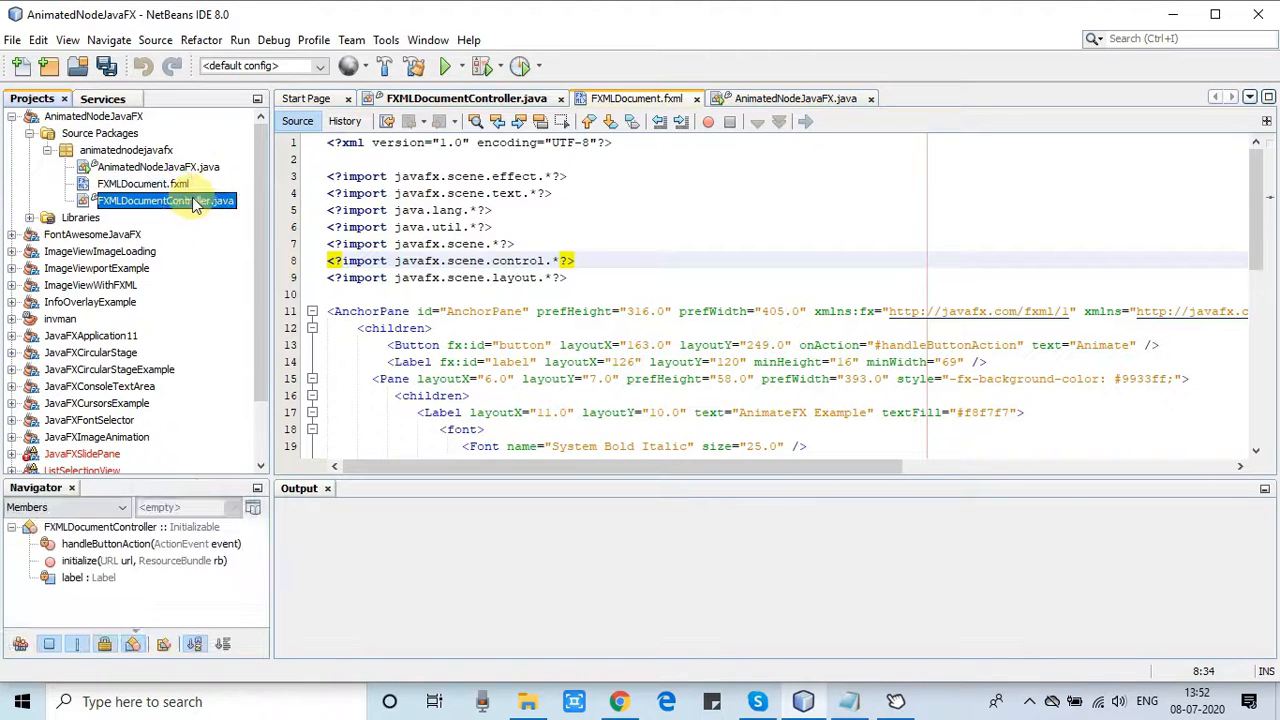
mouse_move(178, 186)
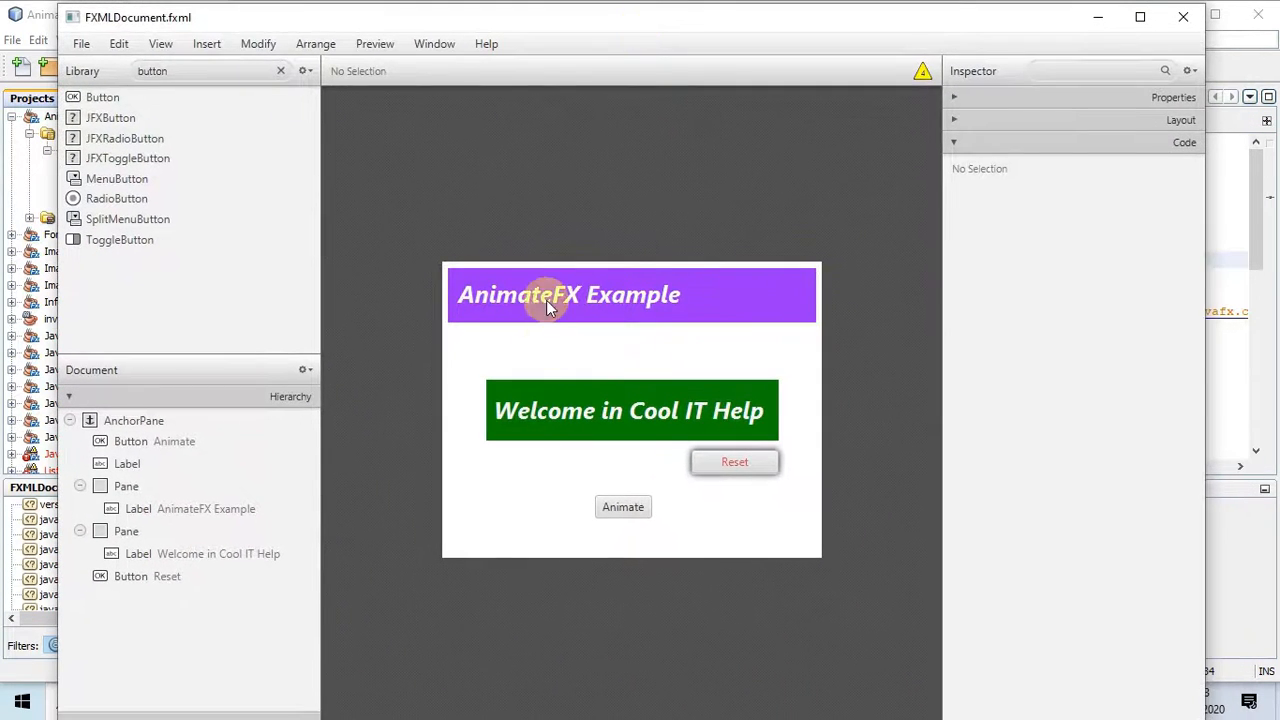
mouse_move(688, 303)
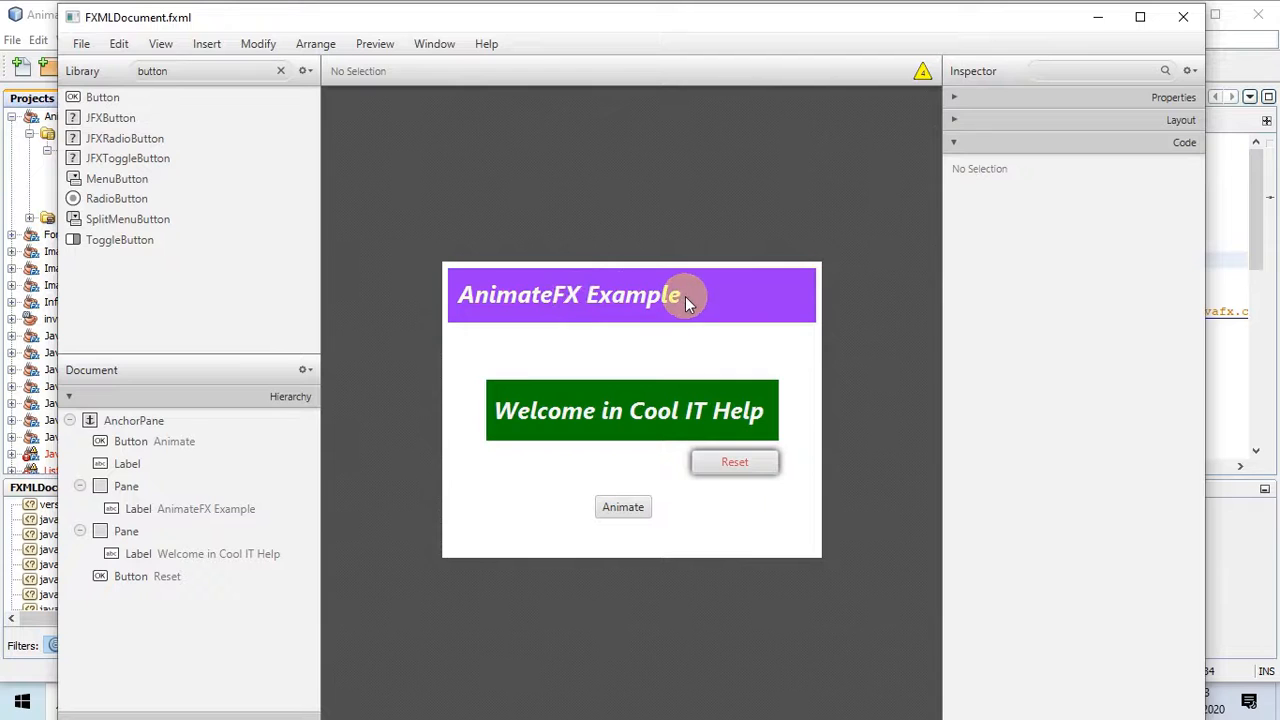
Step: Set fx:id 'pane' for the title pane and 'title' for its label
left_click(126, 486)
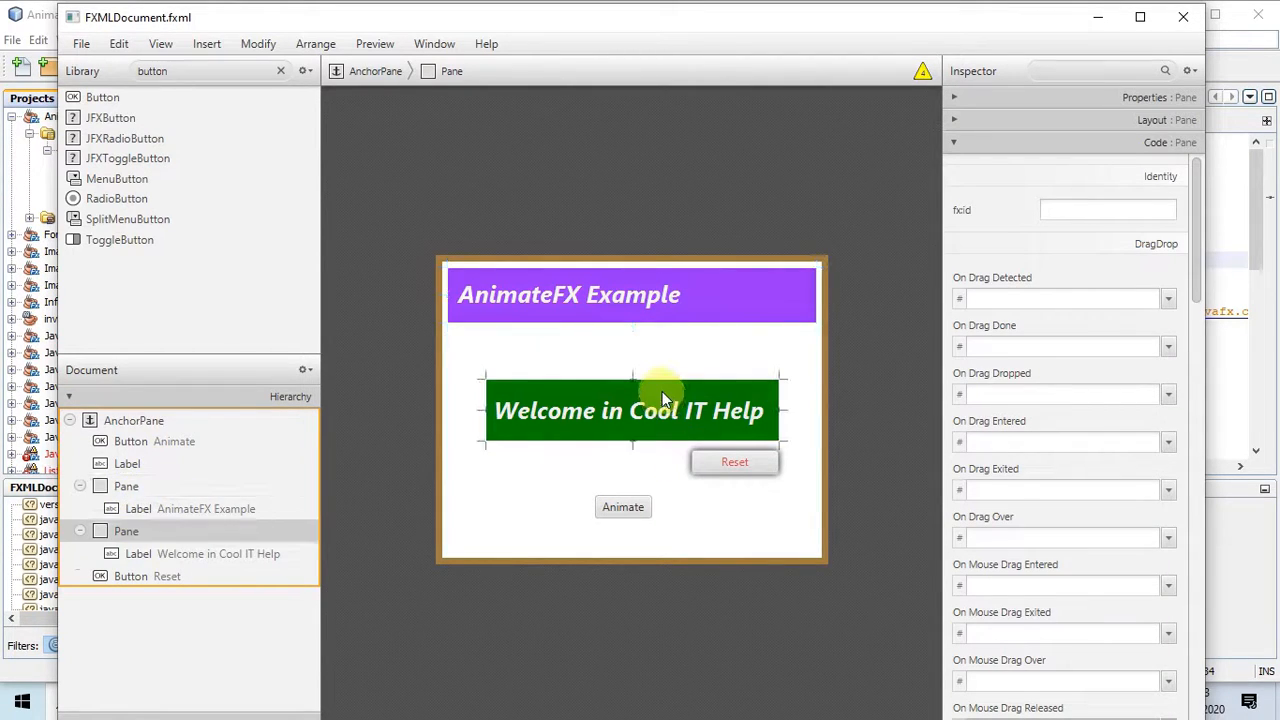
mouse_move(734, 462)
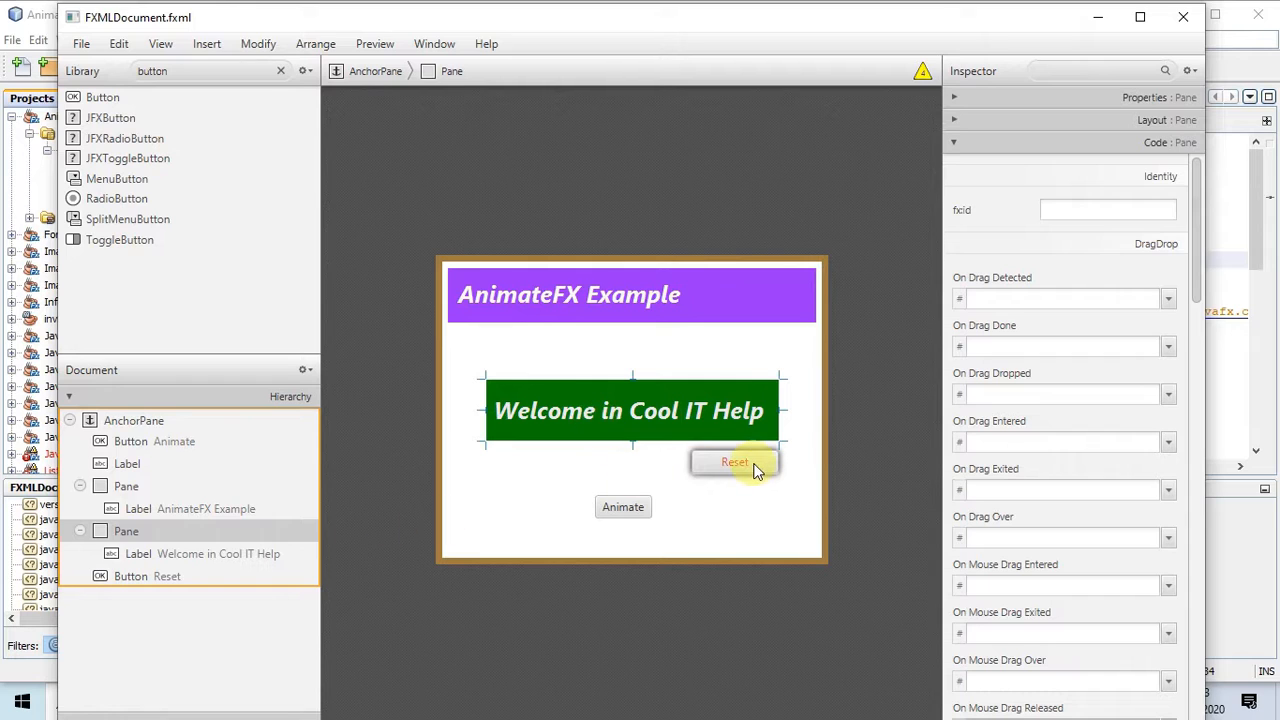
left_click(622, 506)
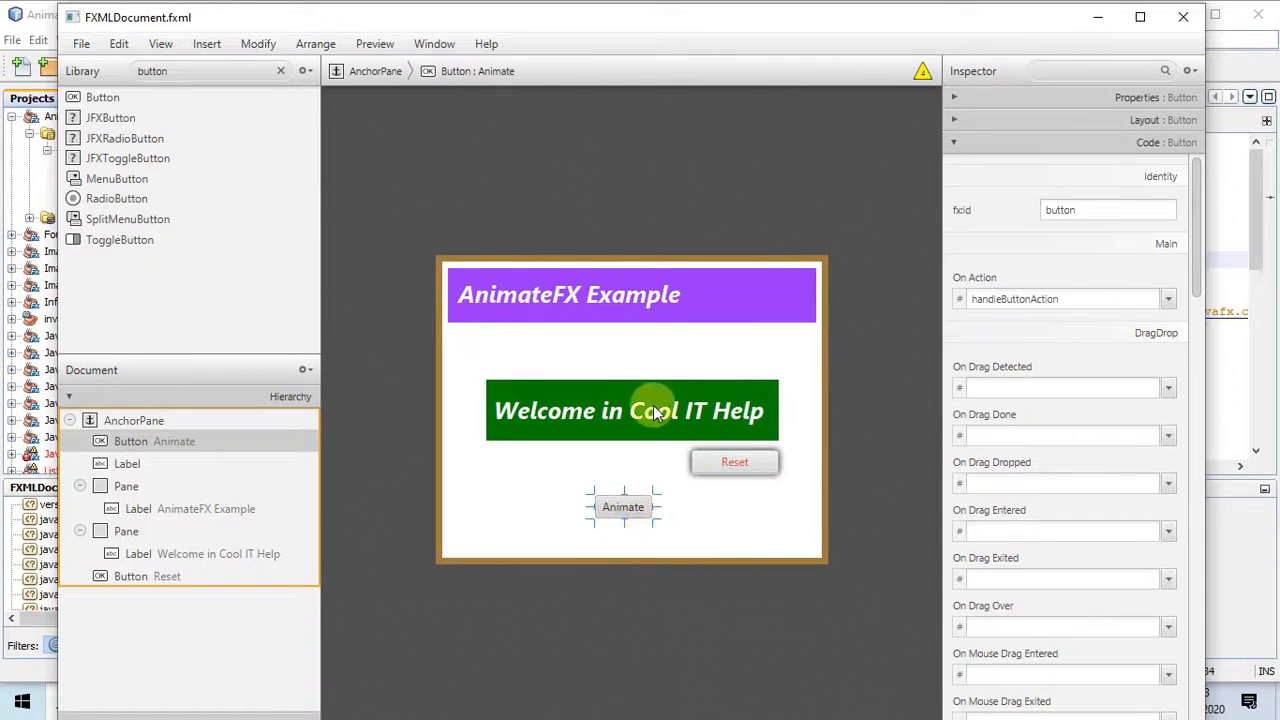
mouse_move(720, 305)
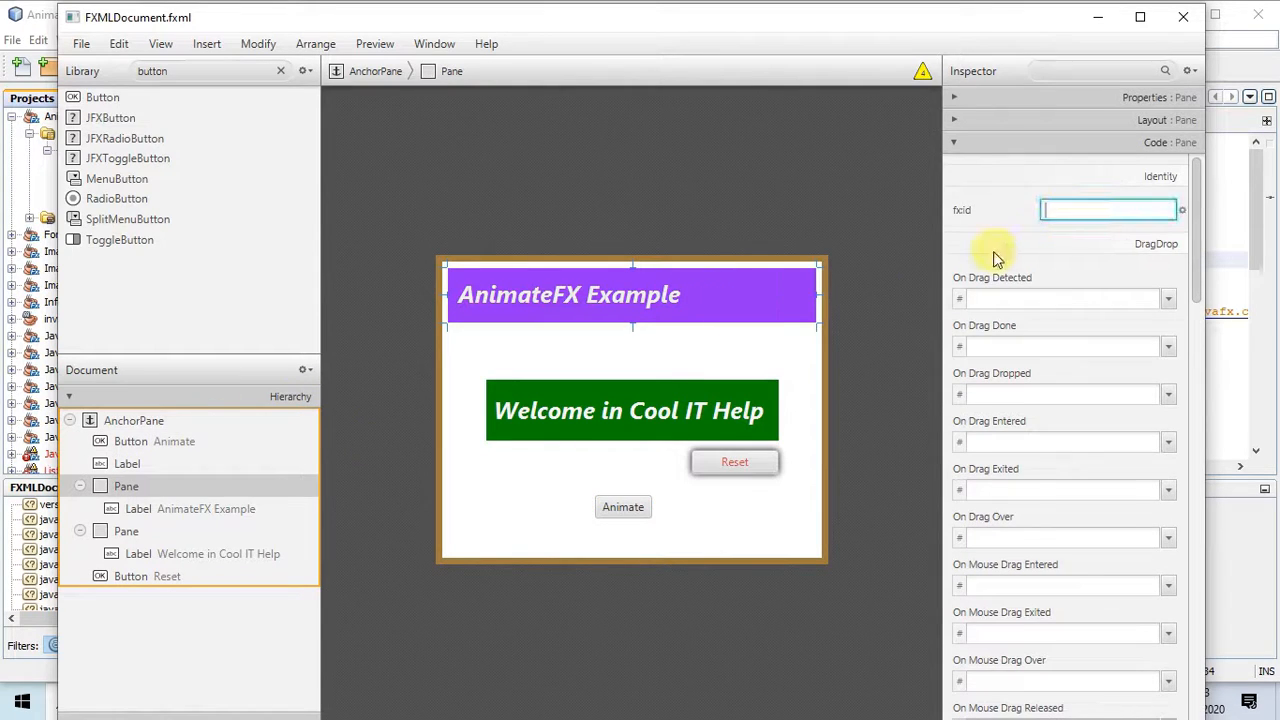
type("pane")
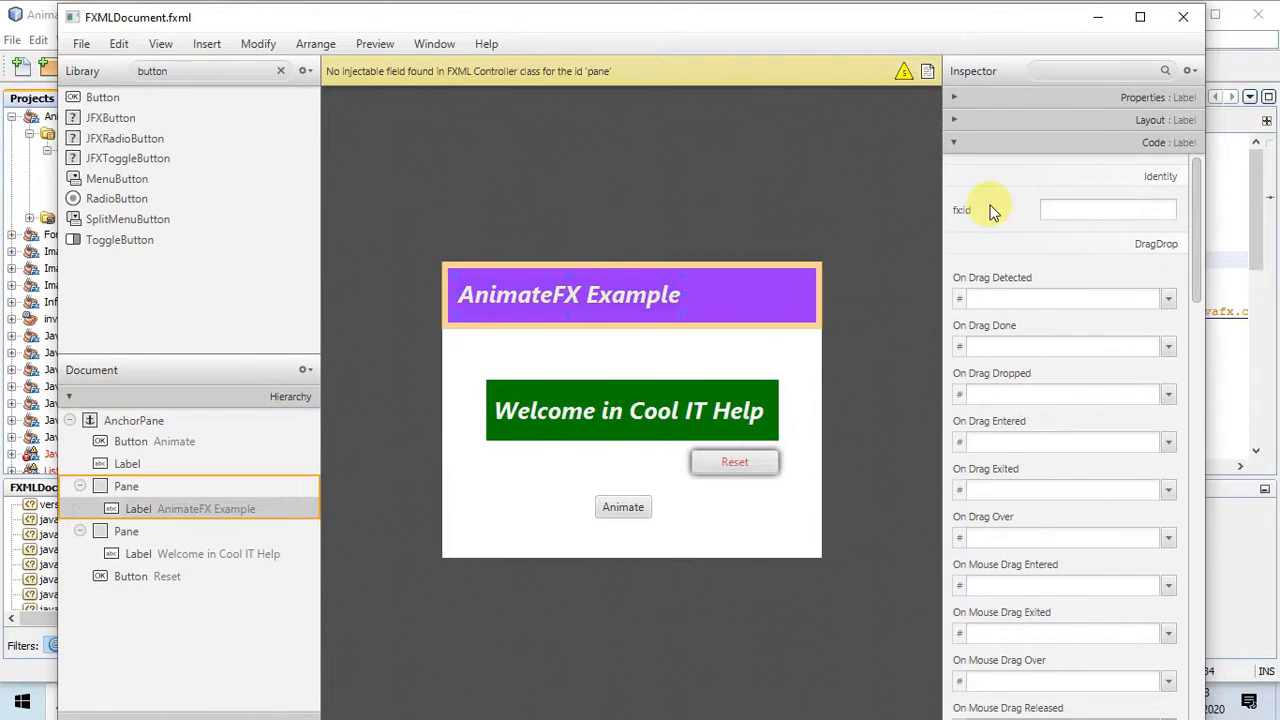
left_click(1107, 209)
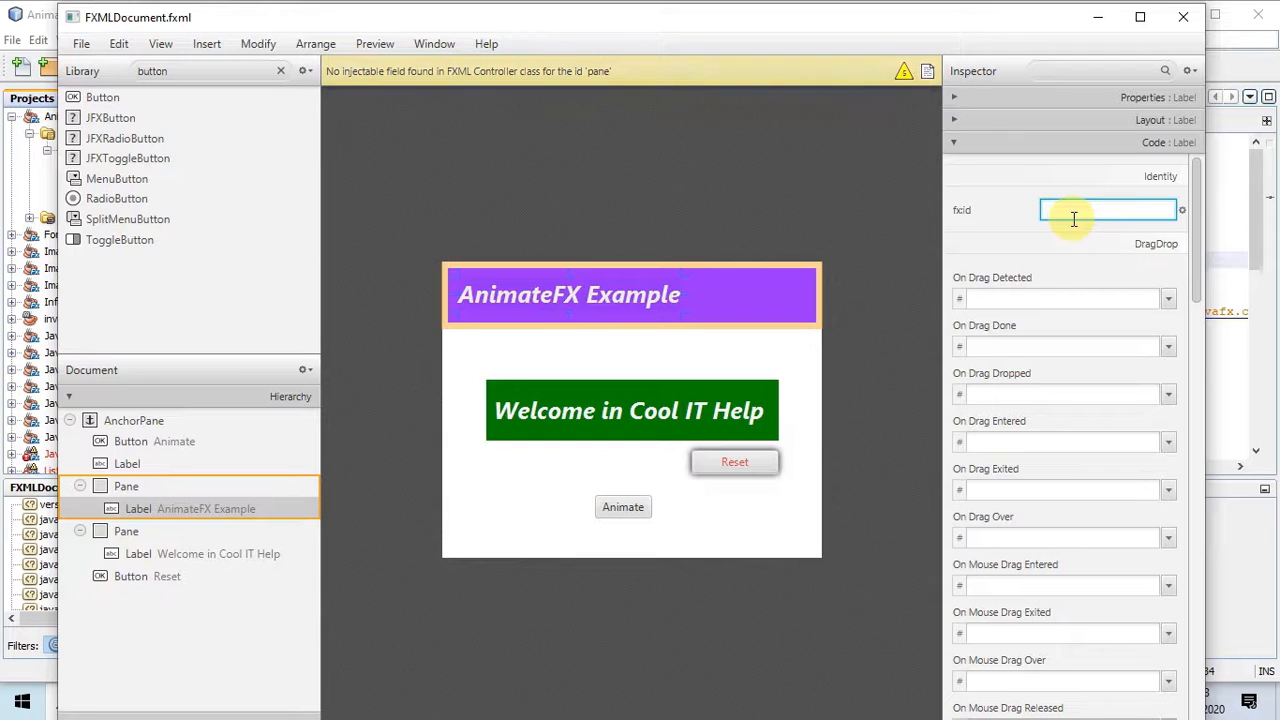
type("title")
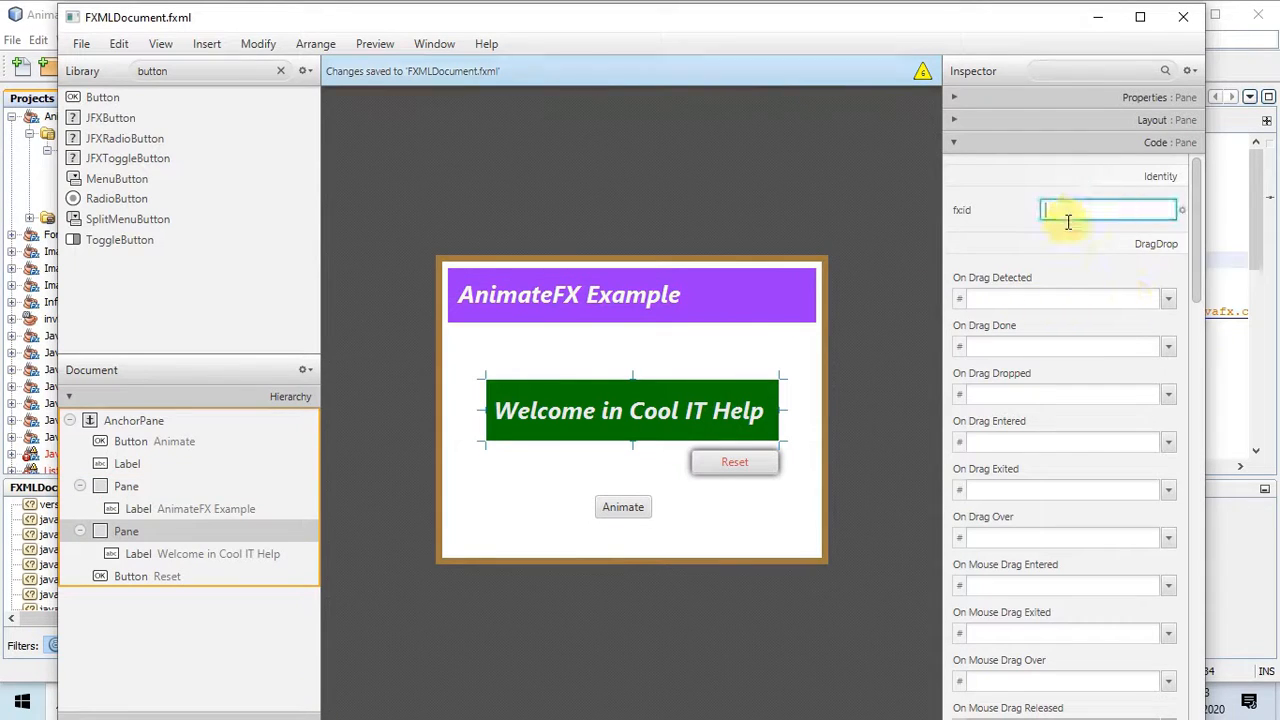
Step: Give the green welcome pane the fx:id 'welcomePane'
type("wlcd")
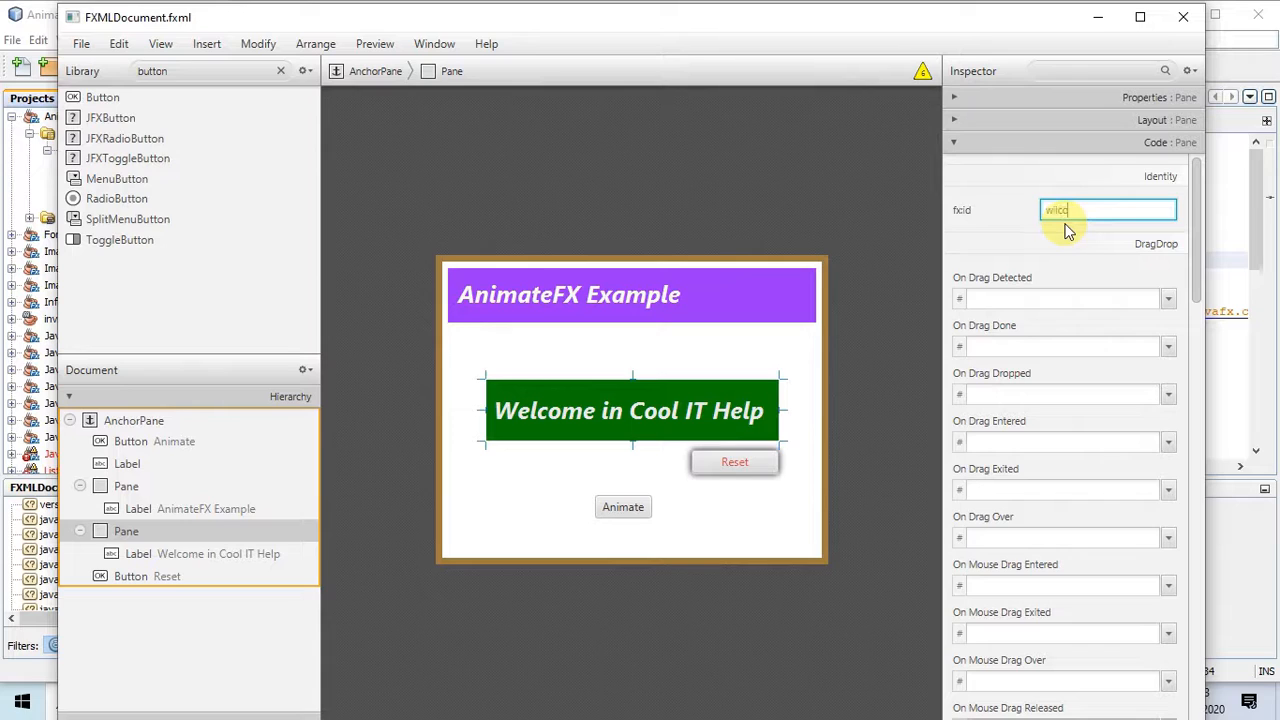
type("welcom")
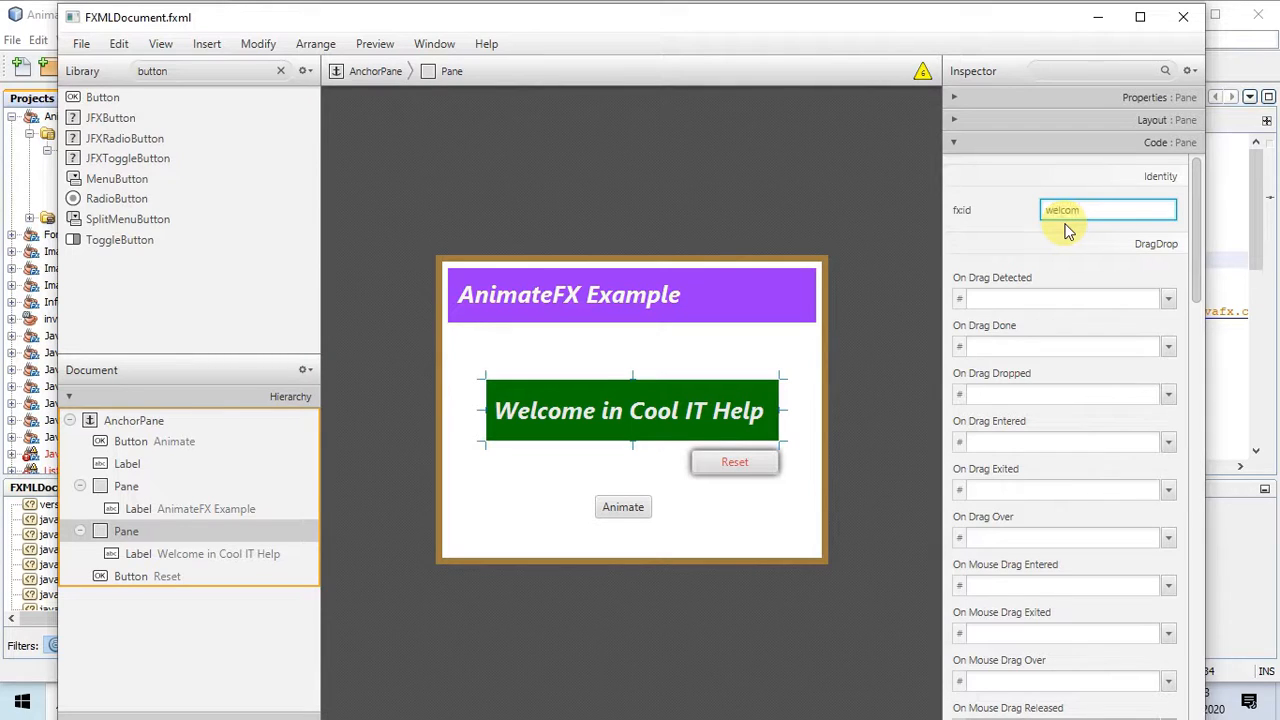
type("Pane")
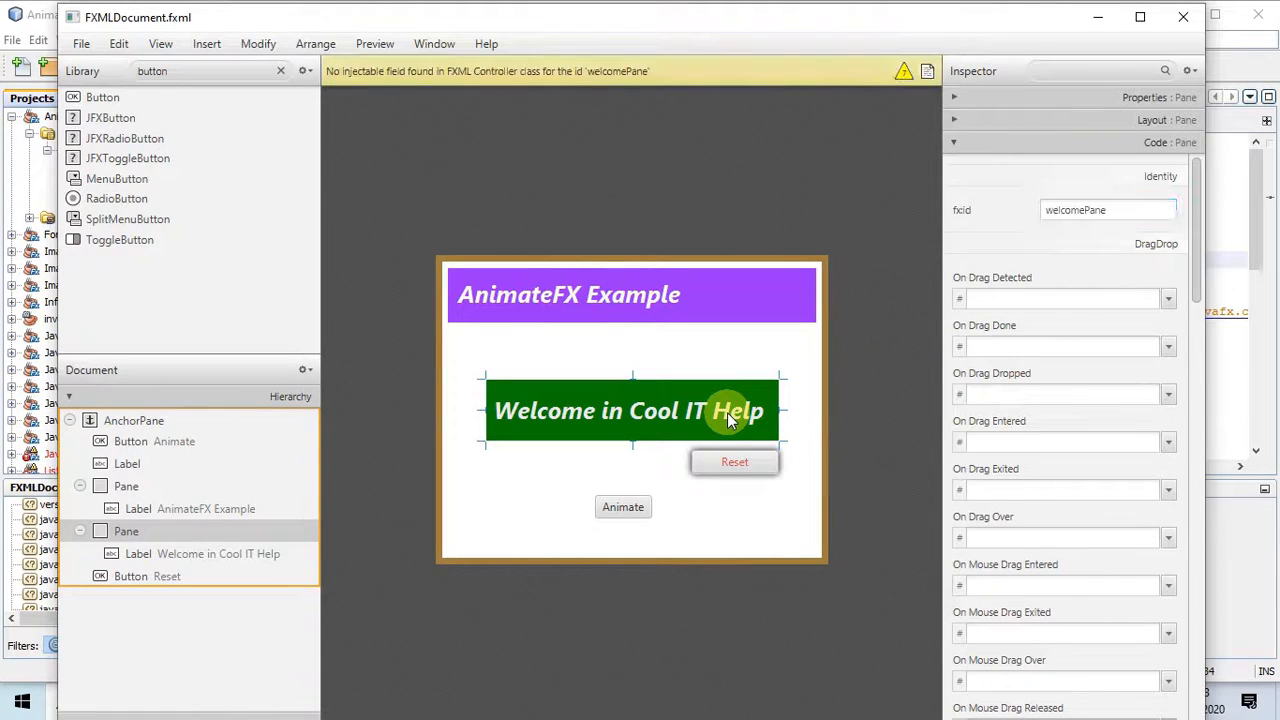
left_click(628, 410)
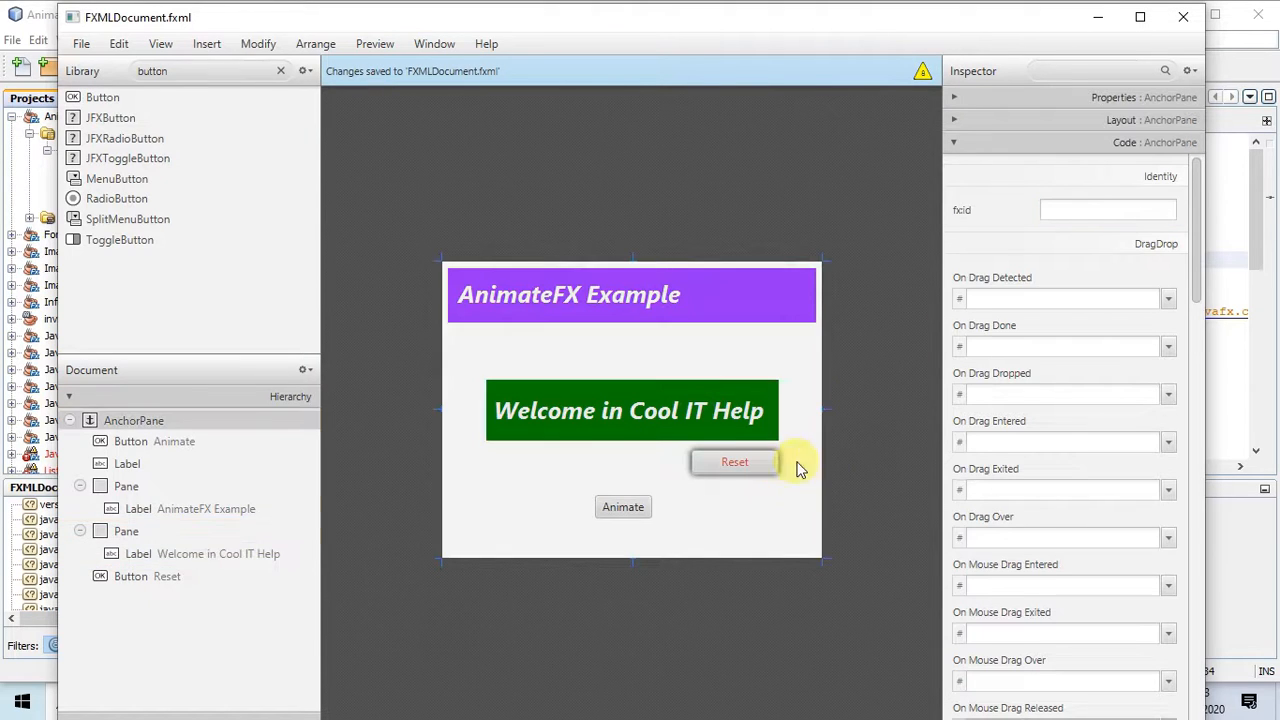
Step: Set fx:id 'ResetButton' on the Reset button and 'animate' on the Animate button
left_click(734, 461)
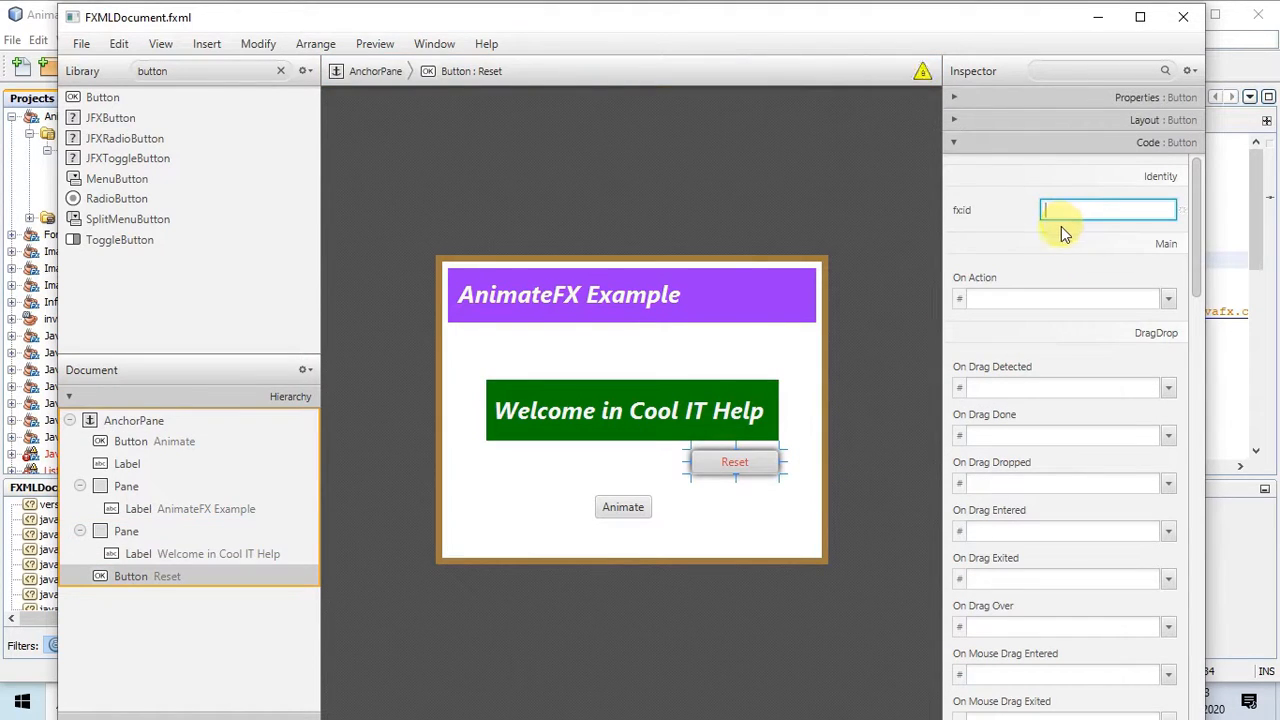
type("Re")
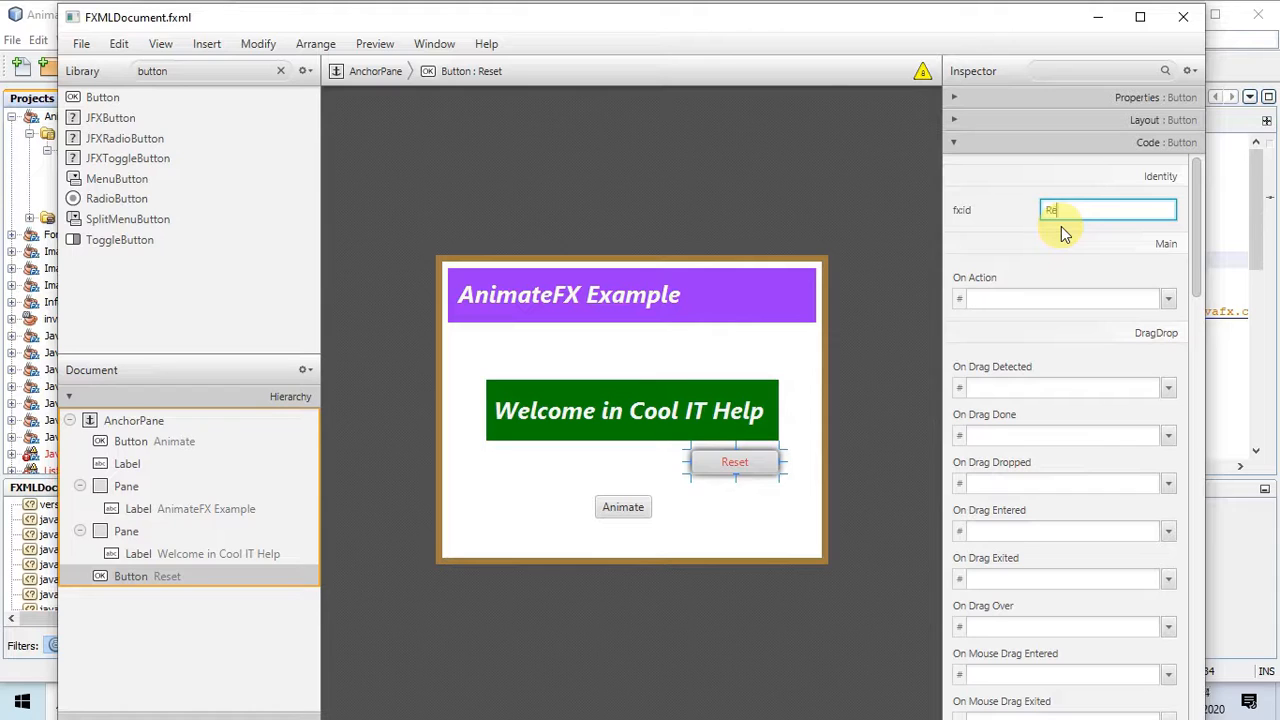
type("ResetBu")
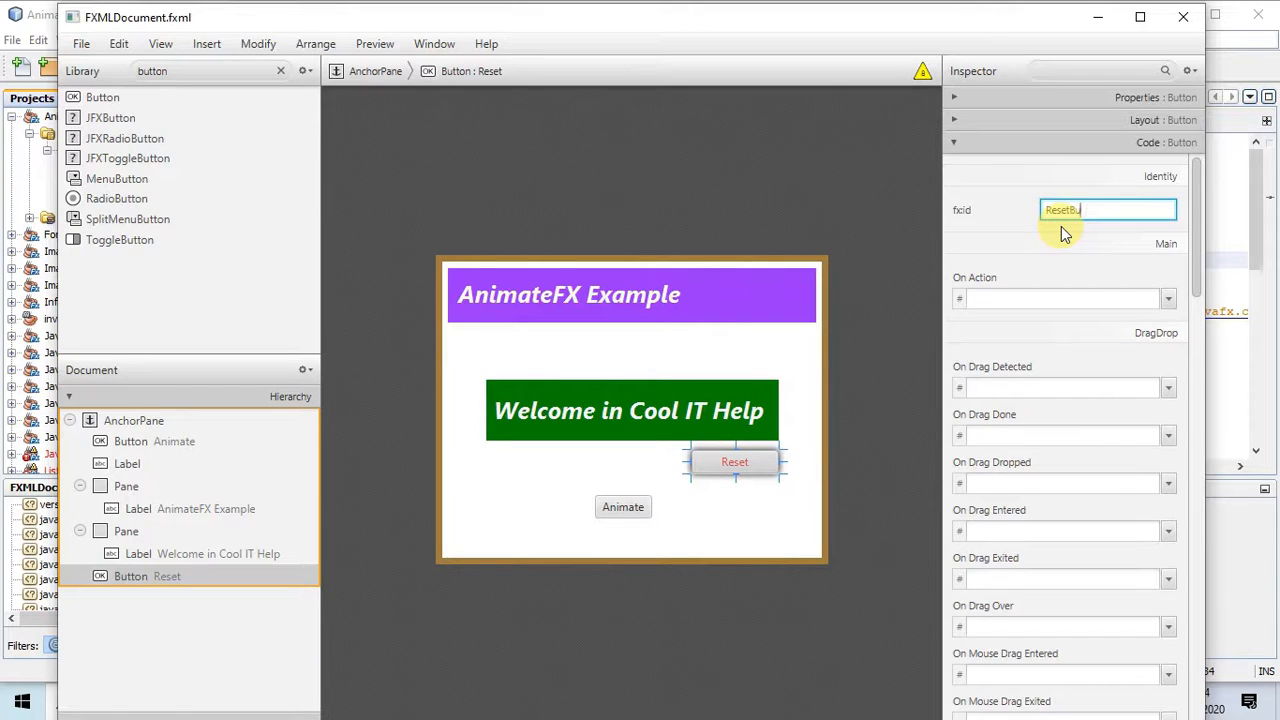
left_click(622, 506)
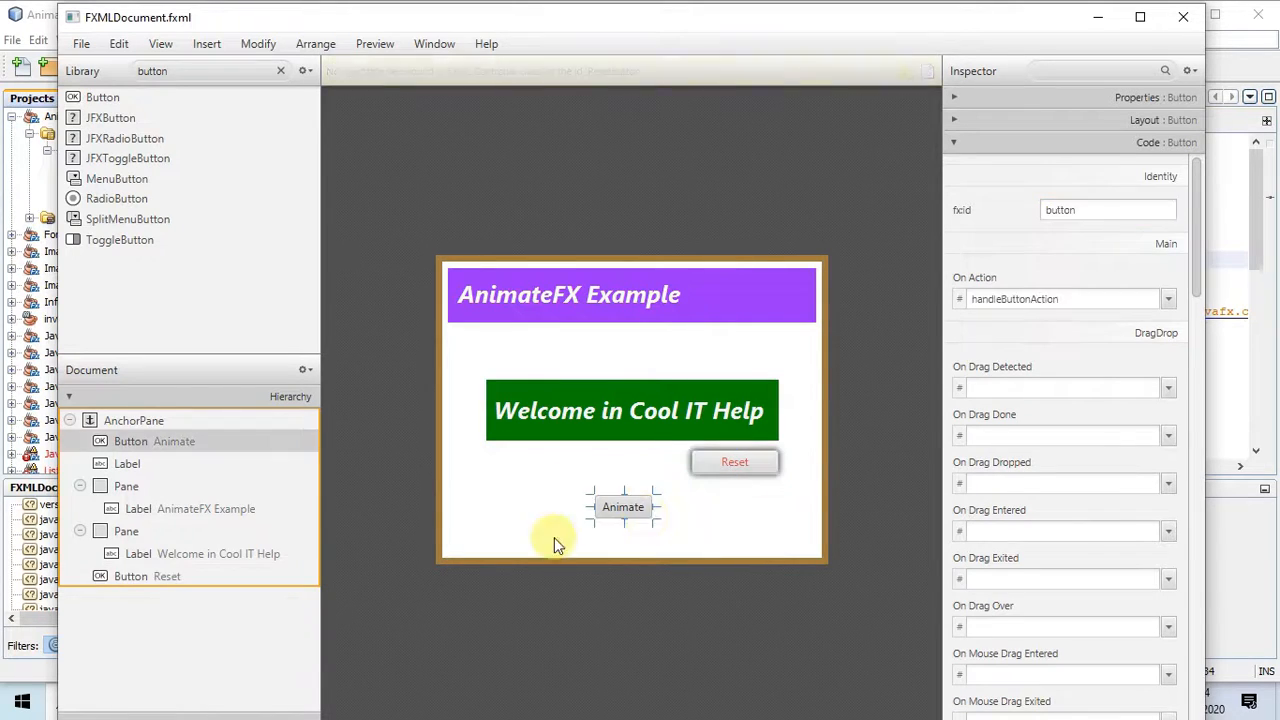
left_click(623, 507)
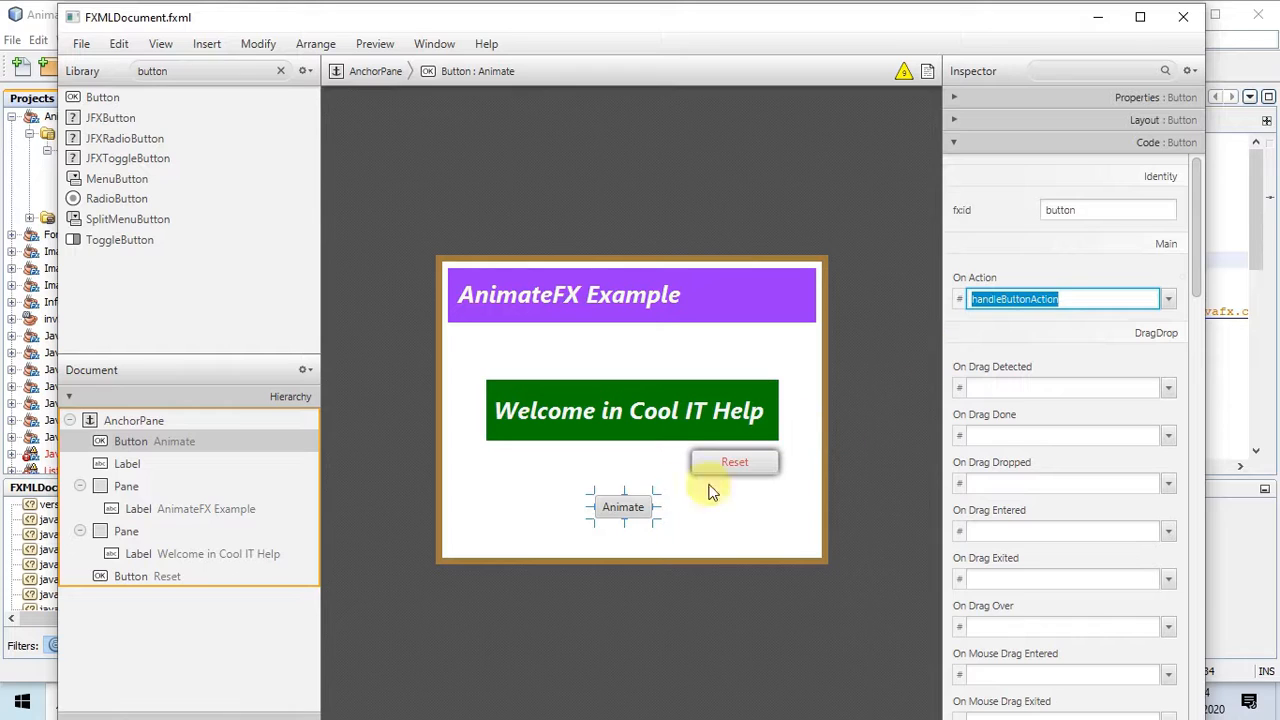
left_click(1107, 210)
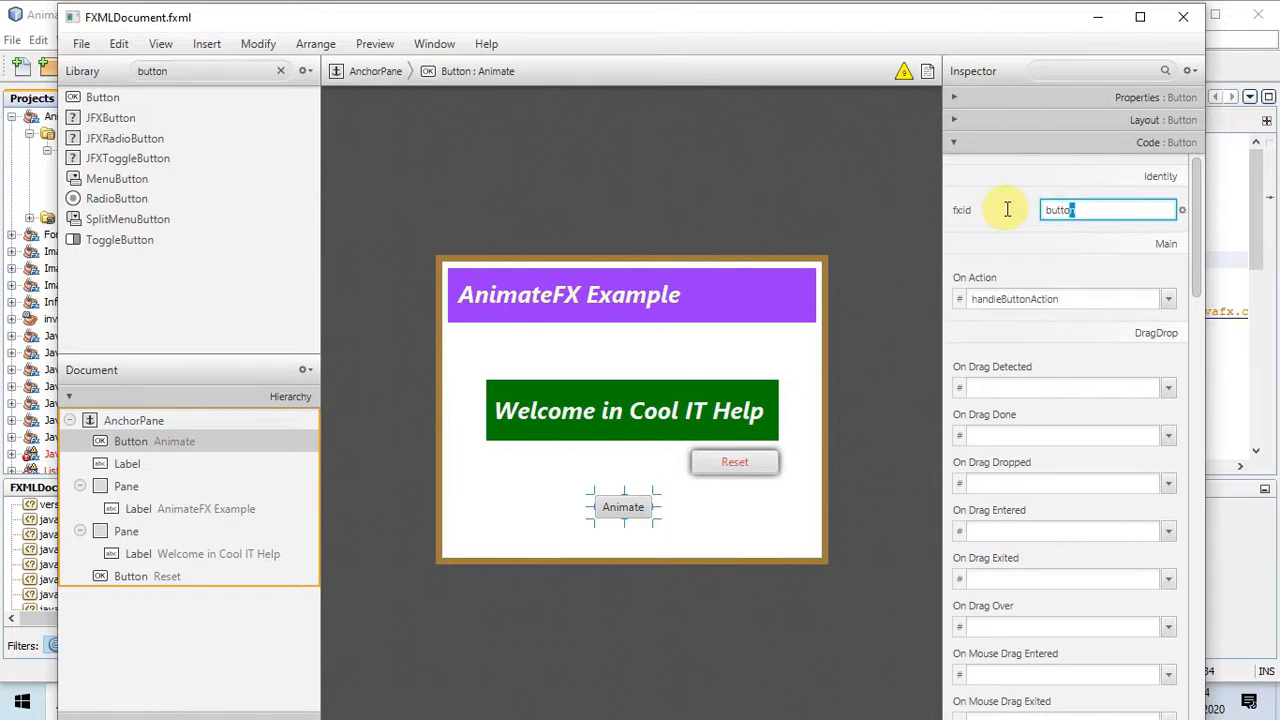
type("animate")
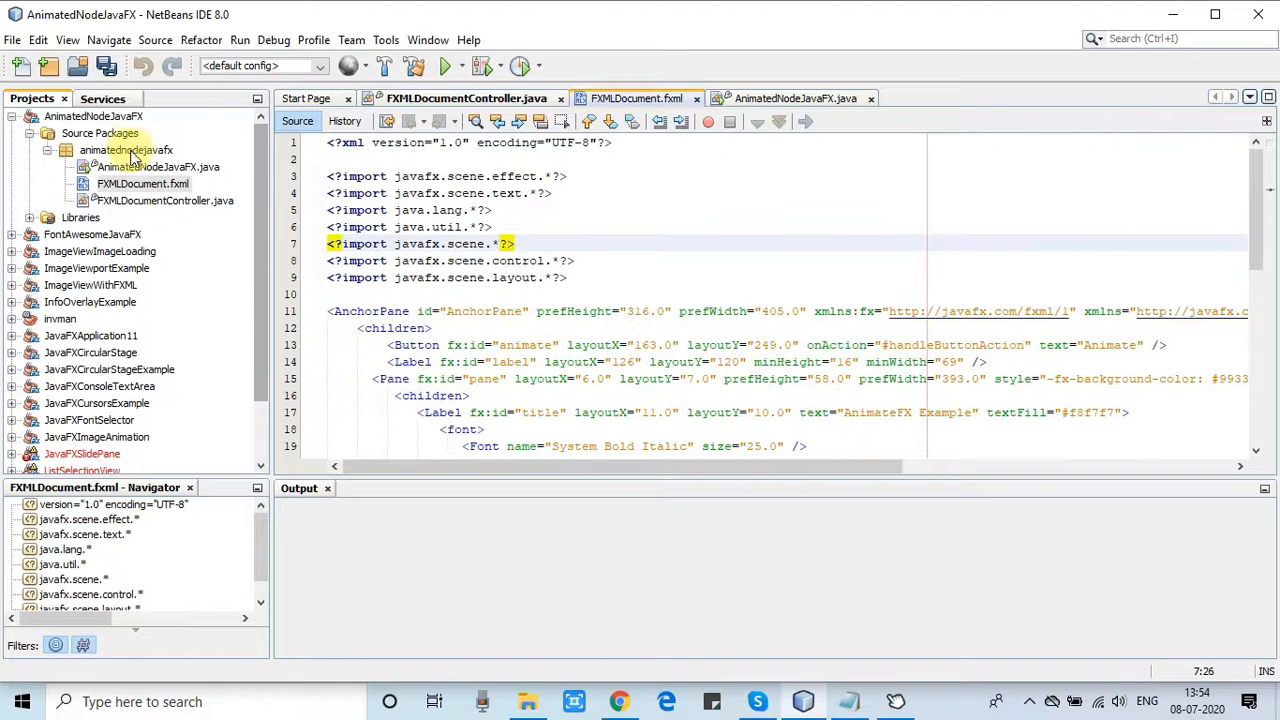
Step: Open FXMLDocumentController.java, then scroll AnimatedNodeJavaFX.java to its start method
left_click(126, 150)
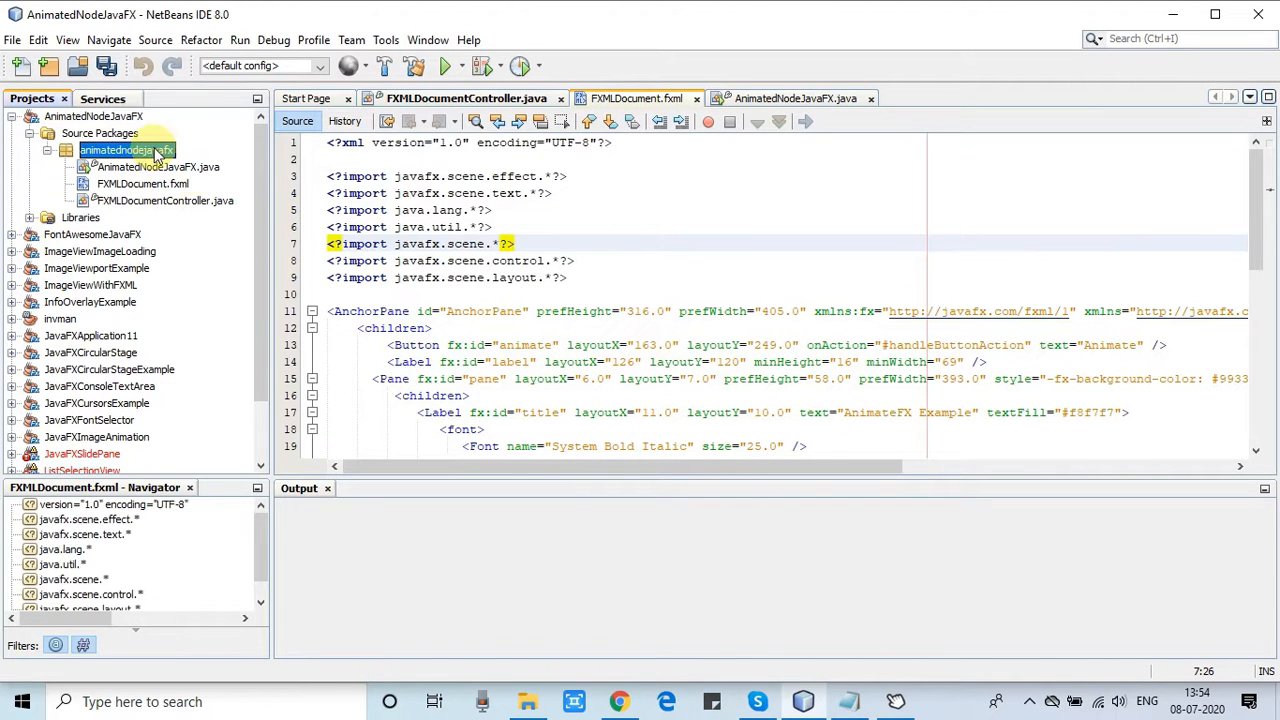
left_click(165, 200)
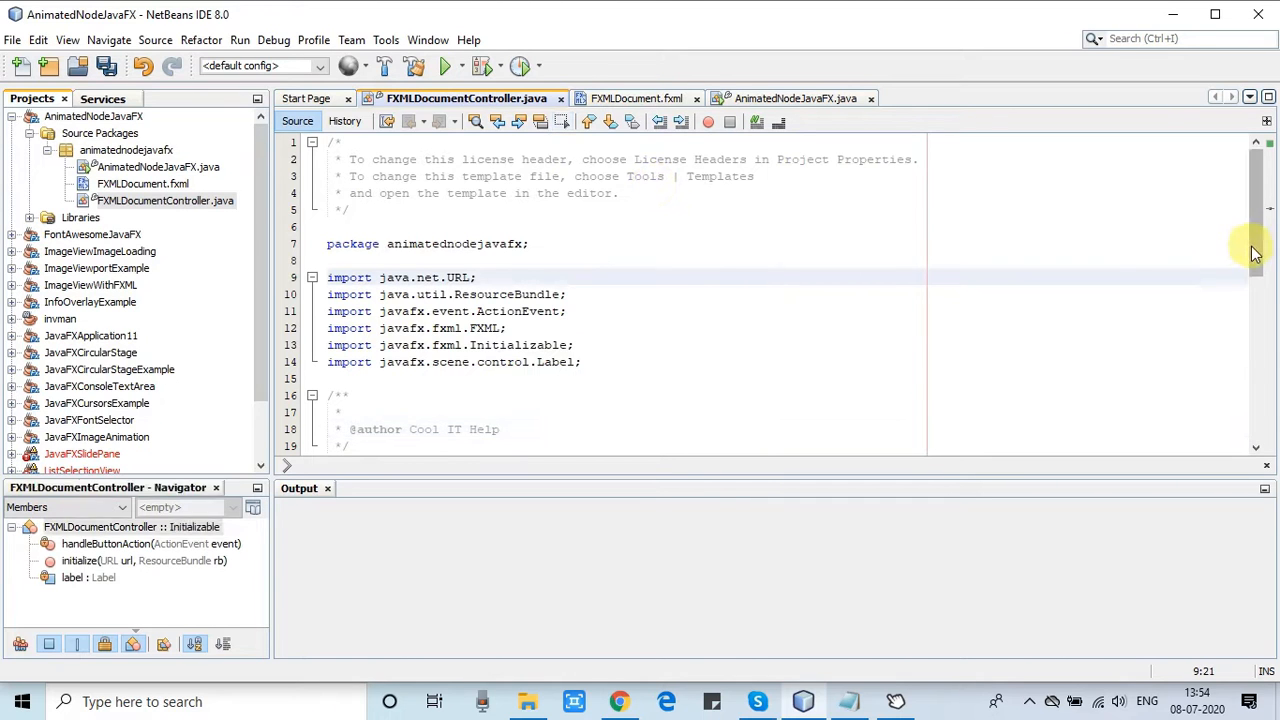
left_click(795, 98)
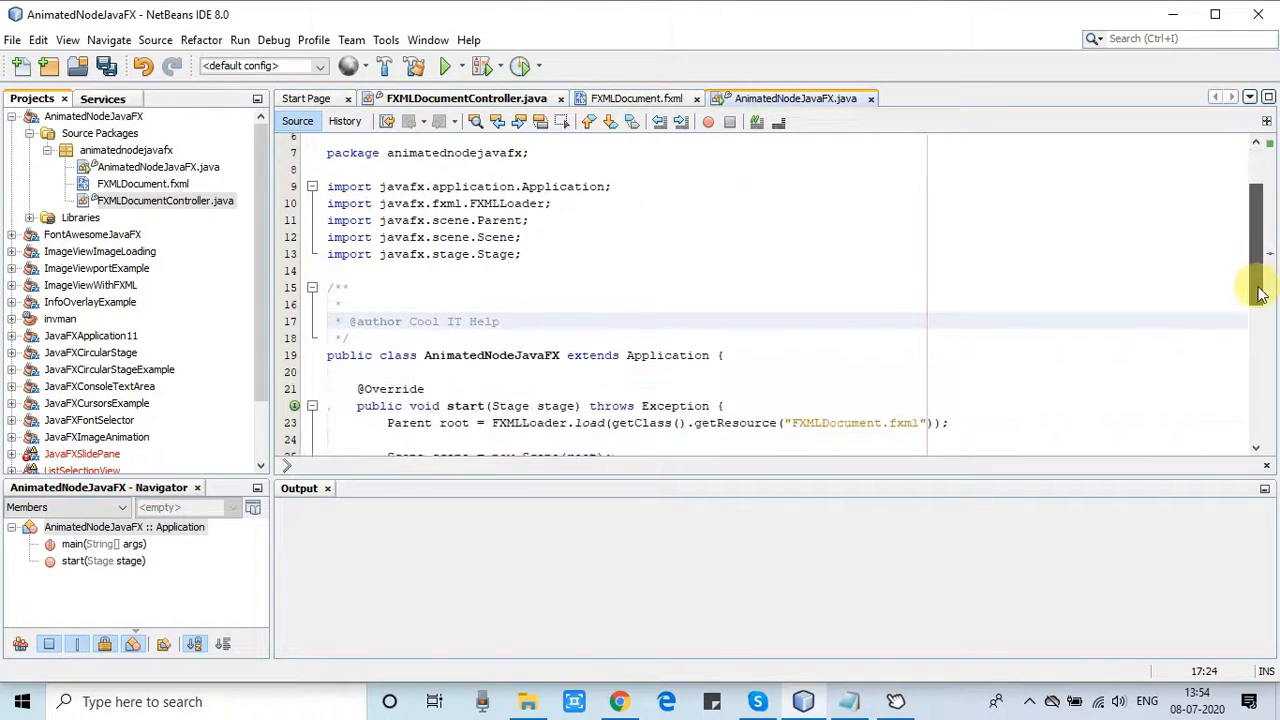
scroll("down", 3)
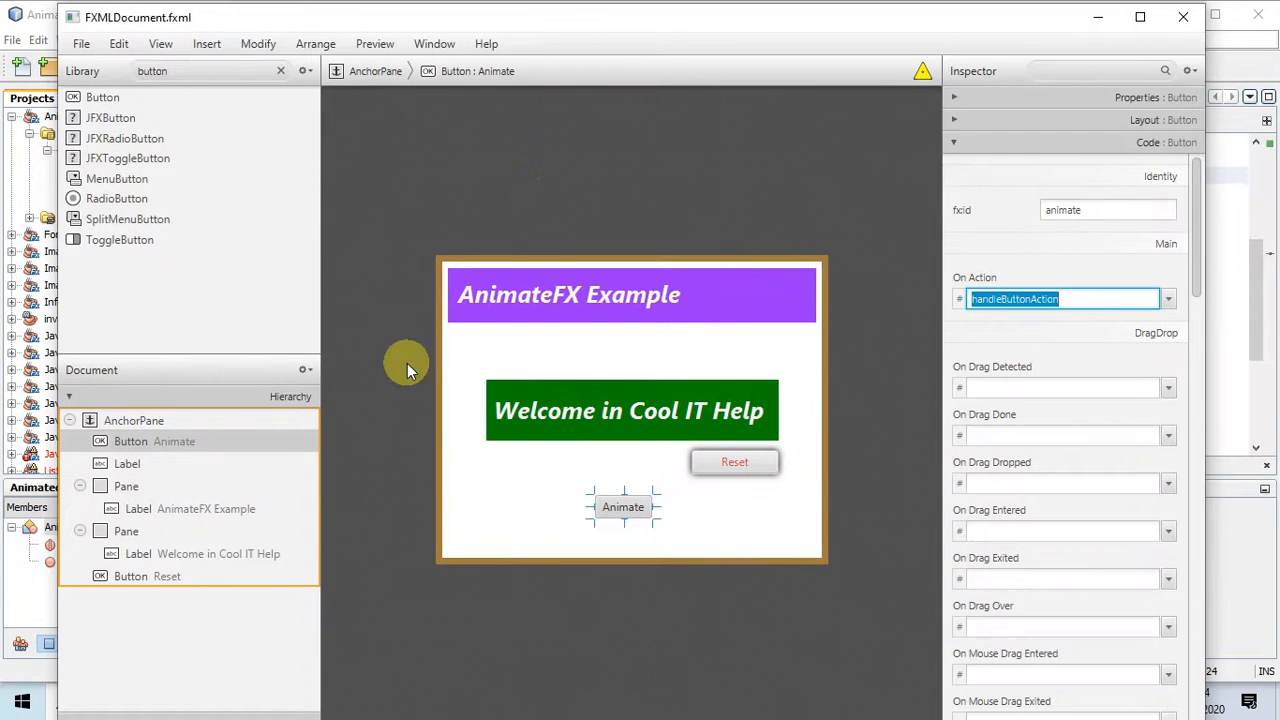
mouse_move(1090, 35)
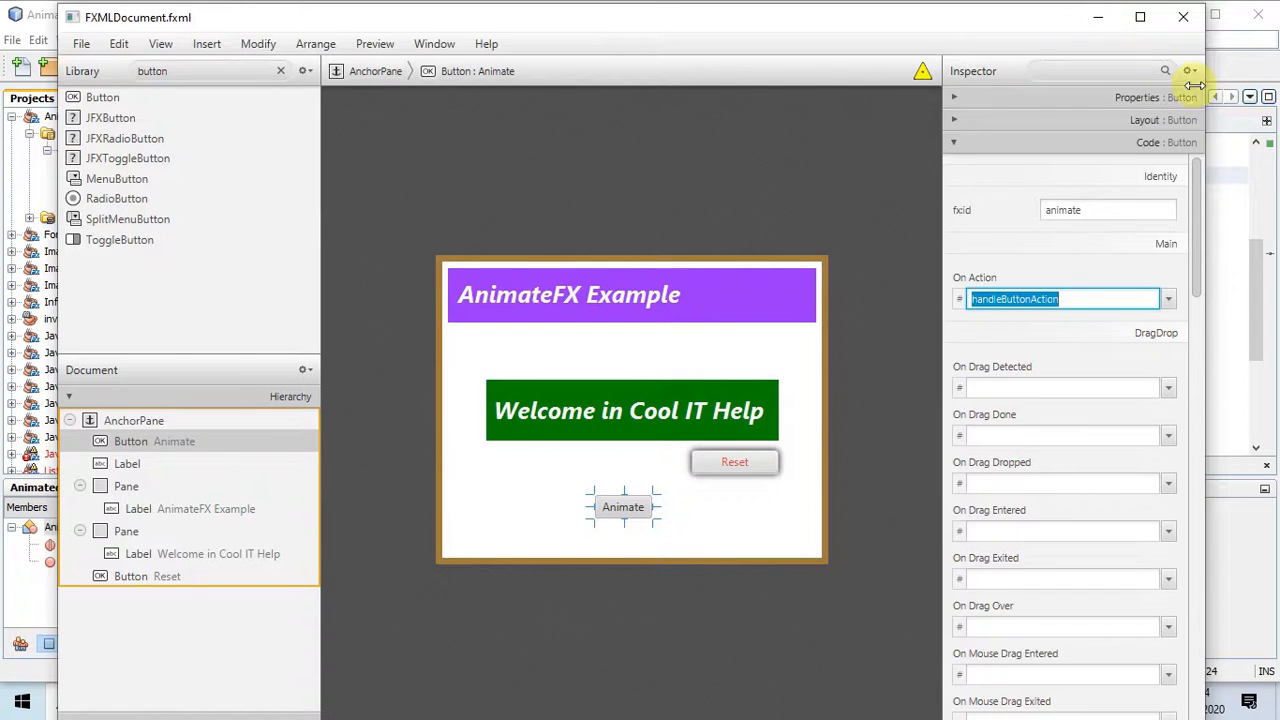
left_click(794, 98)
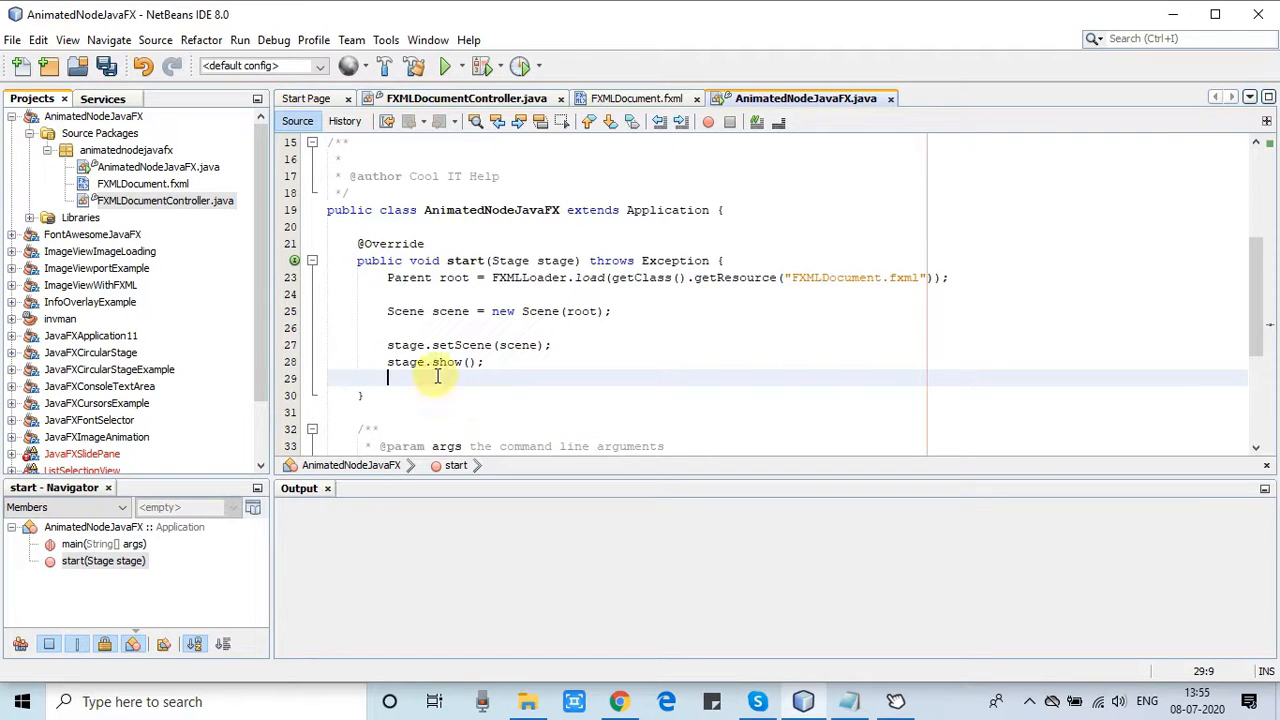
left_click(93, 116)
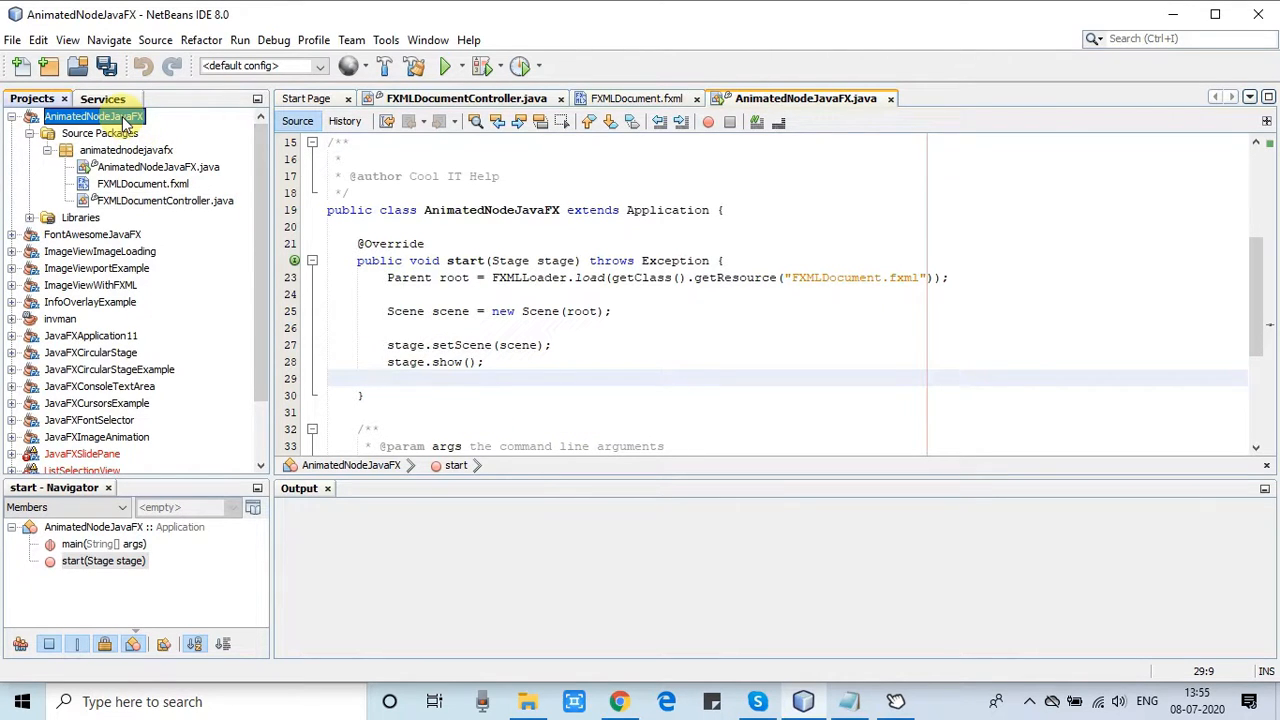
Step: Add AnimateFX-1.2.0.jar to the project's compile libraries in Project Properties
right_click(93, 116)
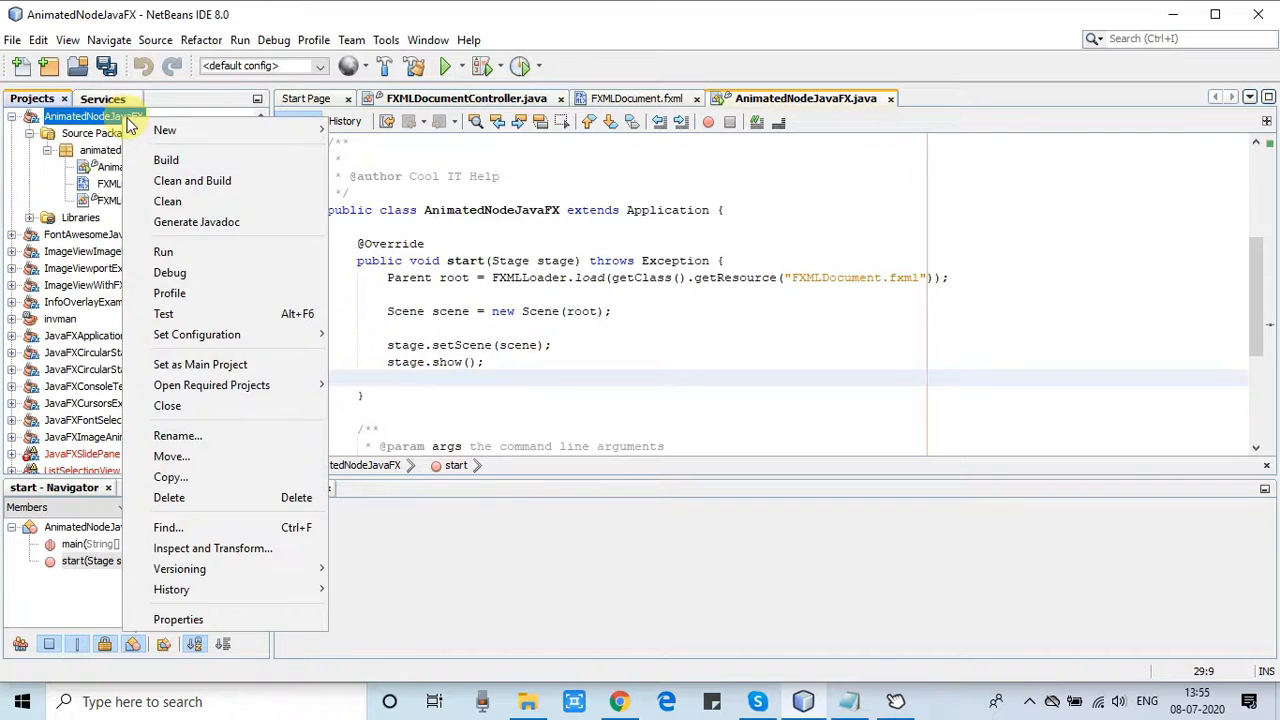
left_click(178, 619)
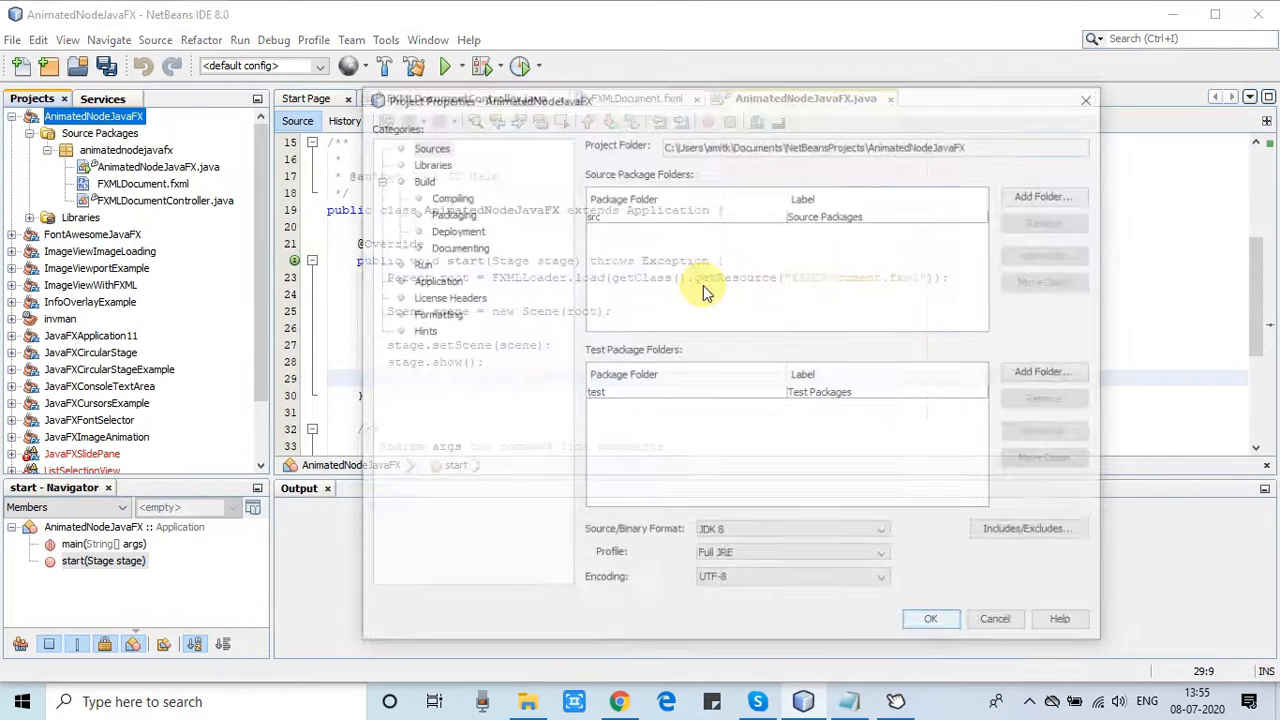
left_click(432, 161)
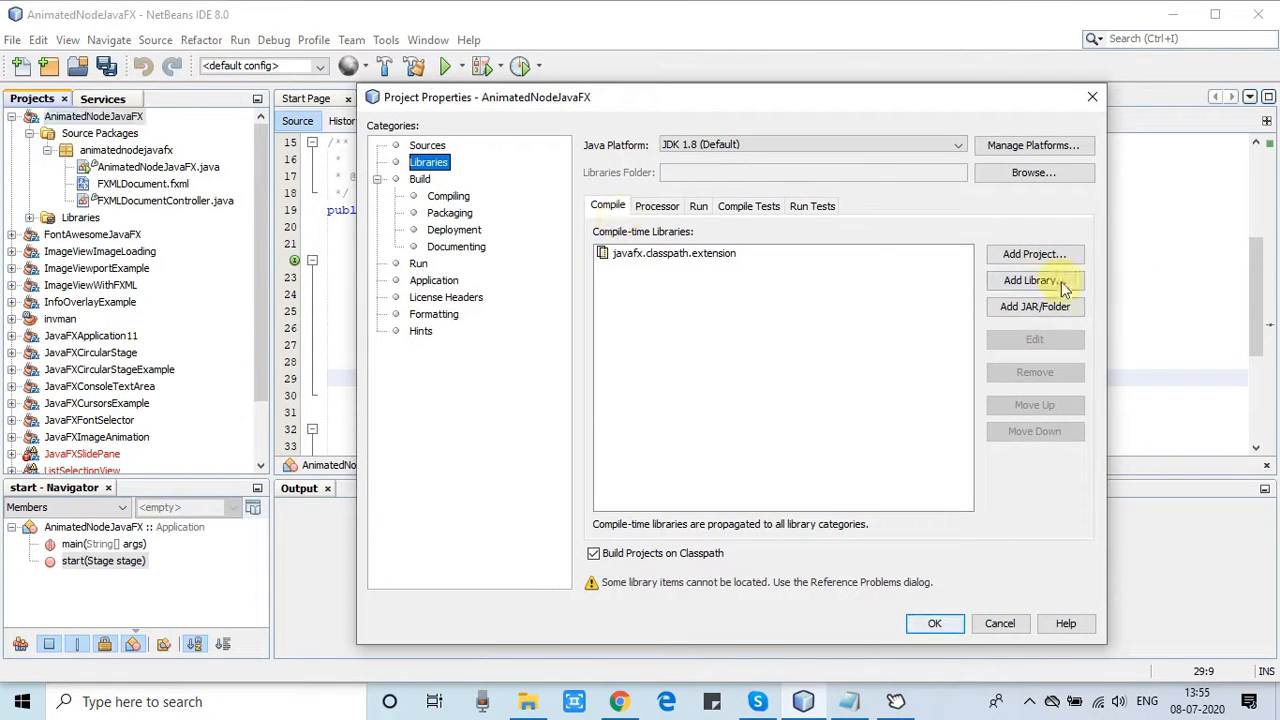
mouse_move(1038, 330)
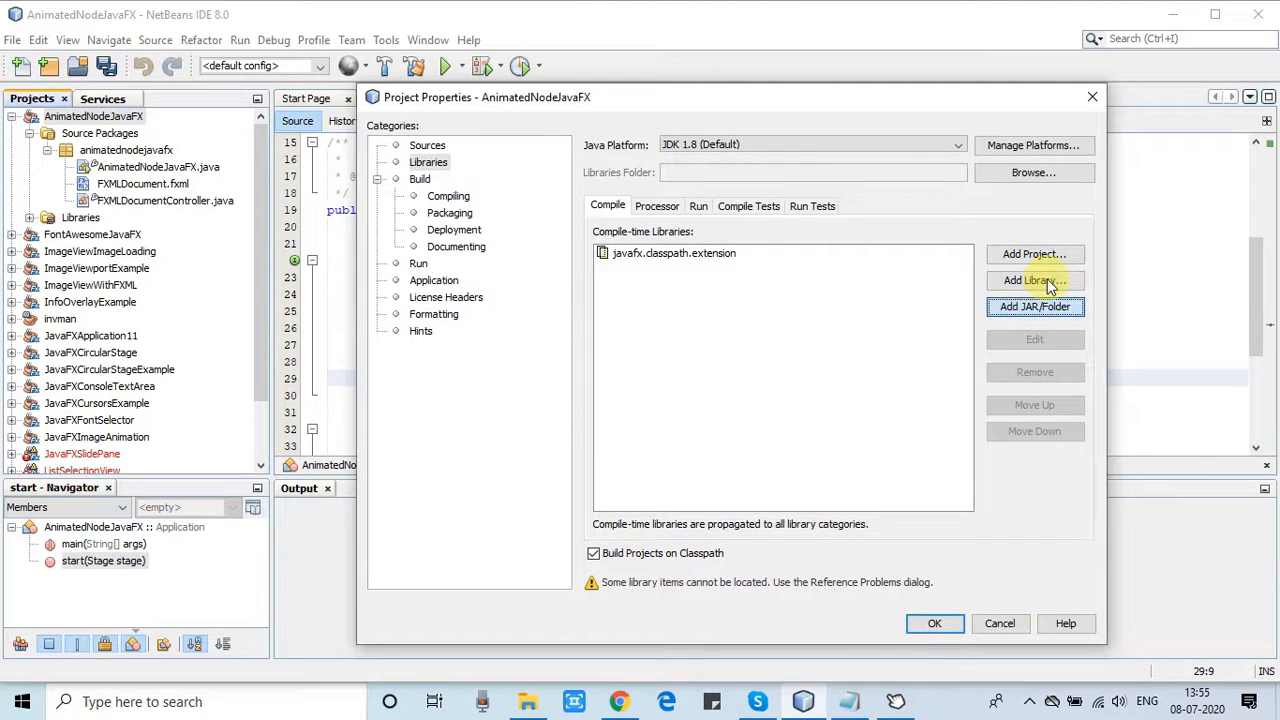
left_click(1034, 307)
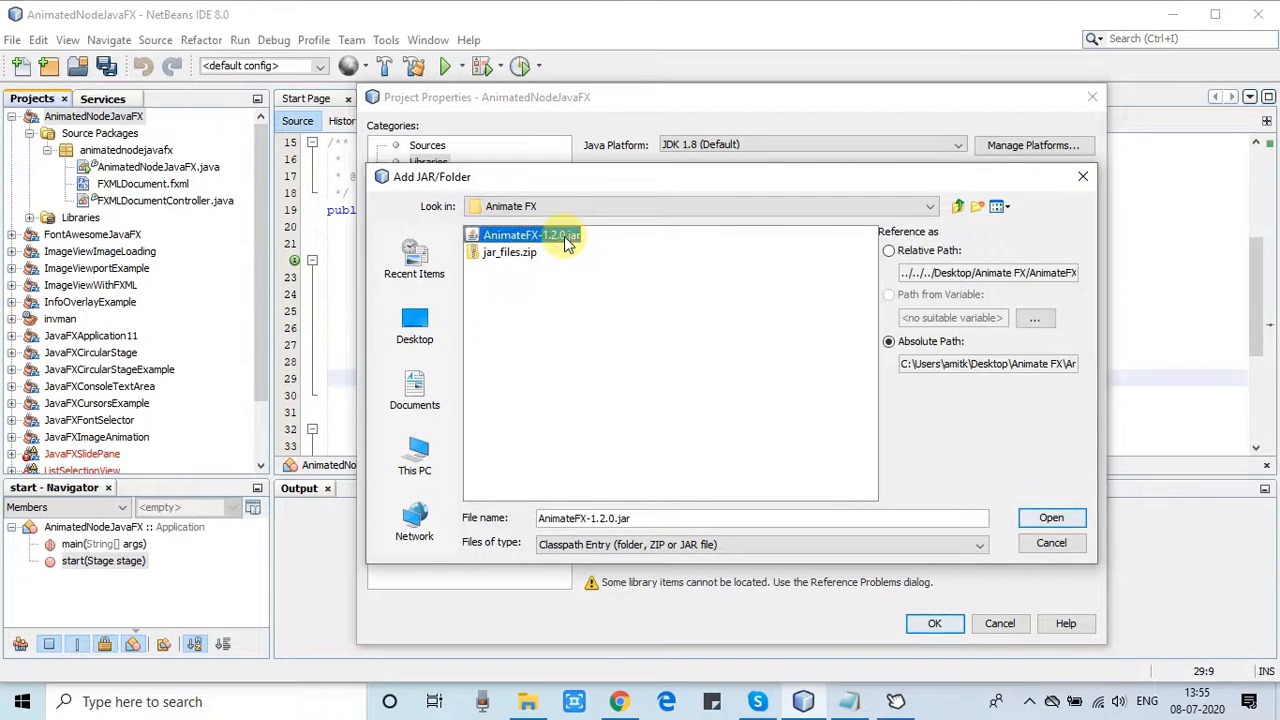
left_click(1051, 517)
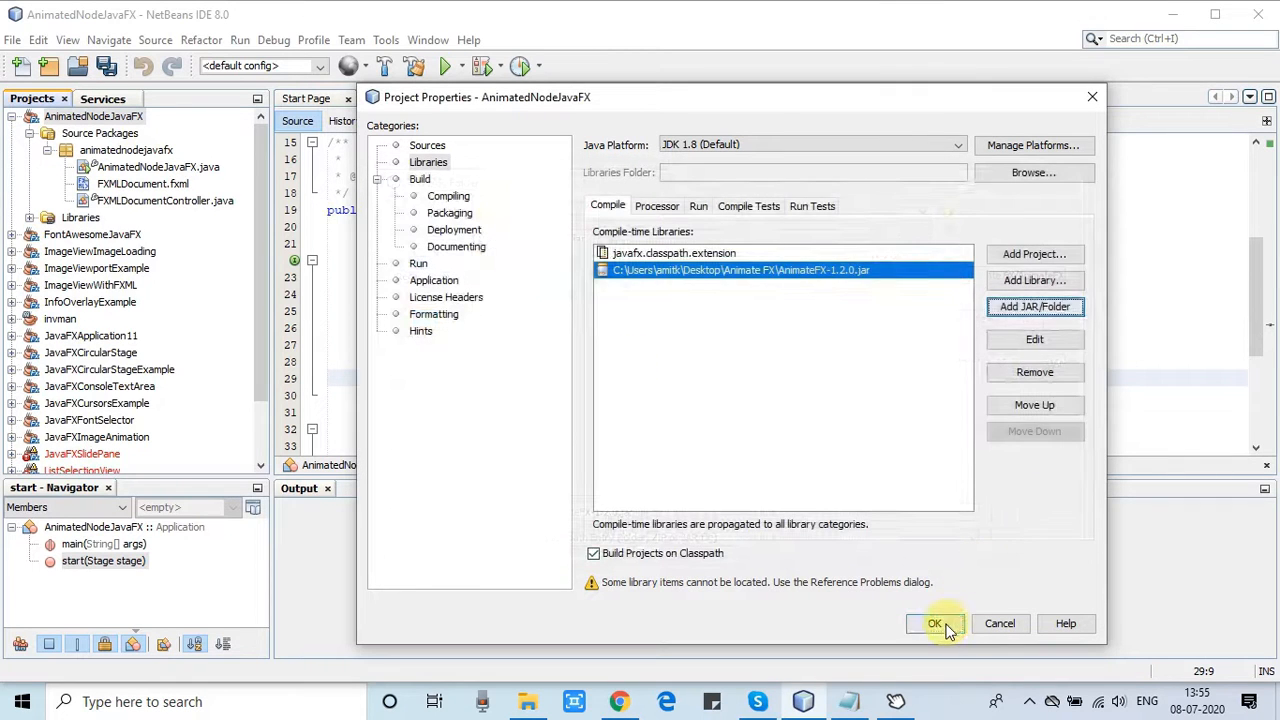
left_click(935, 623)
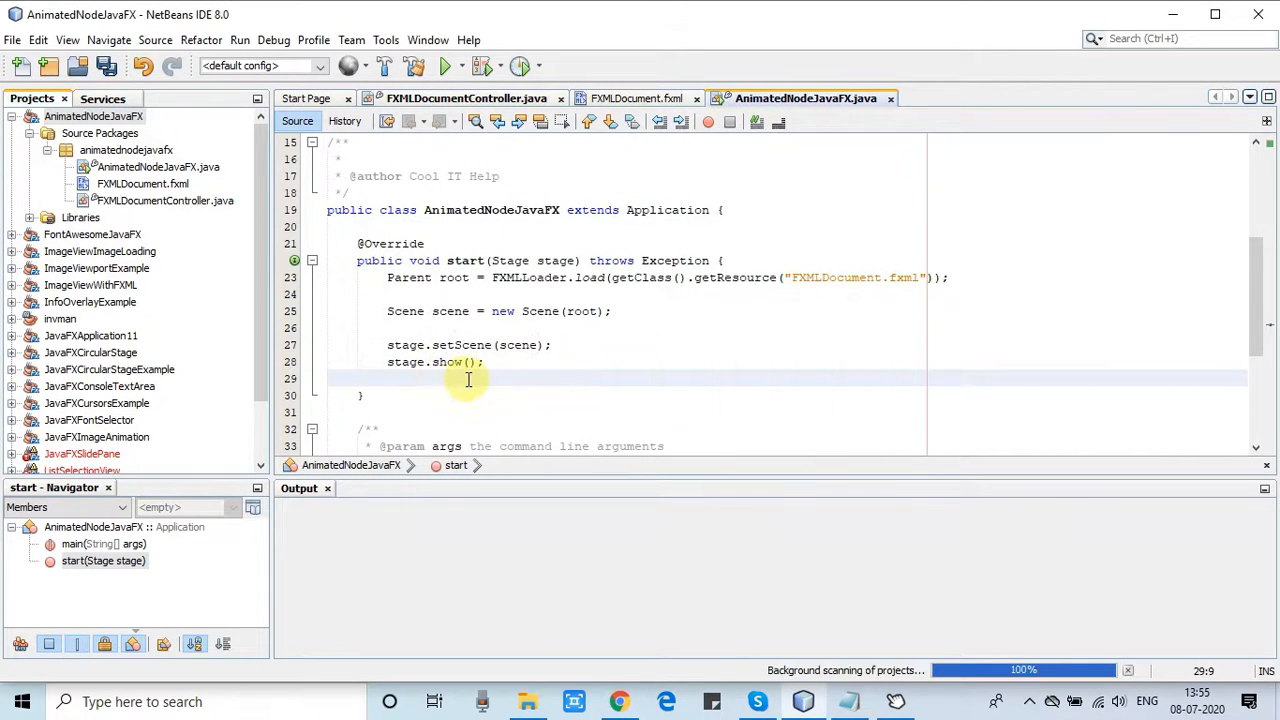
mouse_move(524, 372)
type("root")
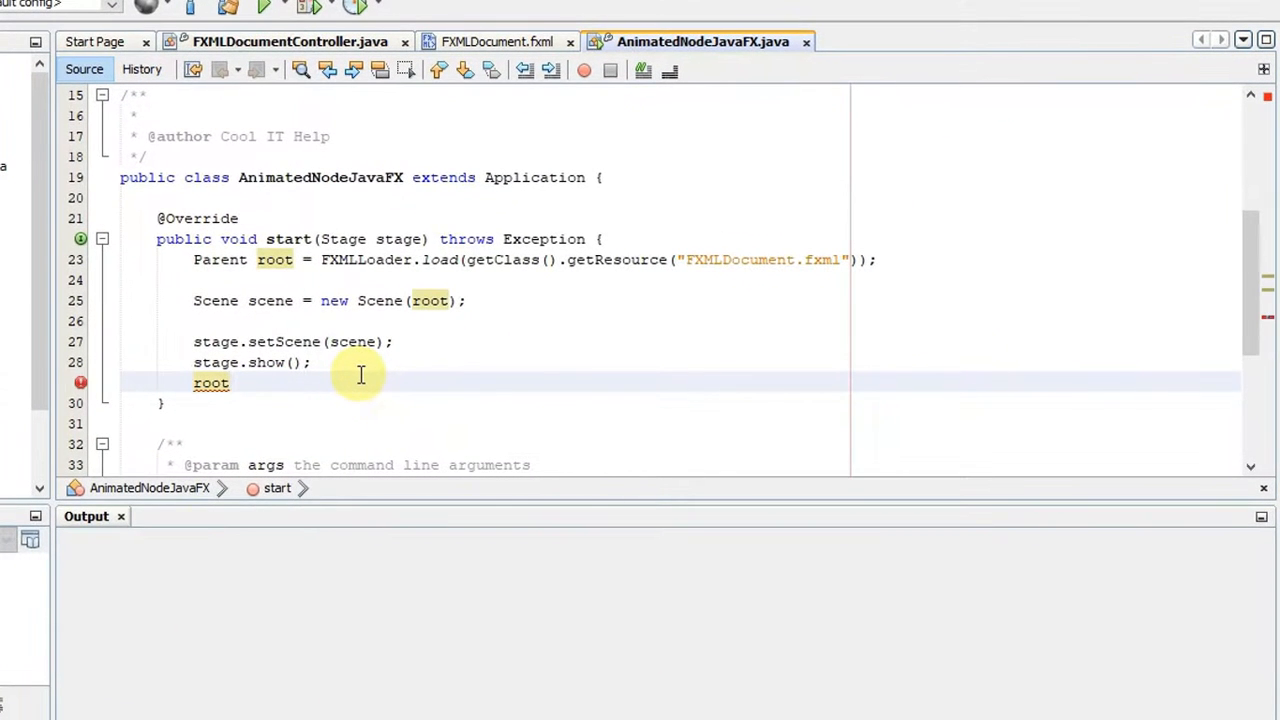
Step: Add new animatefx.animation.BounceIn(root).play(); after stage.show()
type(".")
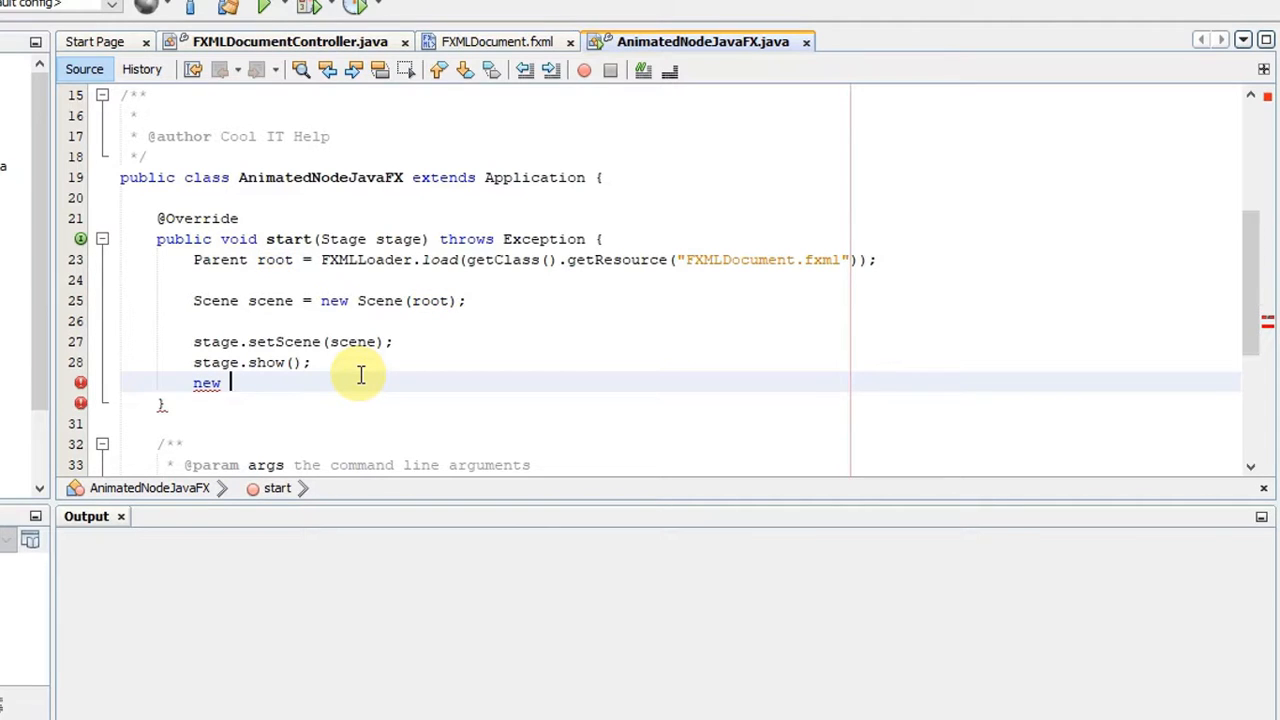
type("Animate")
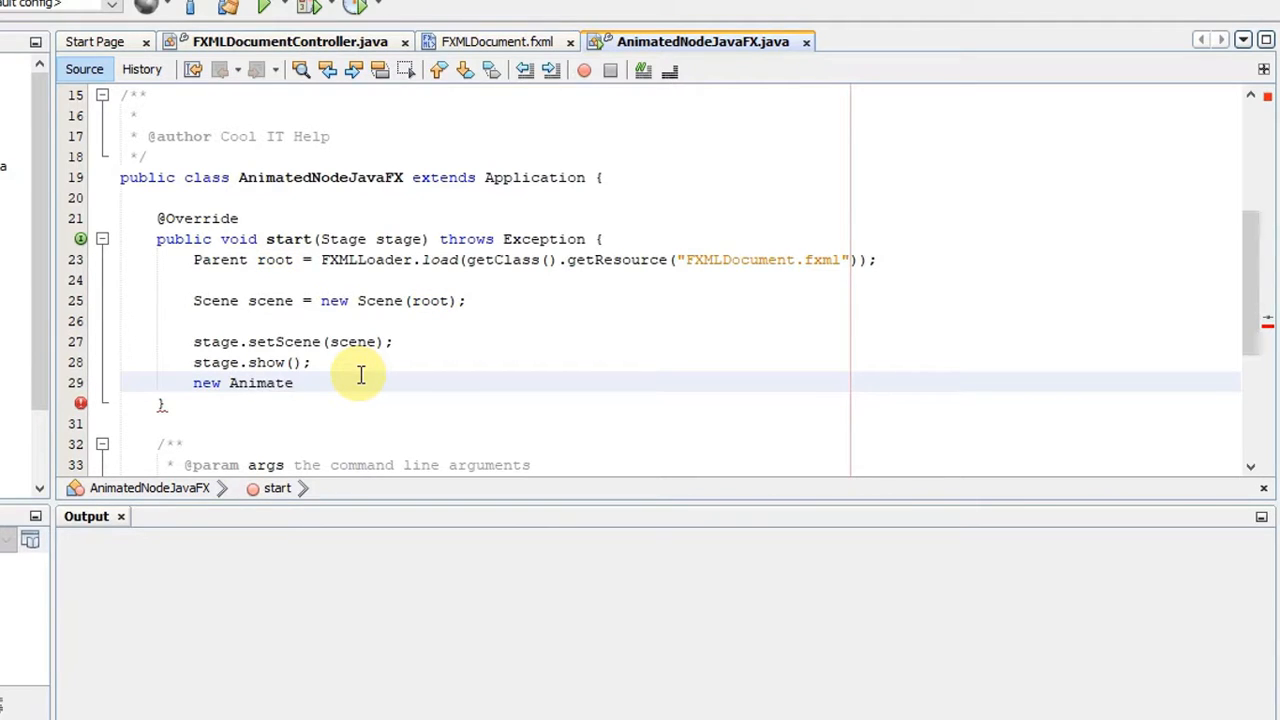
key("ctrl+space")
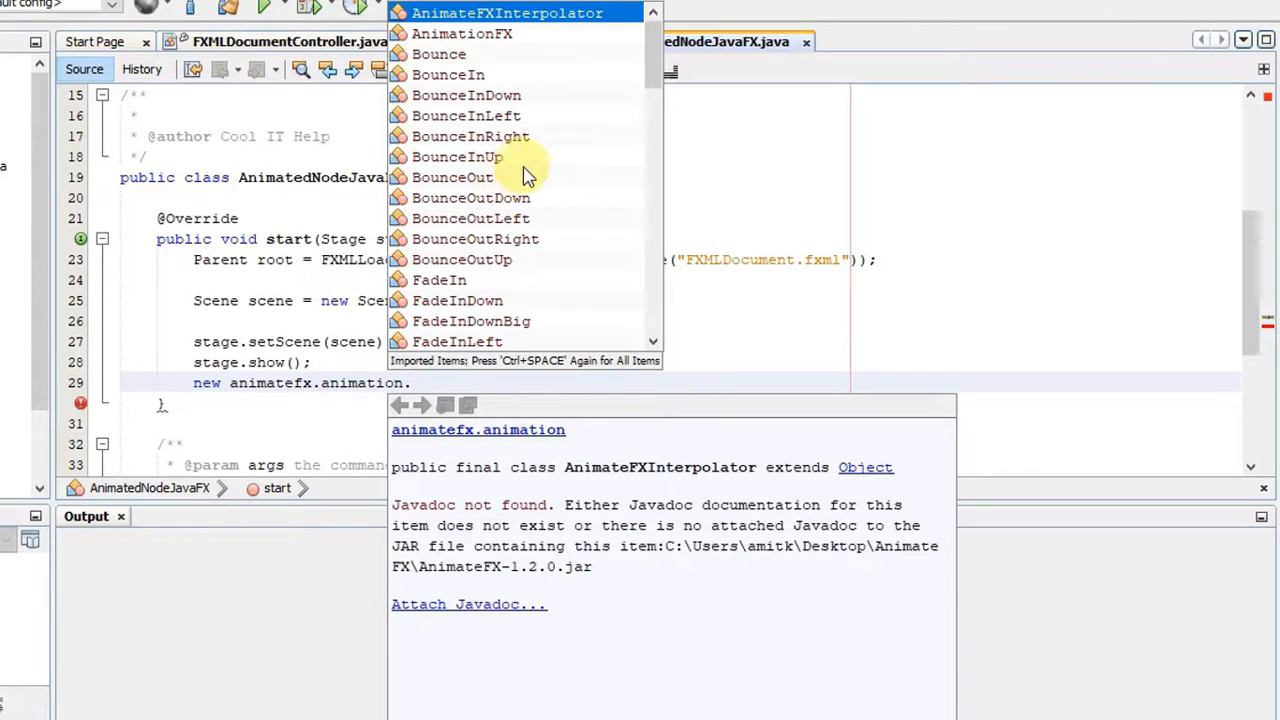
mouse_move(485, 238)
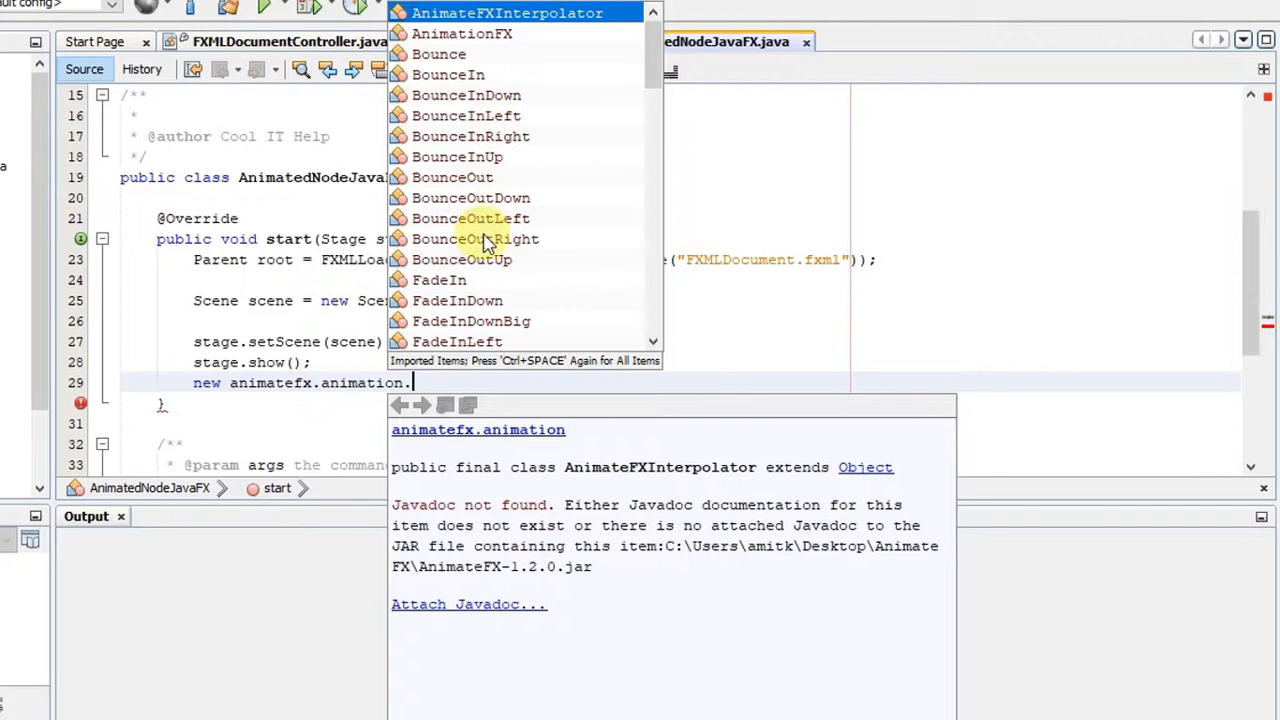
mouse_move(463, 74)
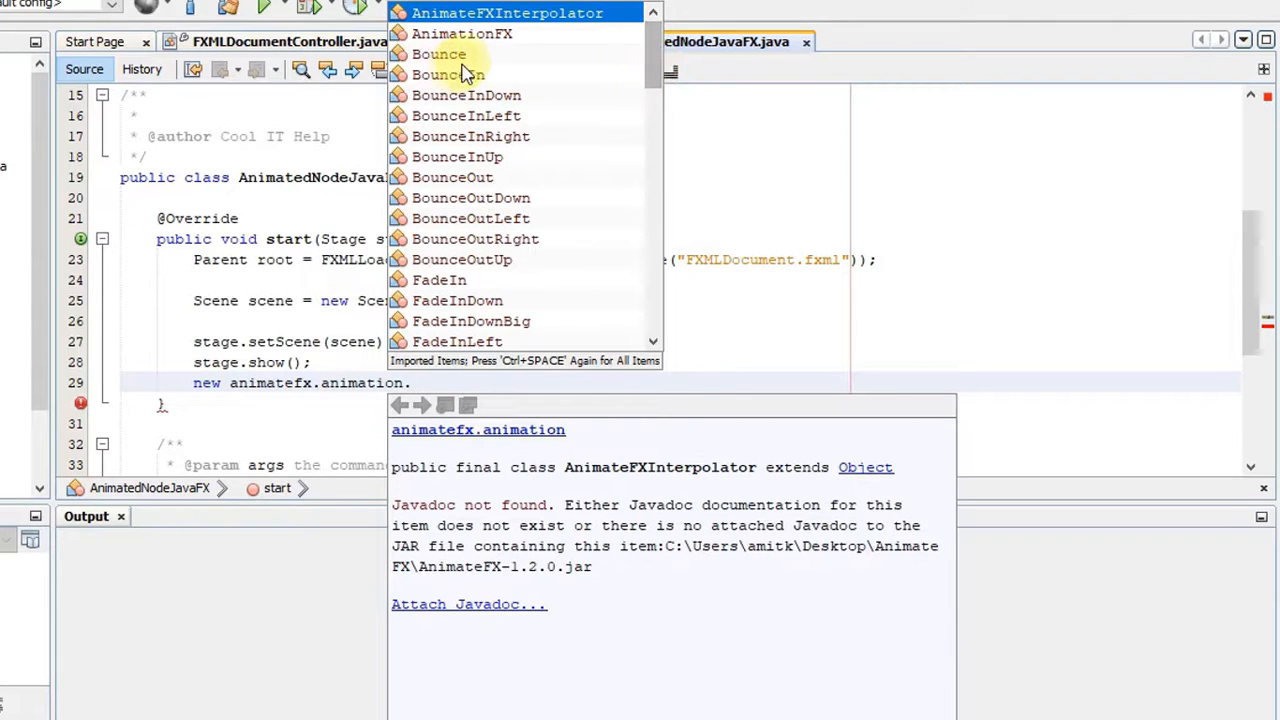
mouse_move(466, 75)
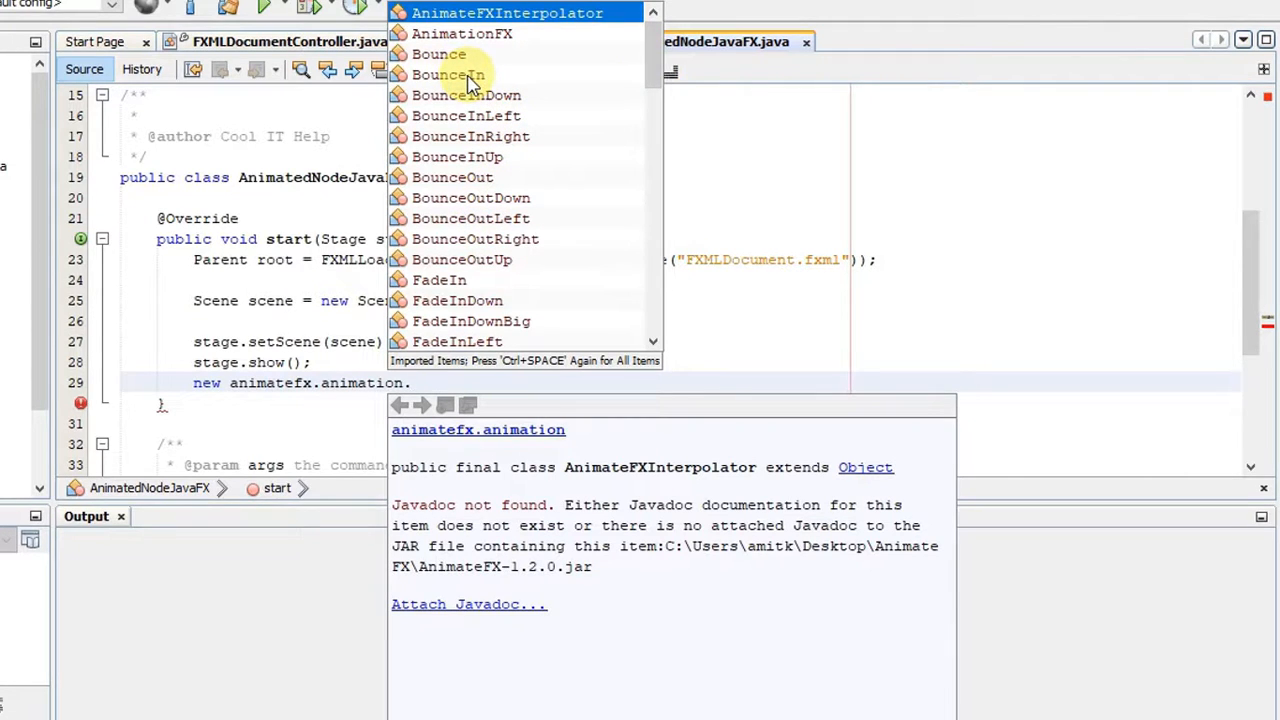
left_click(447, 74)
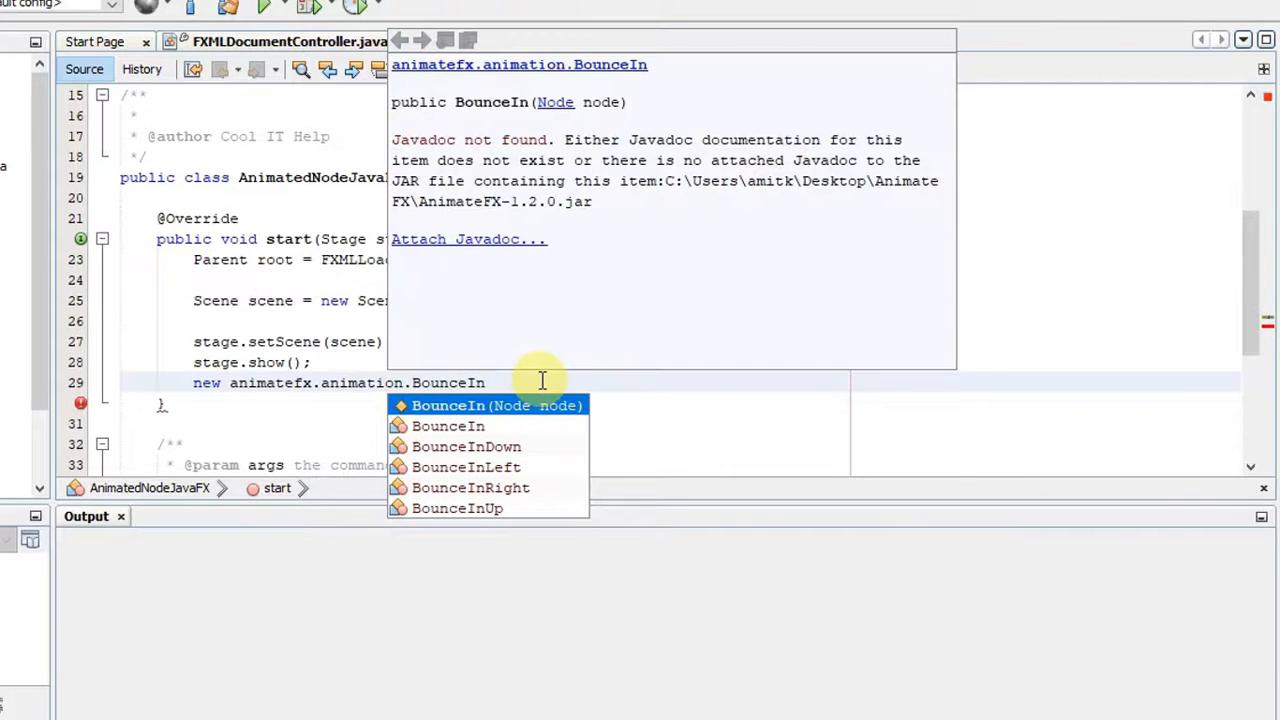
left_click(497, 405)
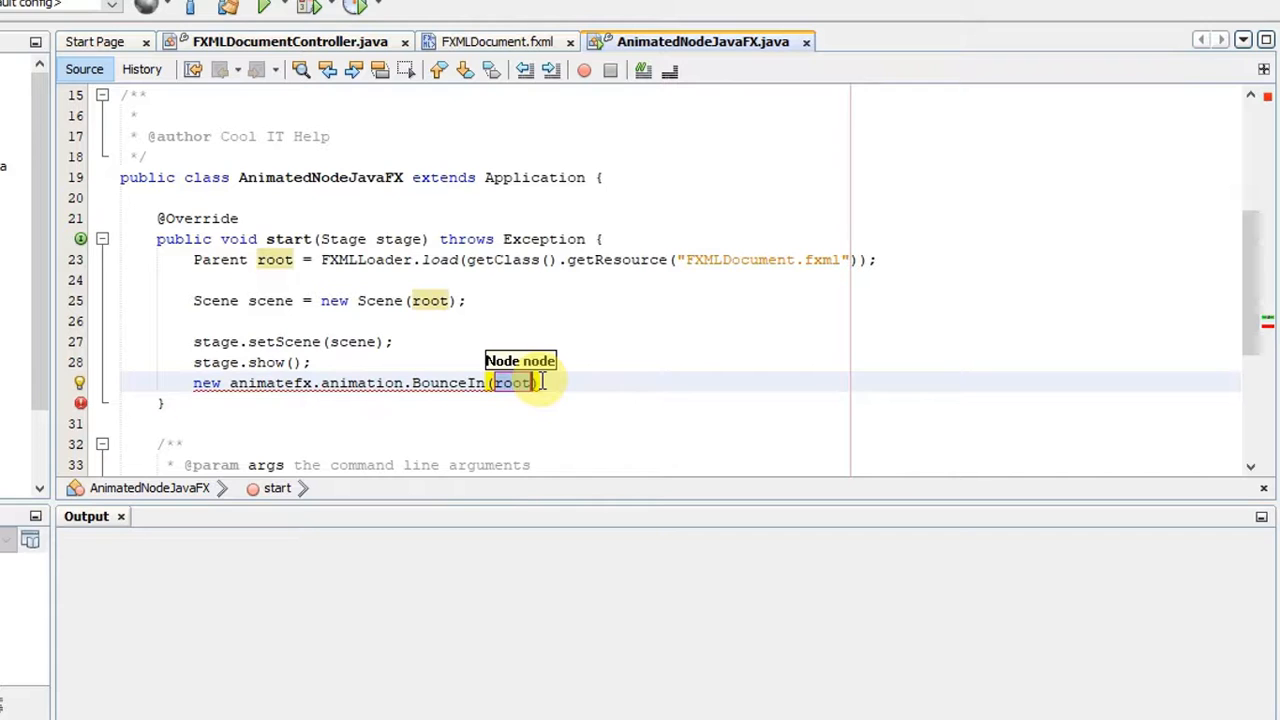
left_click(537, 383)
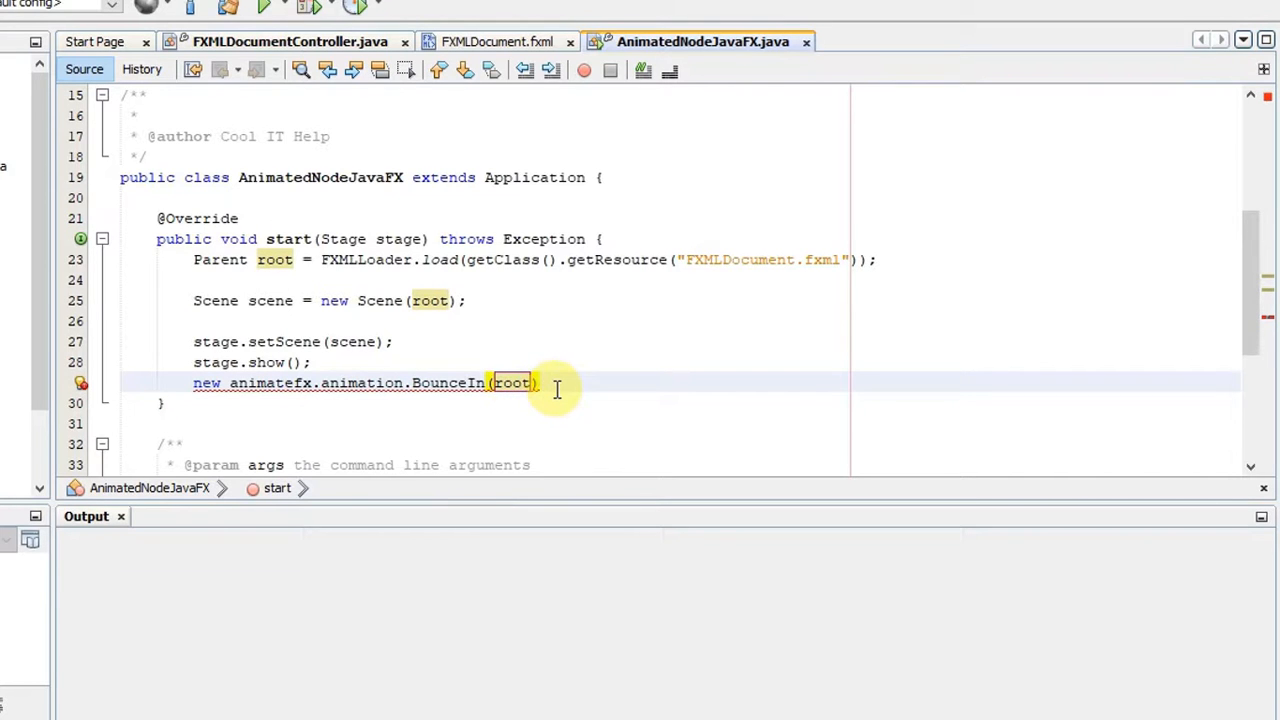
type(";")
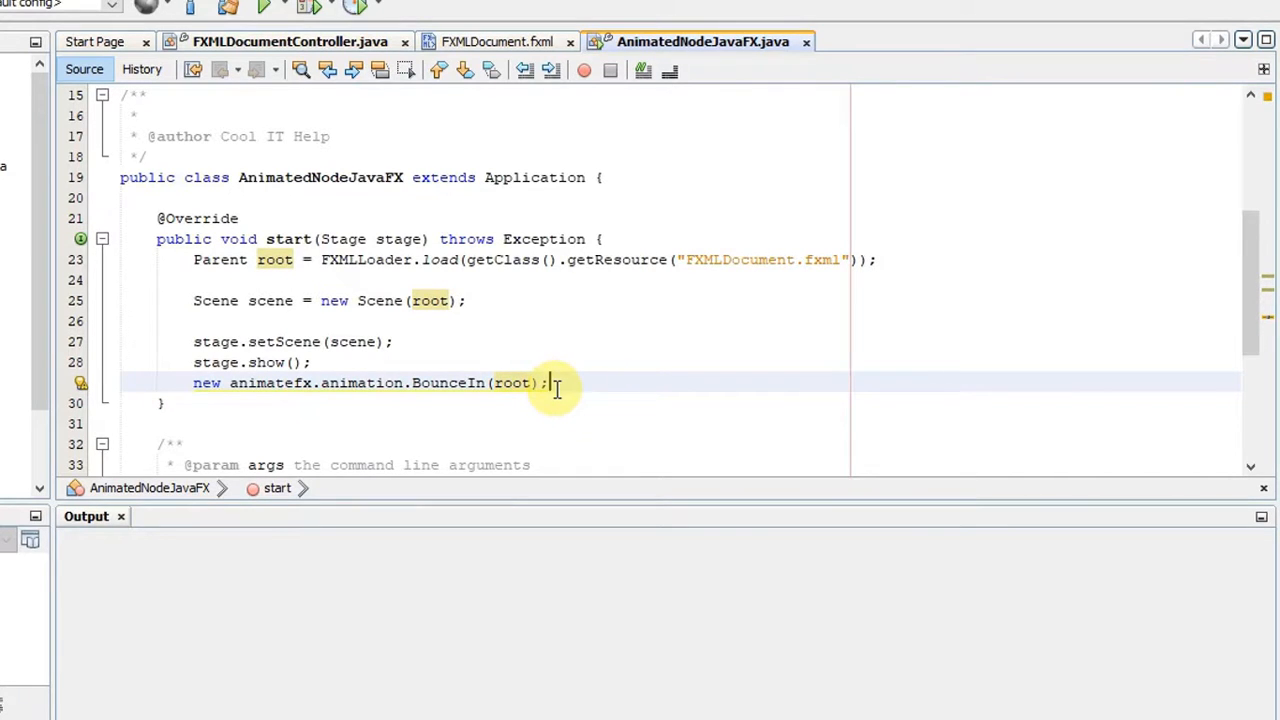
type("// animated root node")
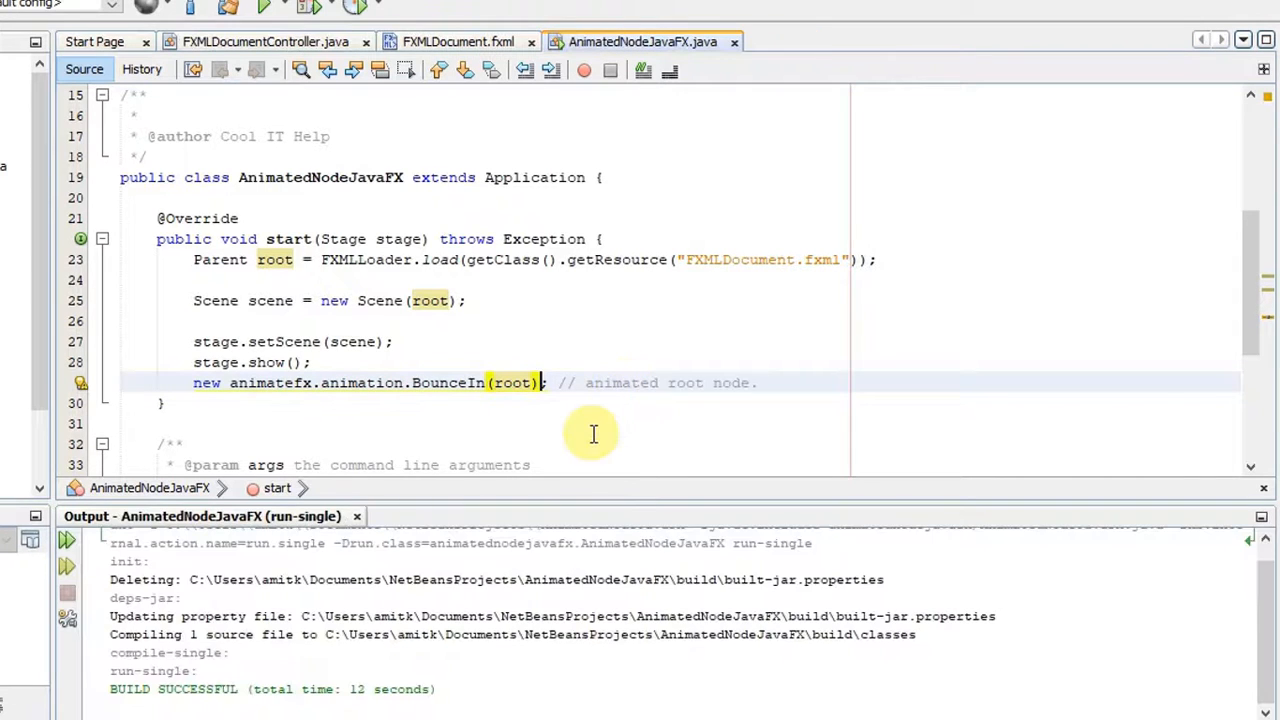
type(".play")
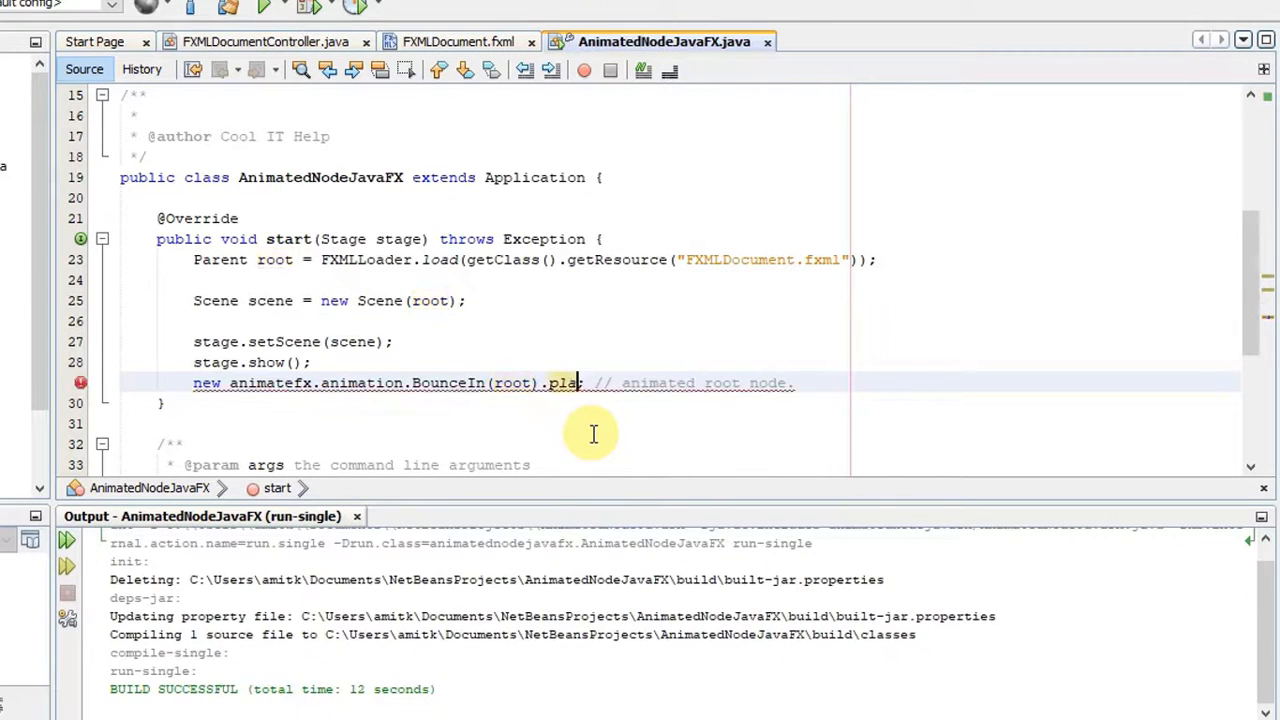
type("();")
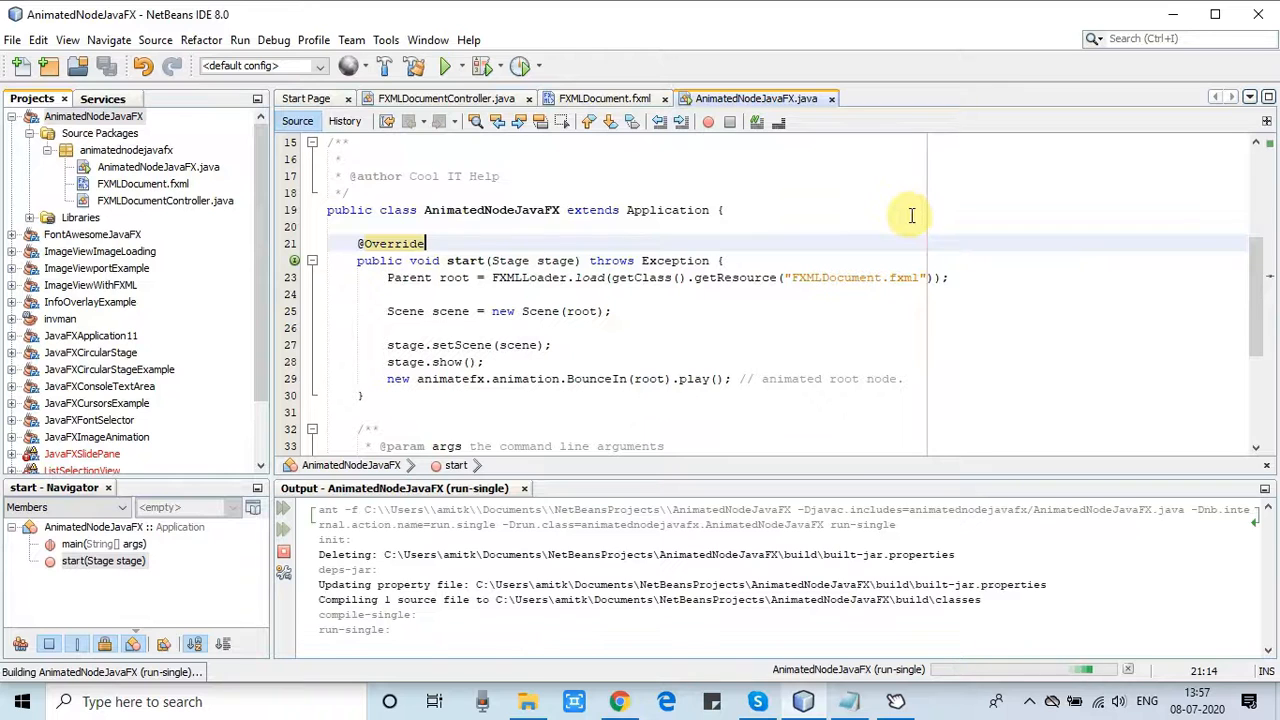
left_click(444, 65)
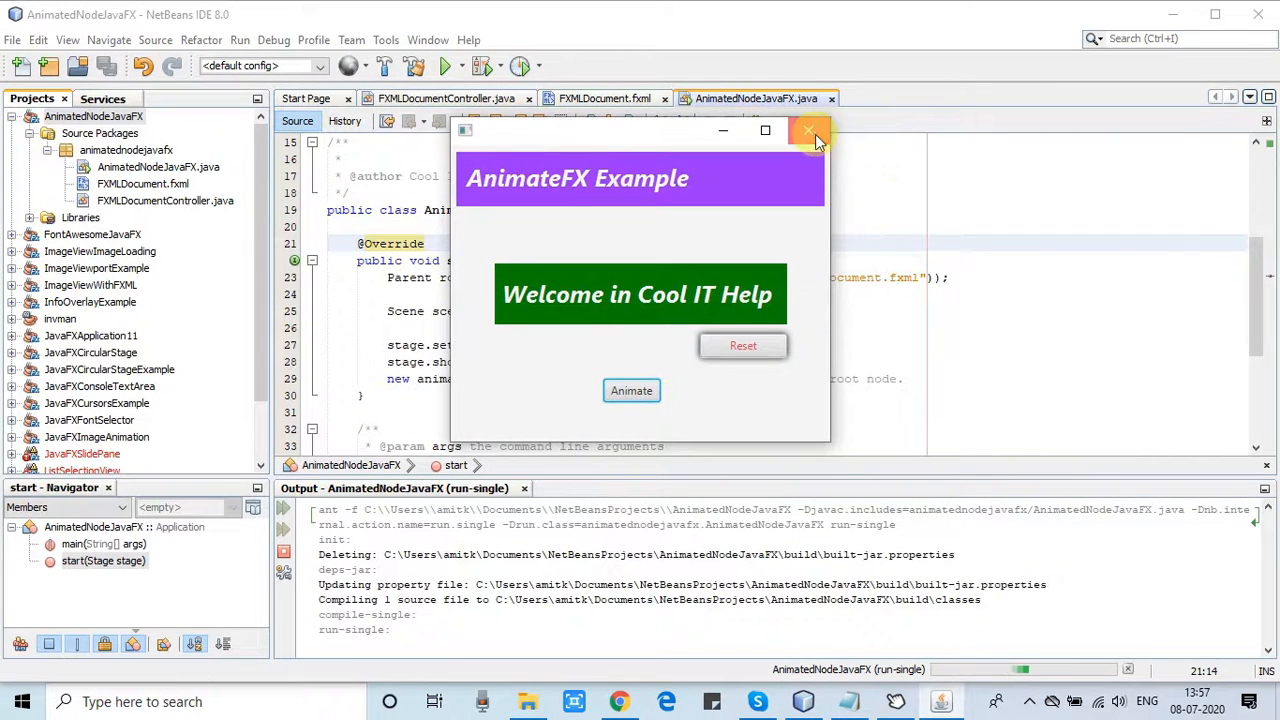
left_click(808, 131)
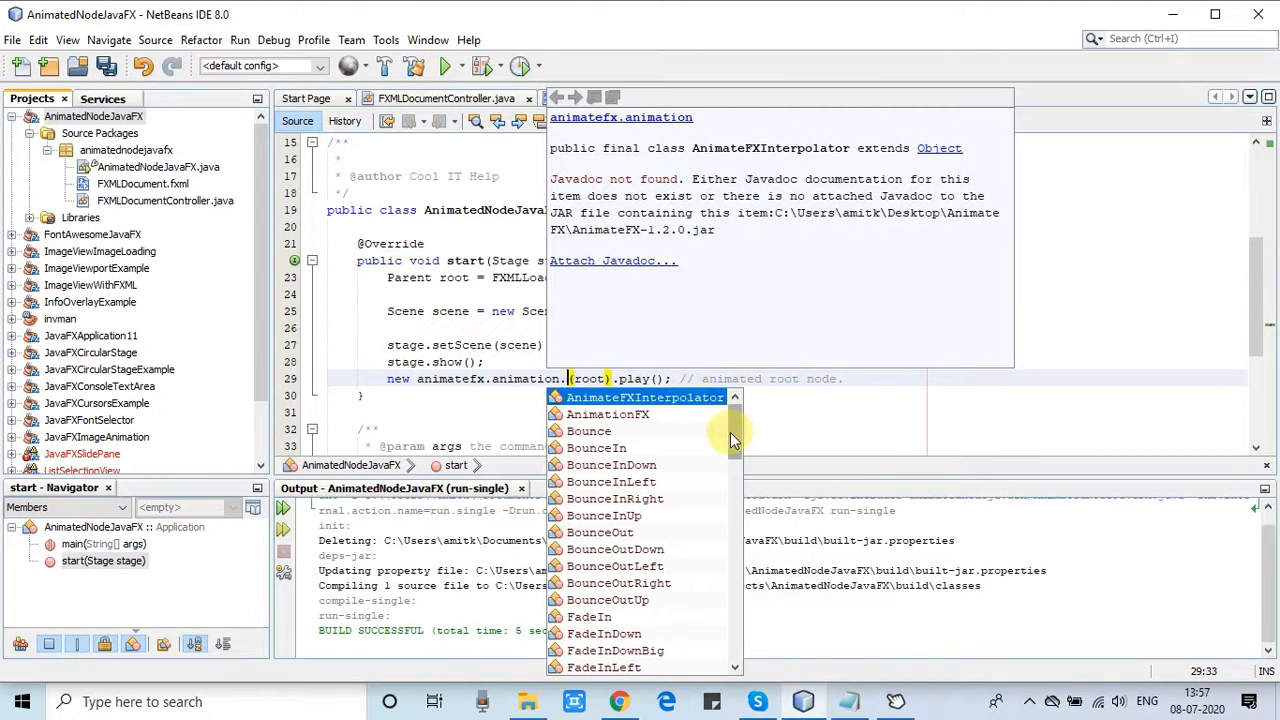
Step: Scroll the animation list to swap the root's BounceIn for RollIn
scroll("down", 3)
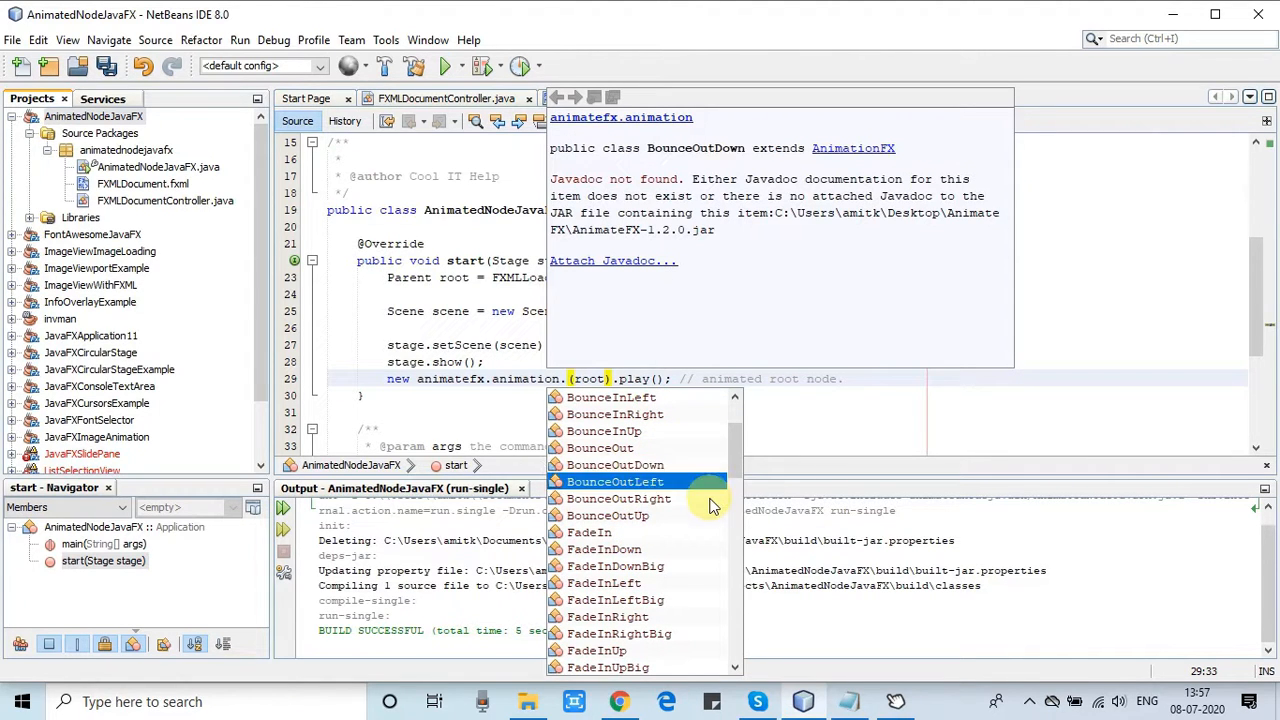
scroll("down", 3)
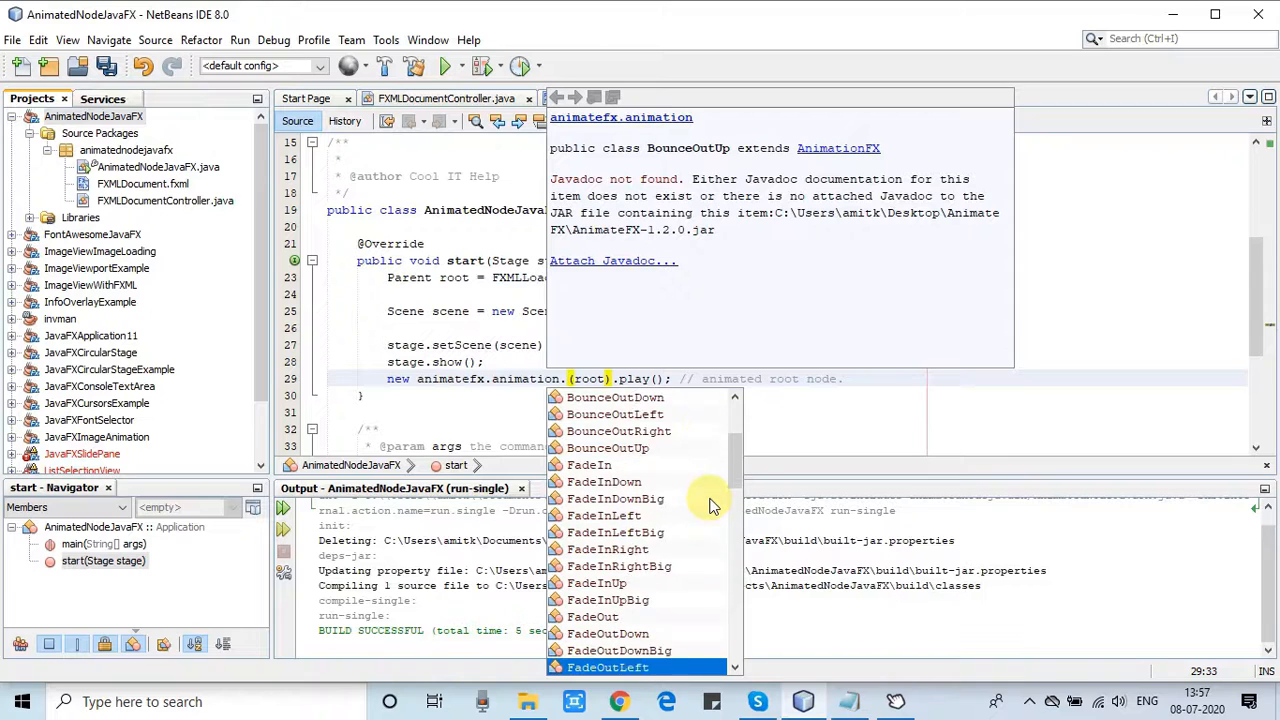
scroll("down", 3)
type("RollIn")
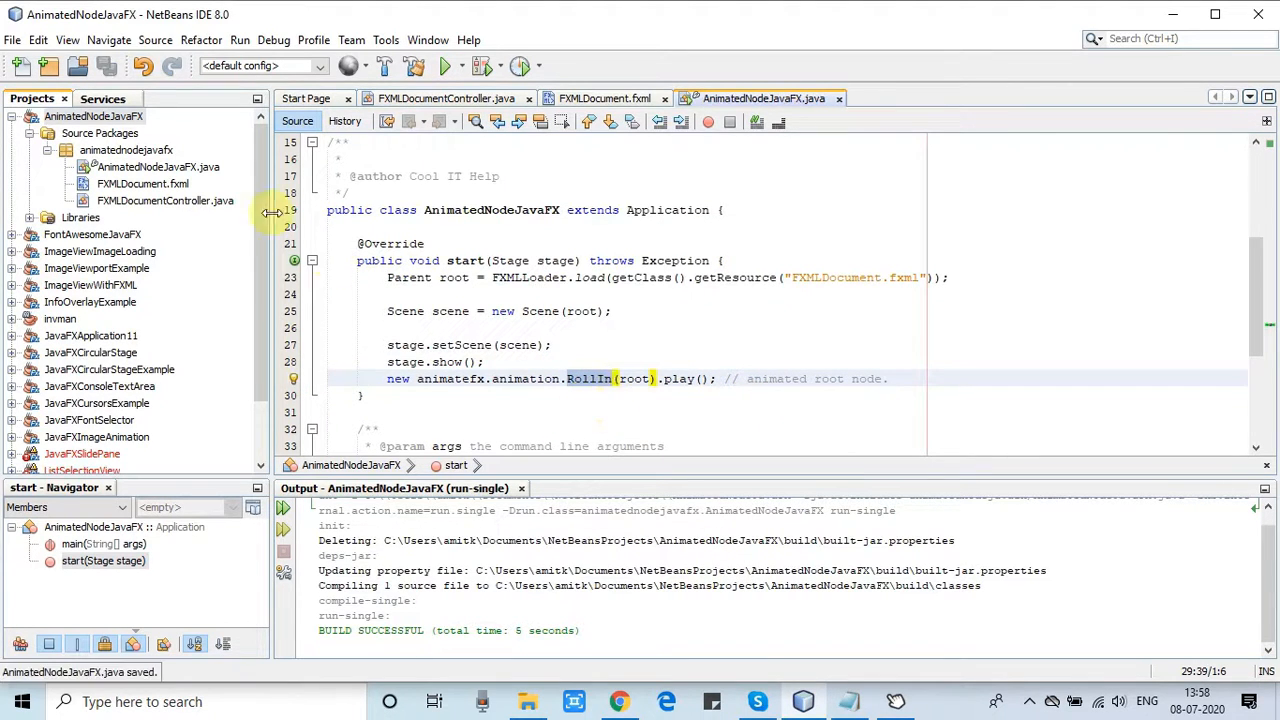
mouse_move(94, 116)
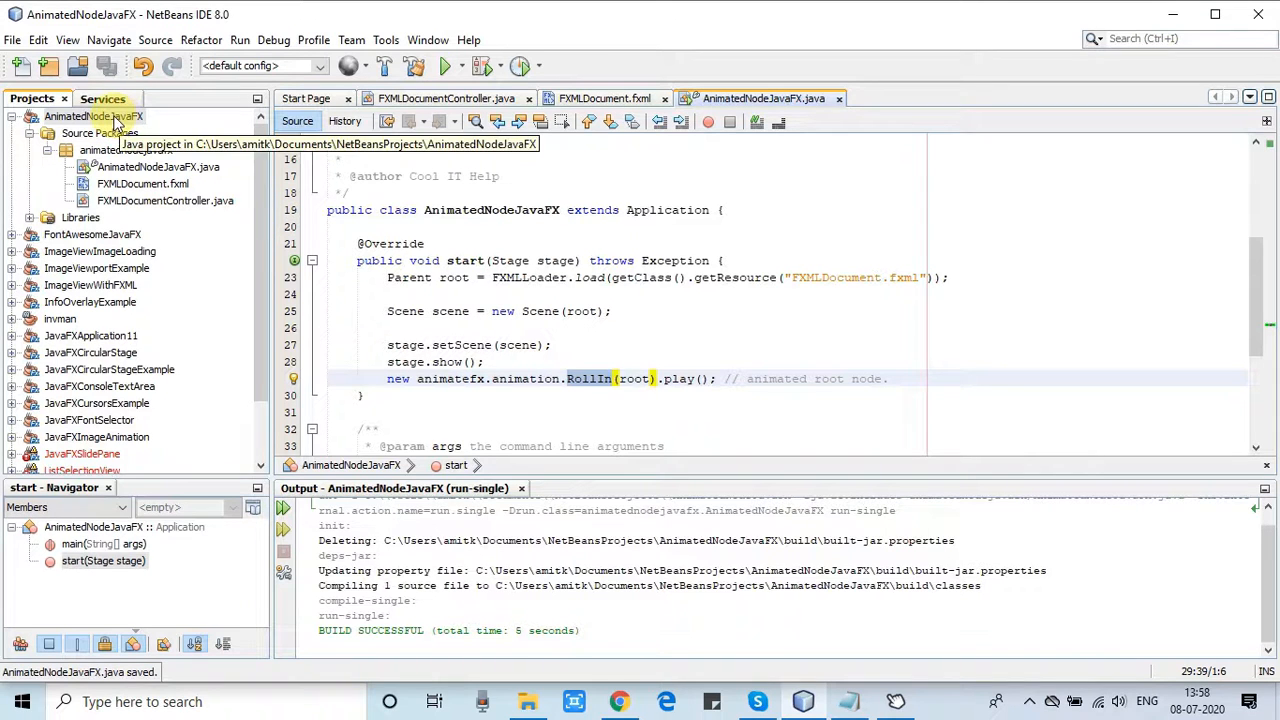
Step: Clean and build the project, run it to see the roll-in, then close it
right_click(92, 116)
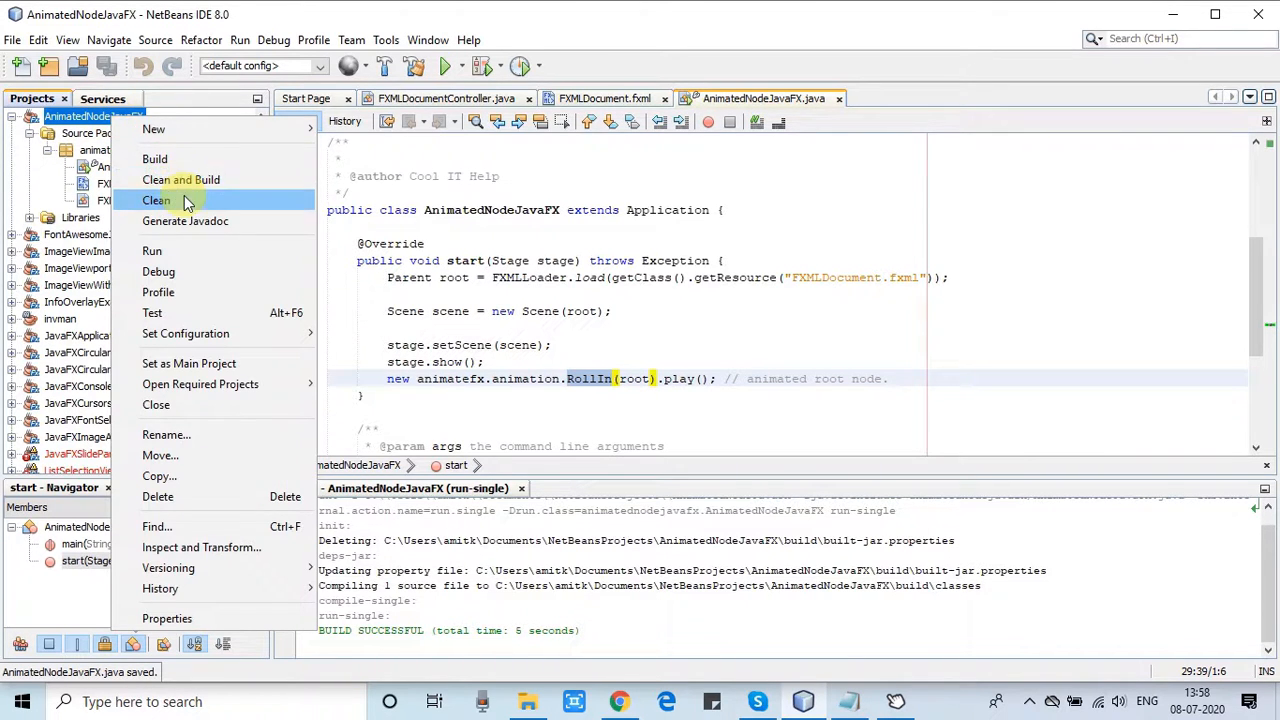
left_click(181, 179)
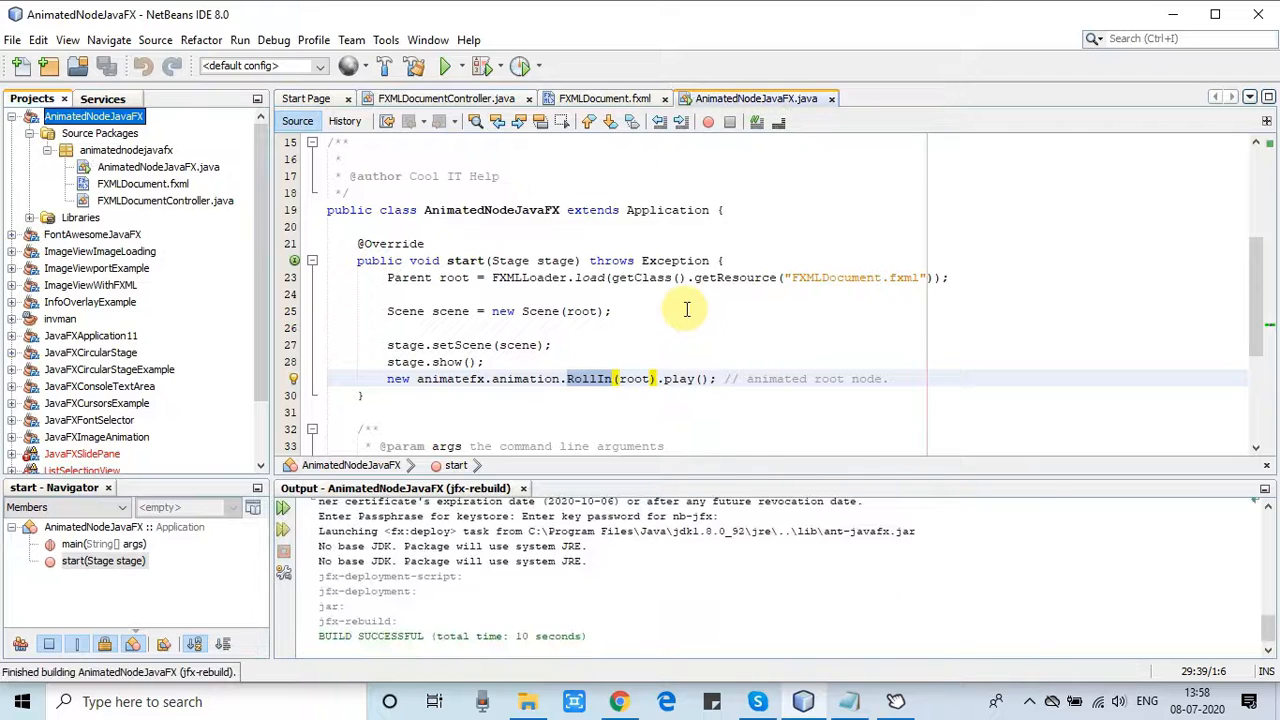
left_click(444, 65)
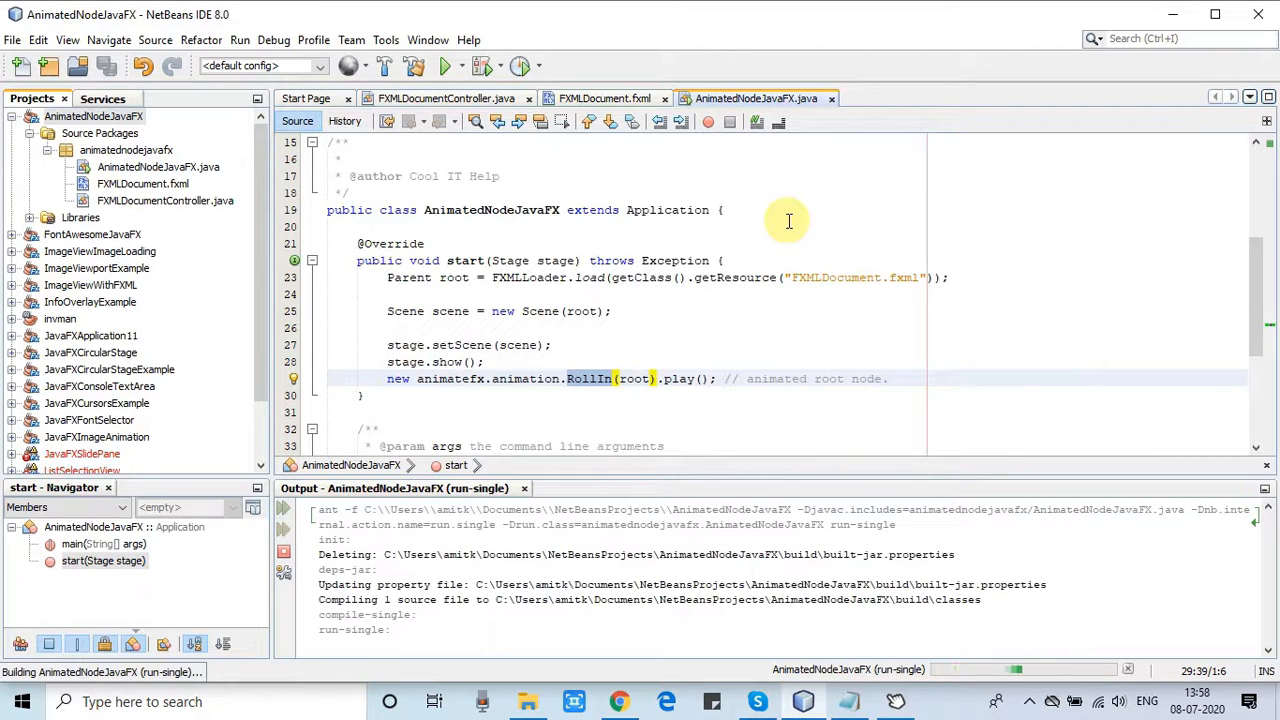
left_click(443, 65)
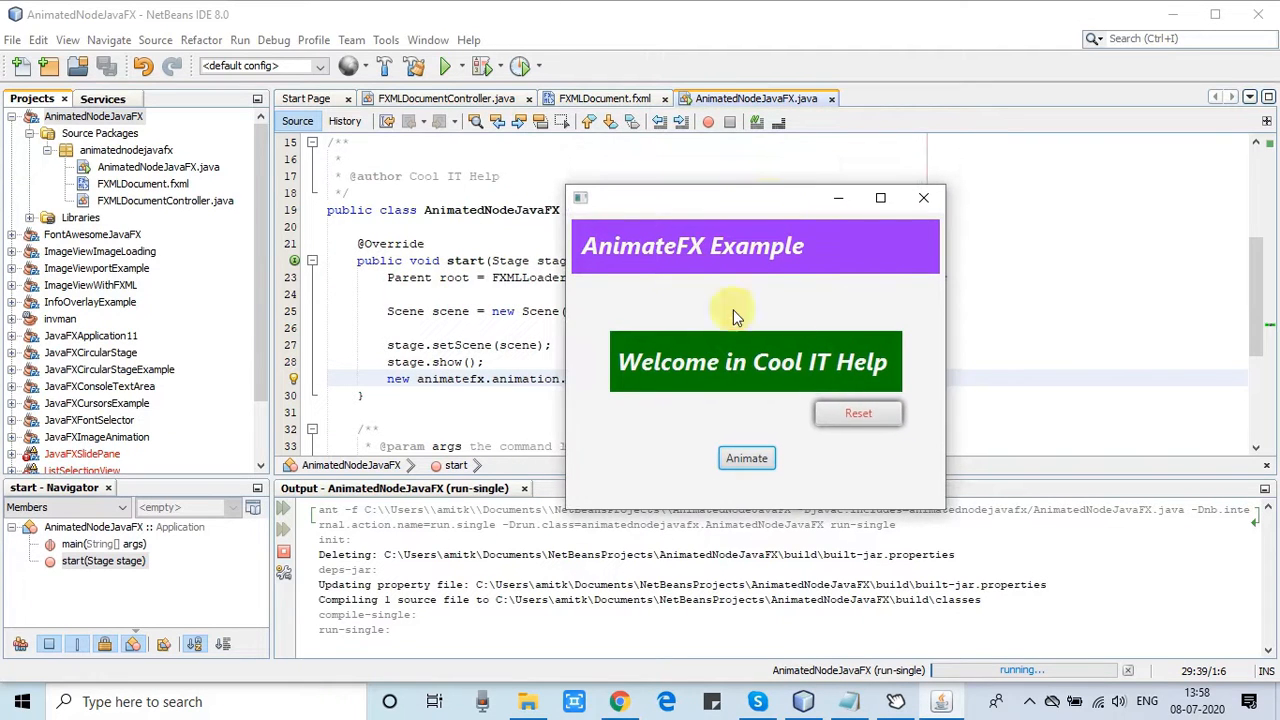
mouse_move(746, 458)
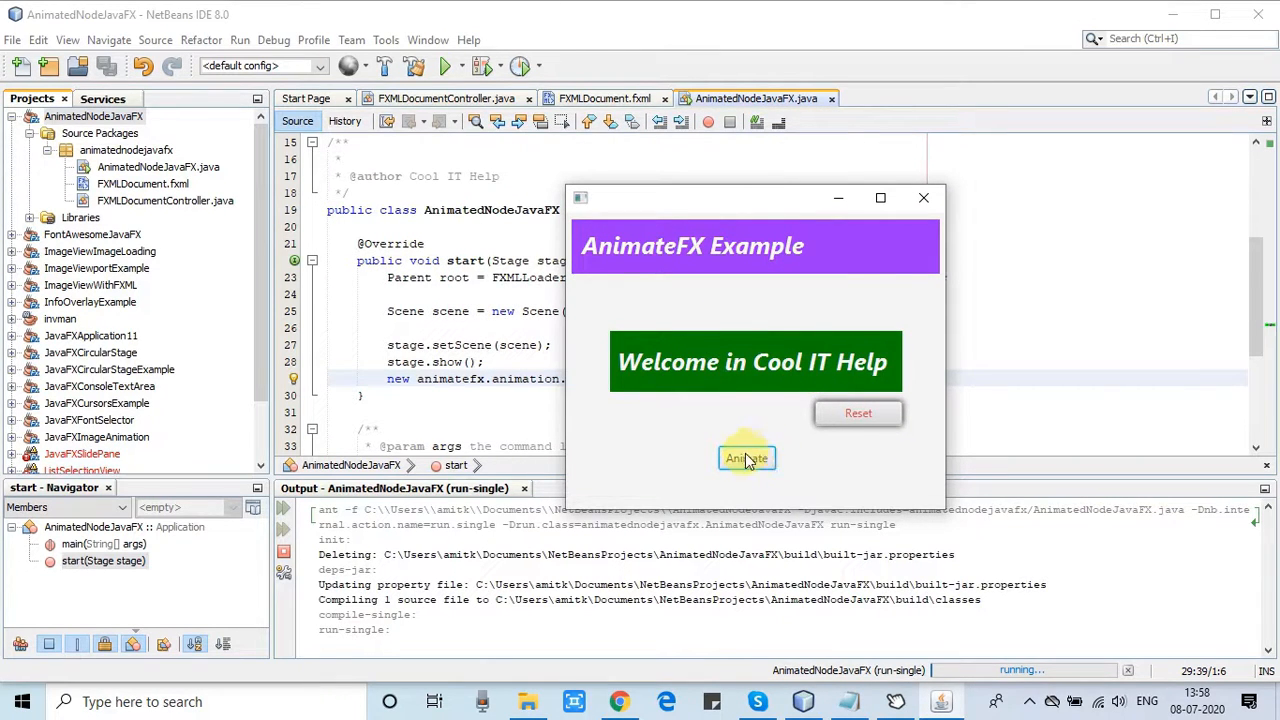
mouse_move(912, 205)
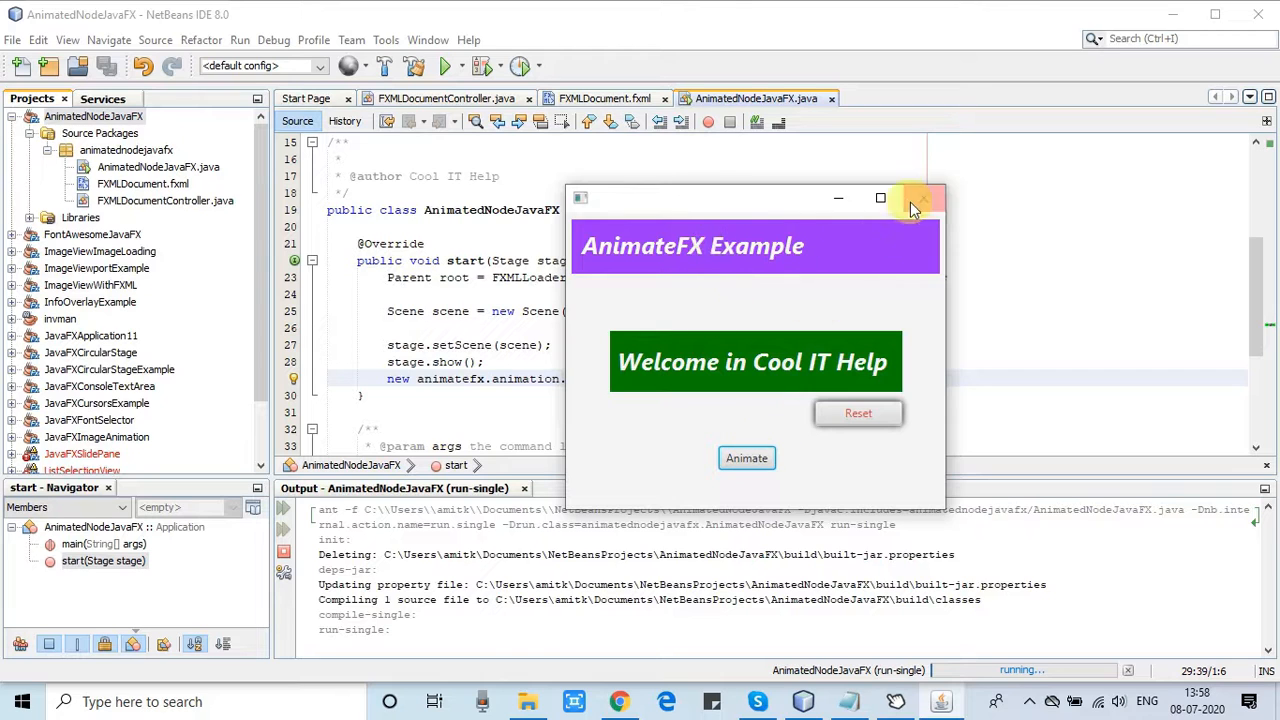
left_click(916, 198)
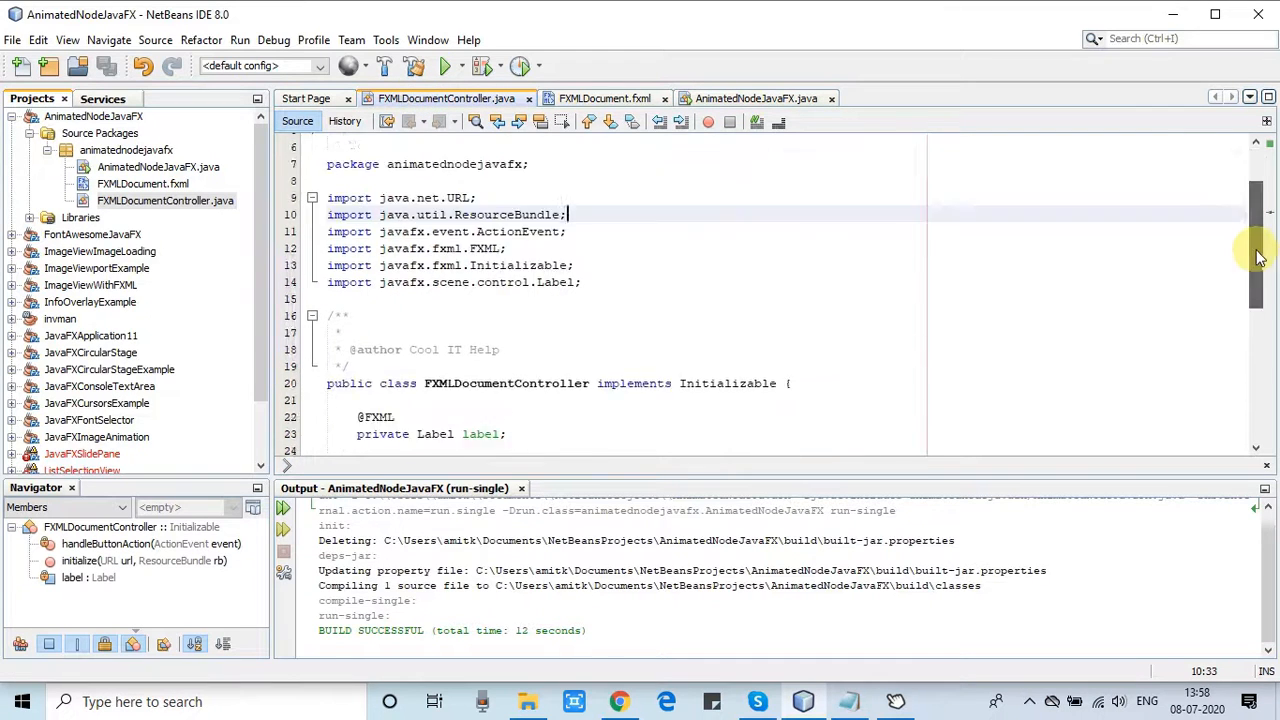
scroll("down", 3)
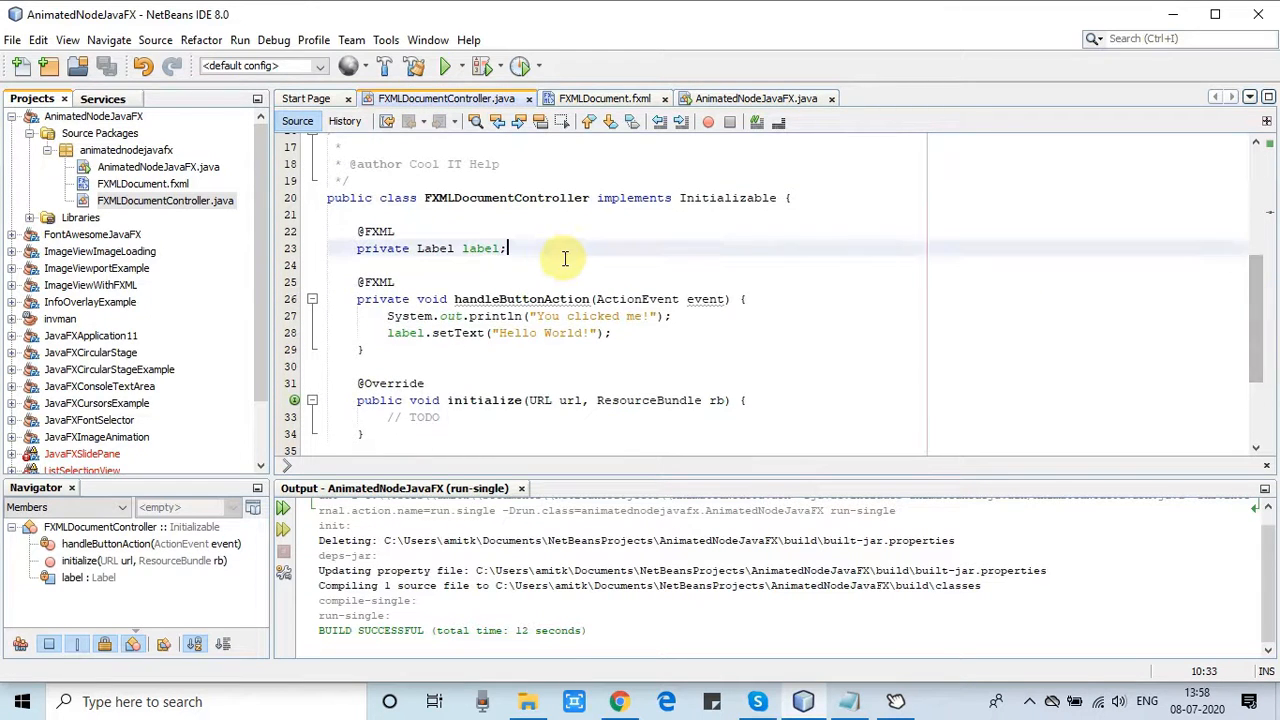
key("enter")
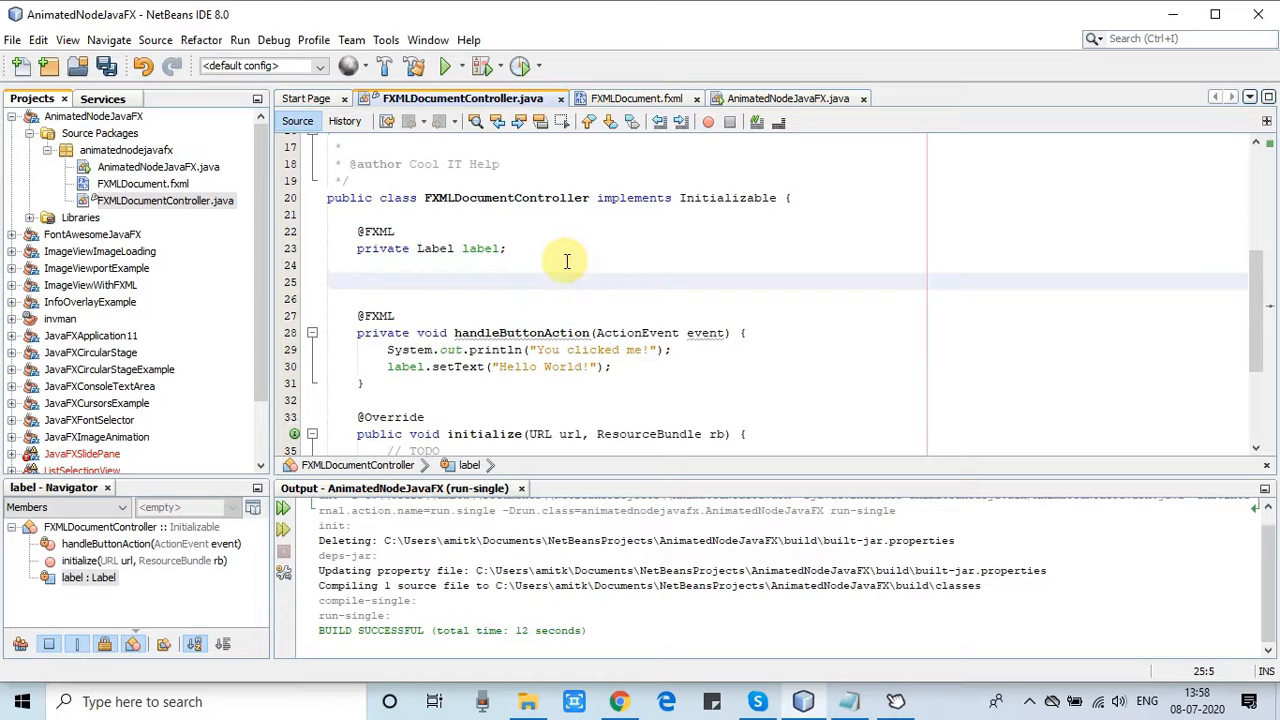
type("@FXML")
type("private Pa")
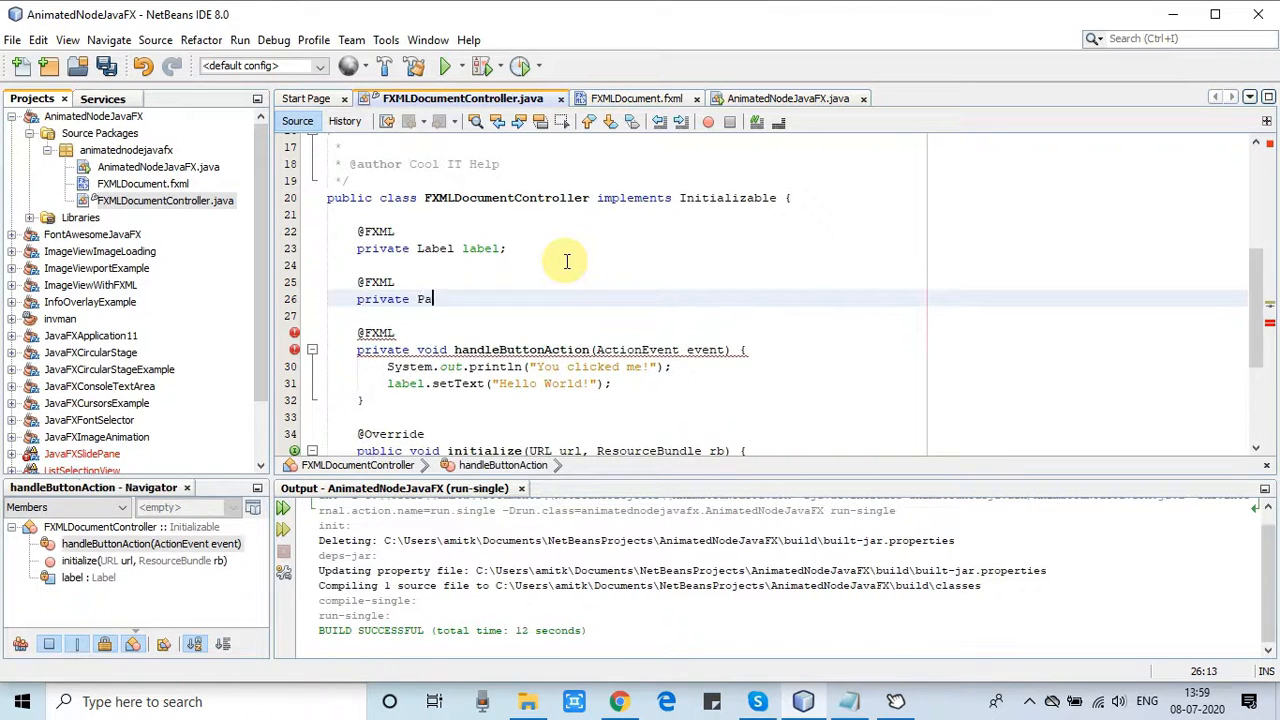
type("ne")
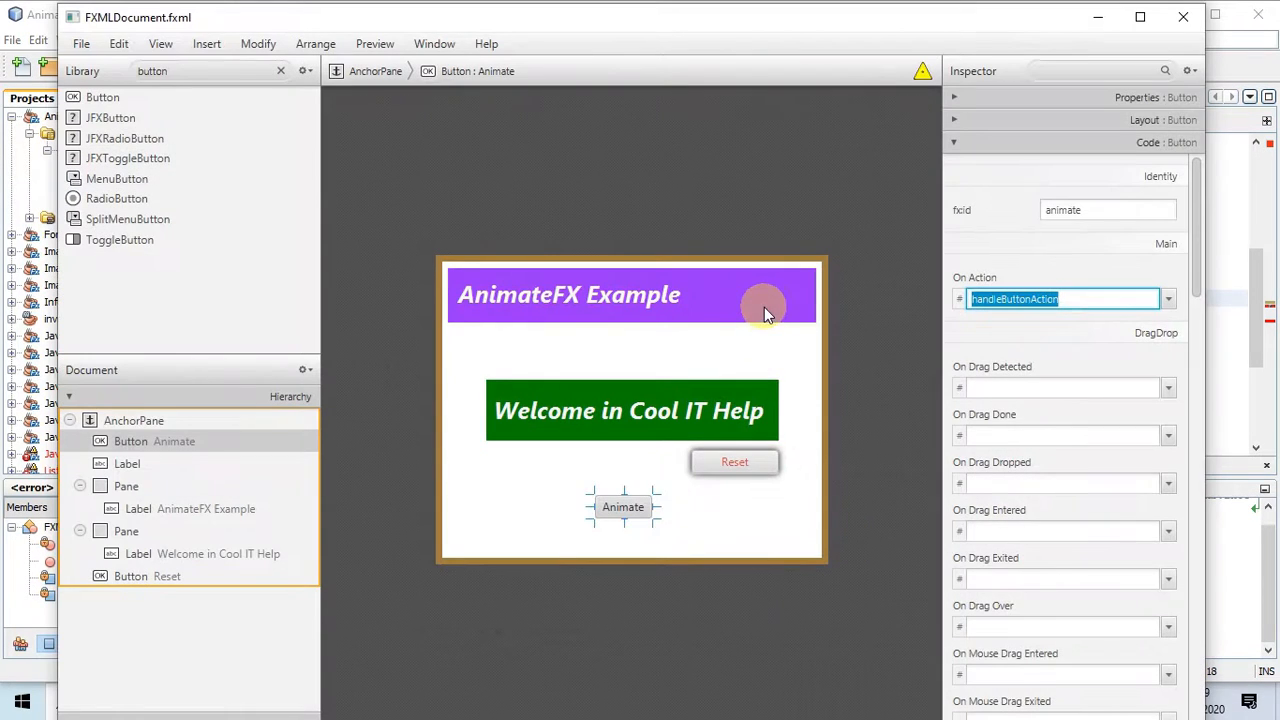
left_click(126, 485)
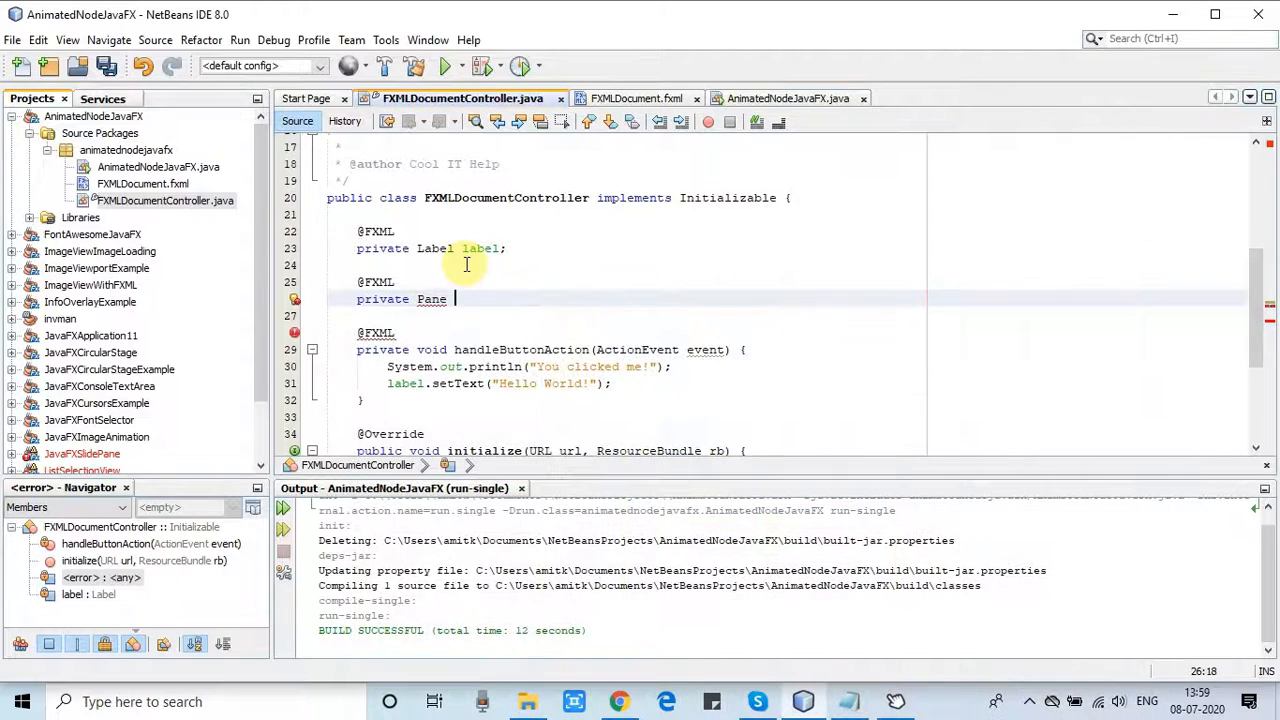
type("pane;")
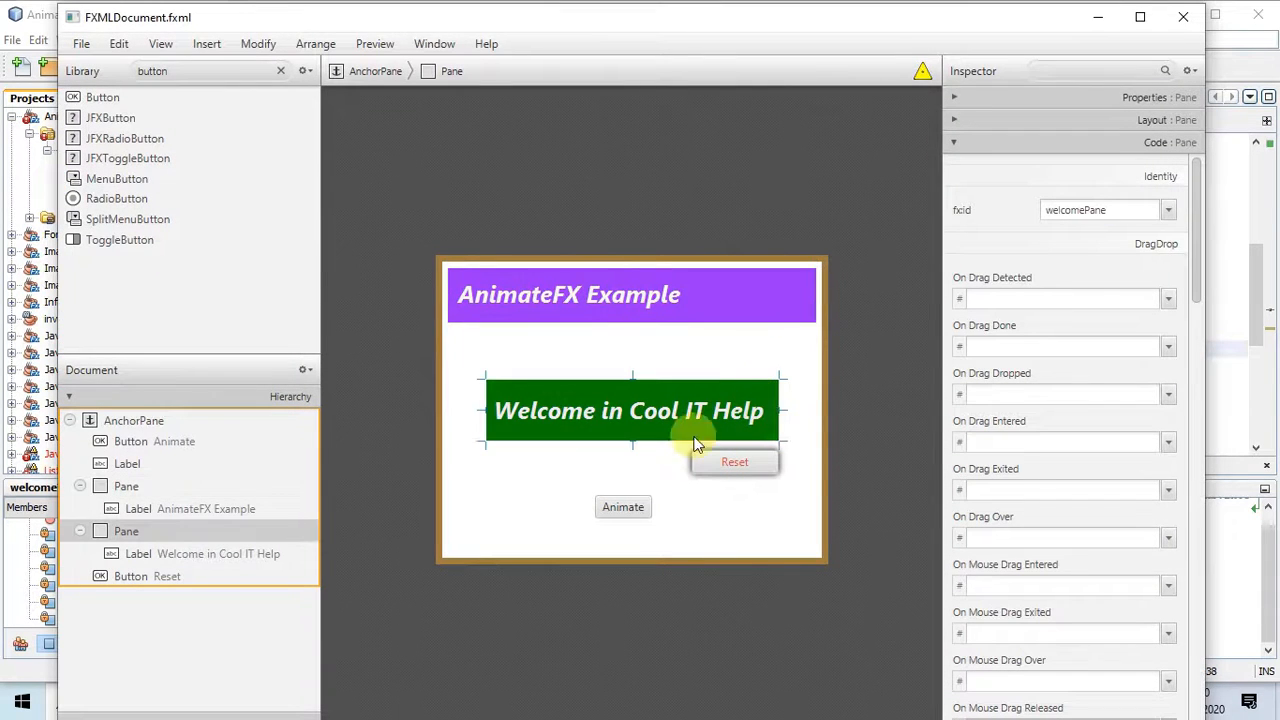
triple_click(1100, 210)
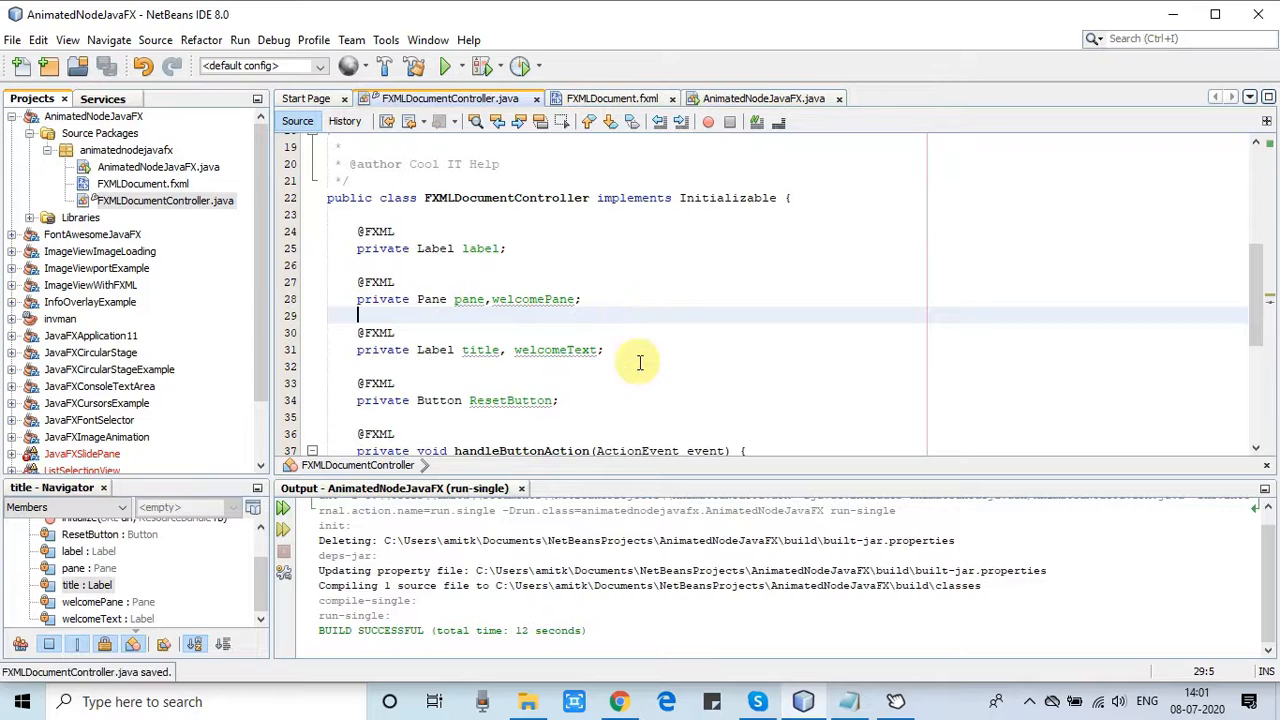
double_click(481, 350)
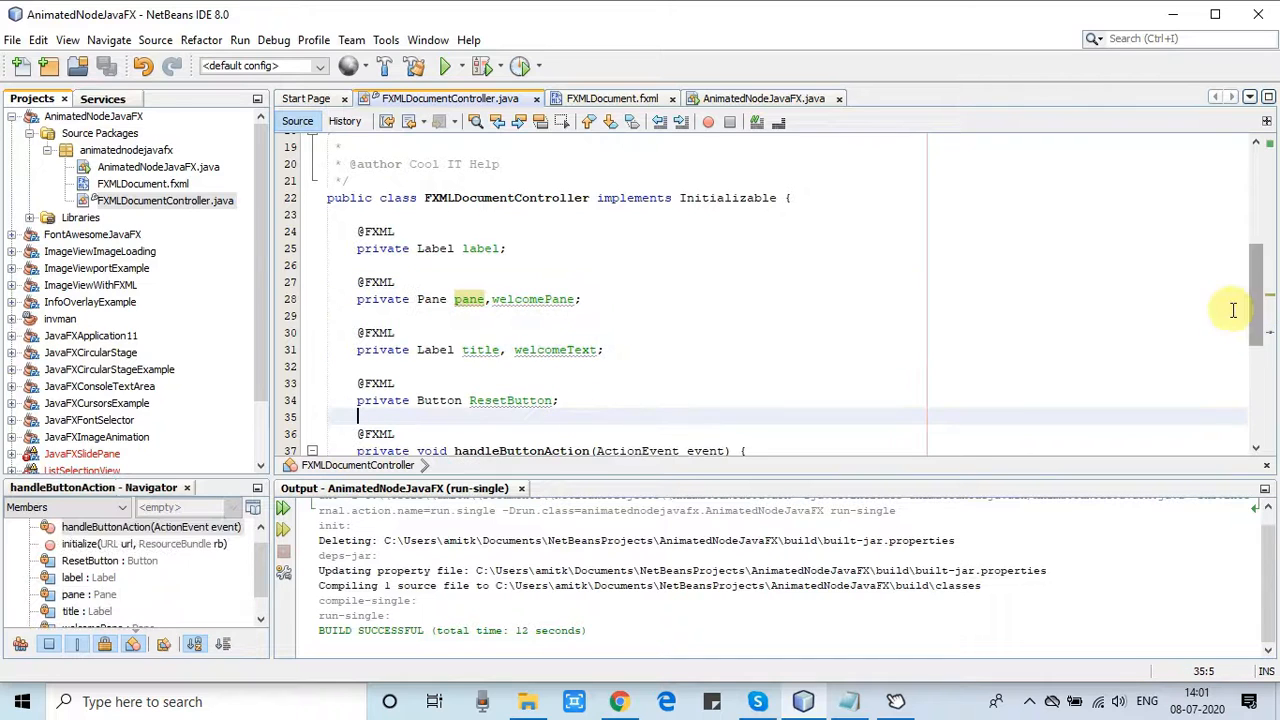
scroll("down", 3)
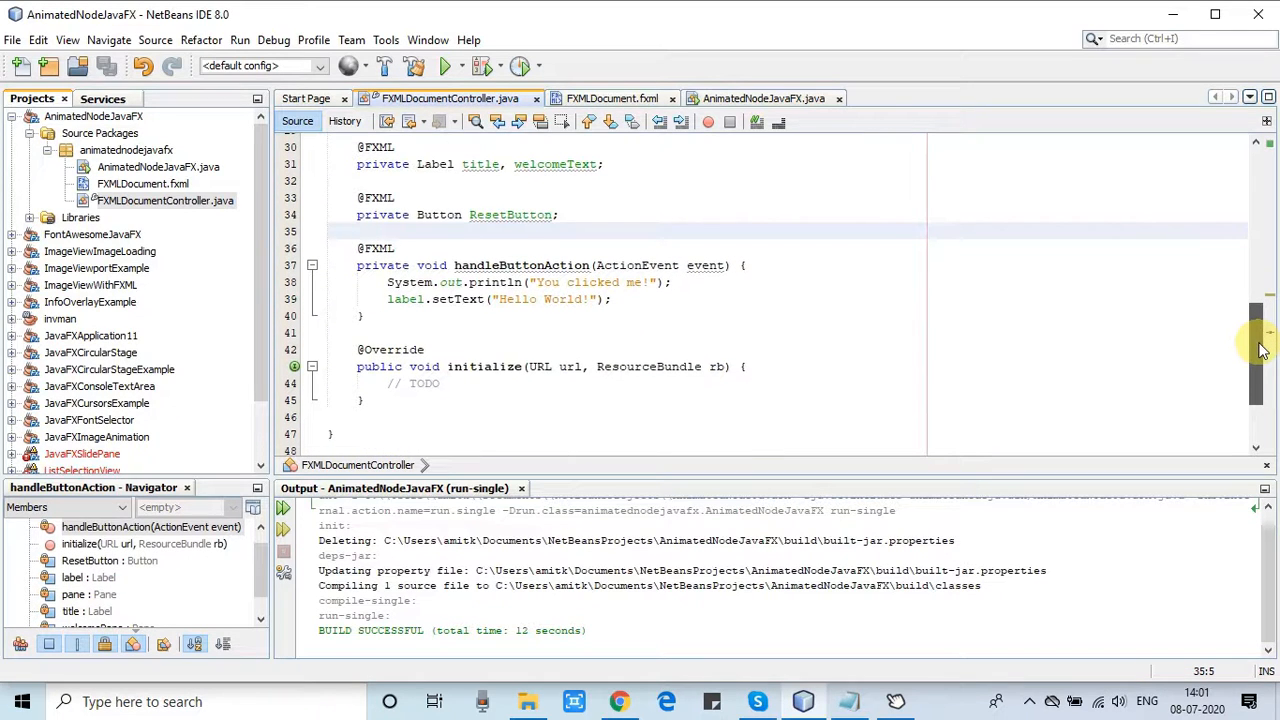
mouse_move(460, 383)
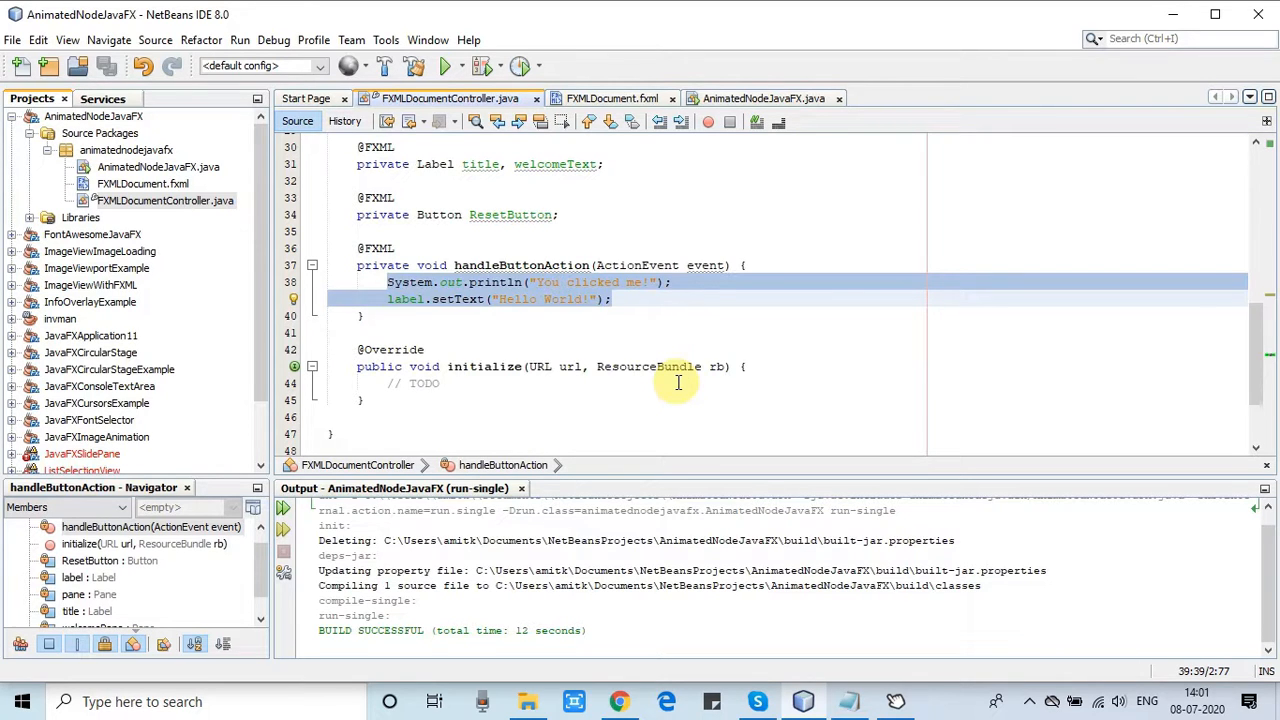
Step: Replace the default handler code with a new animatefx Pulse animation
key("Delete")
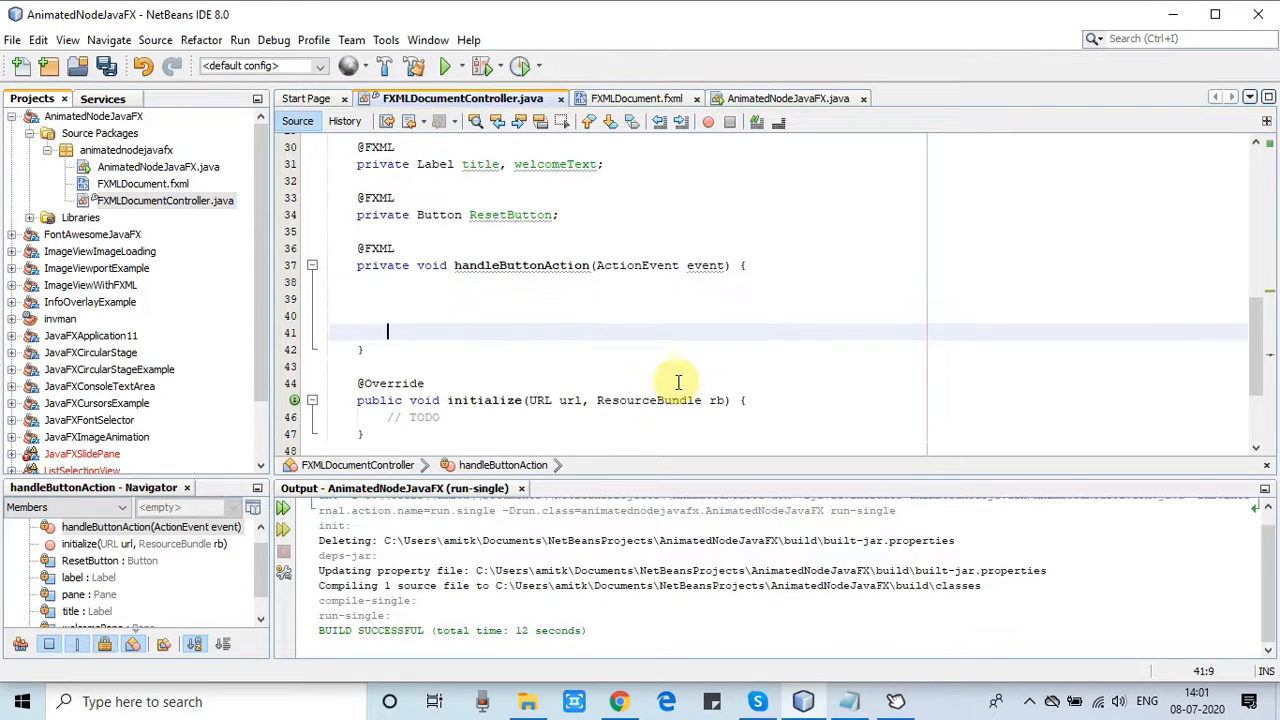
type("new")
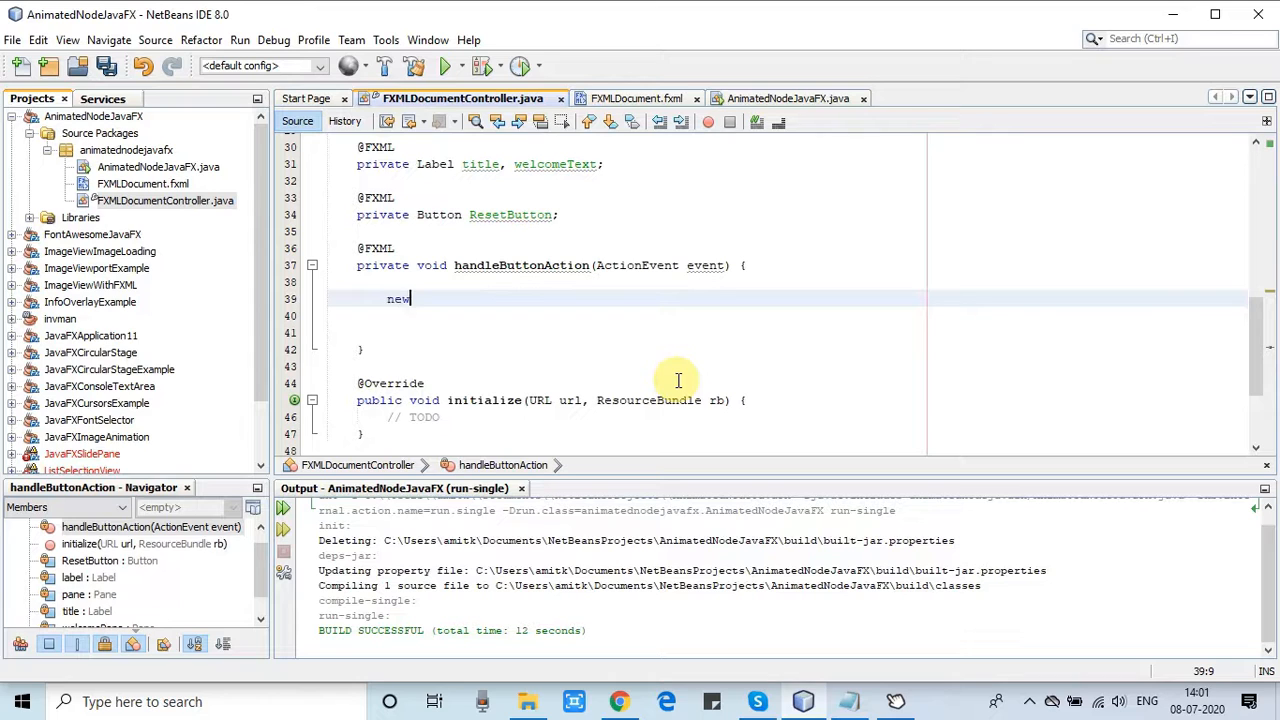
type("Animat")
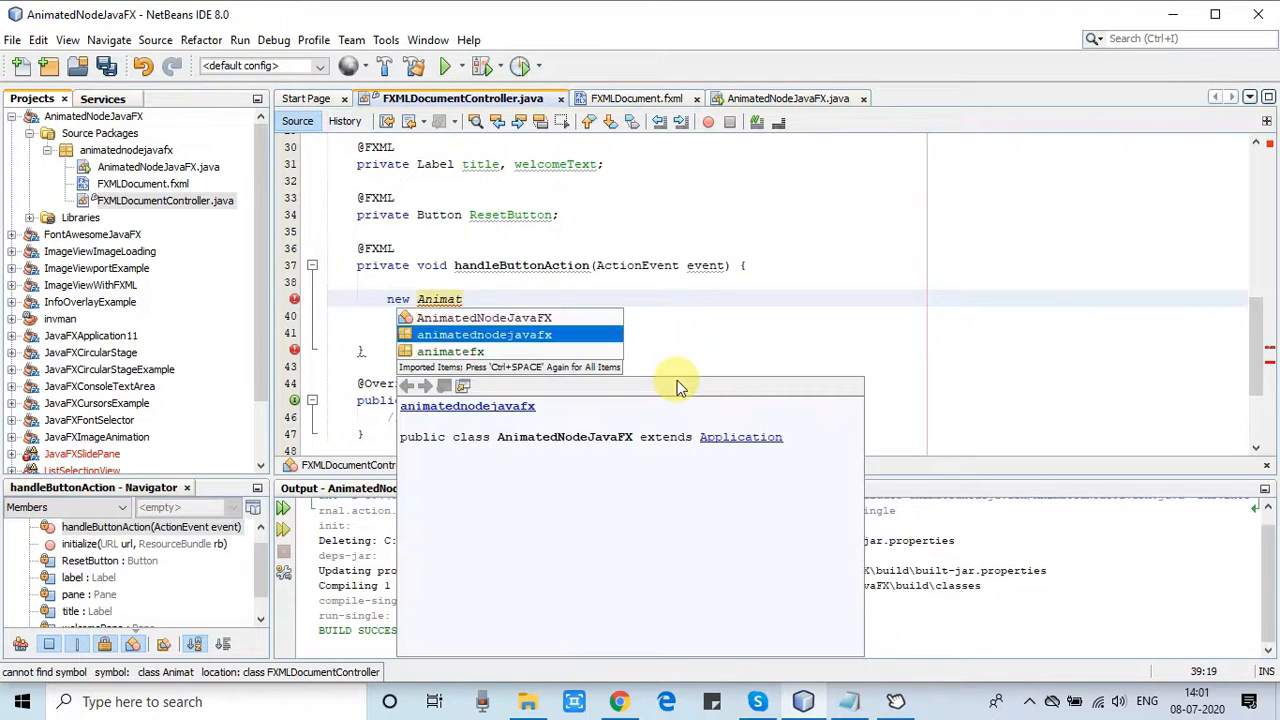
left_click(450, 351)
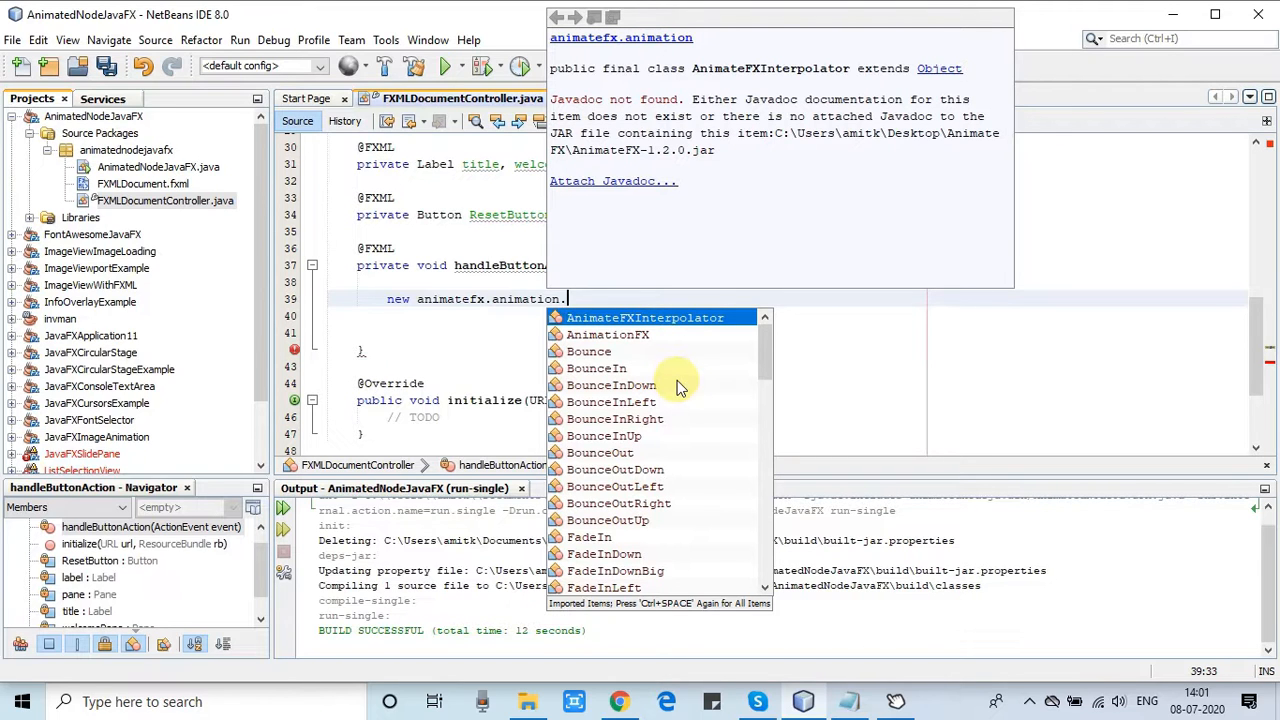
type("Pulse(pane")
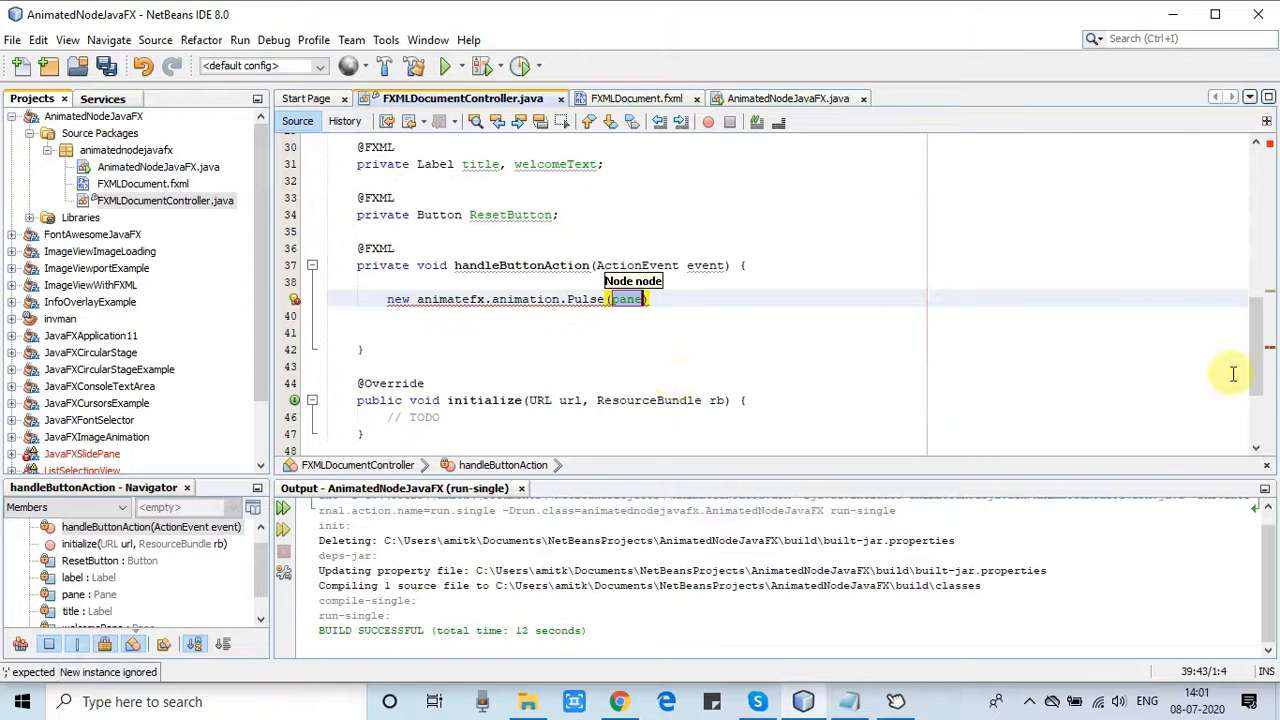
scroll("up", 3)
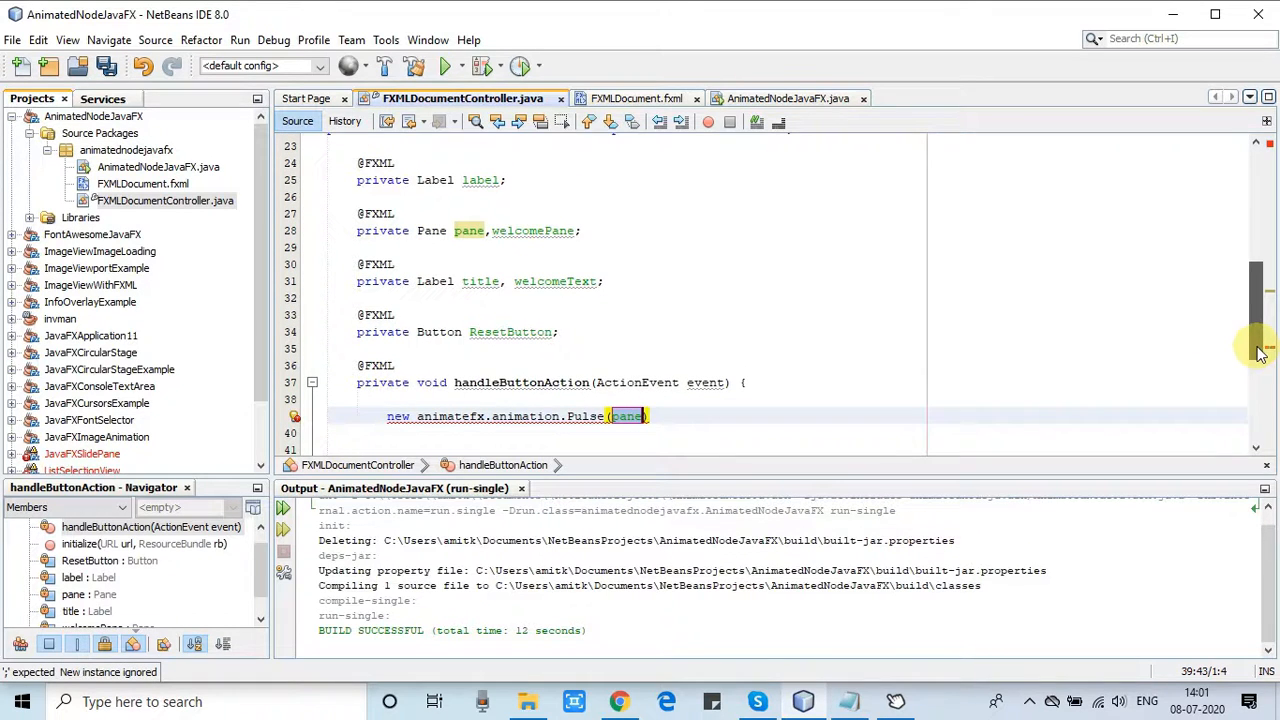
scroll("down", 3)
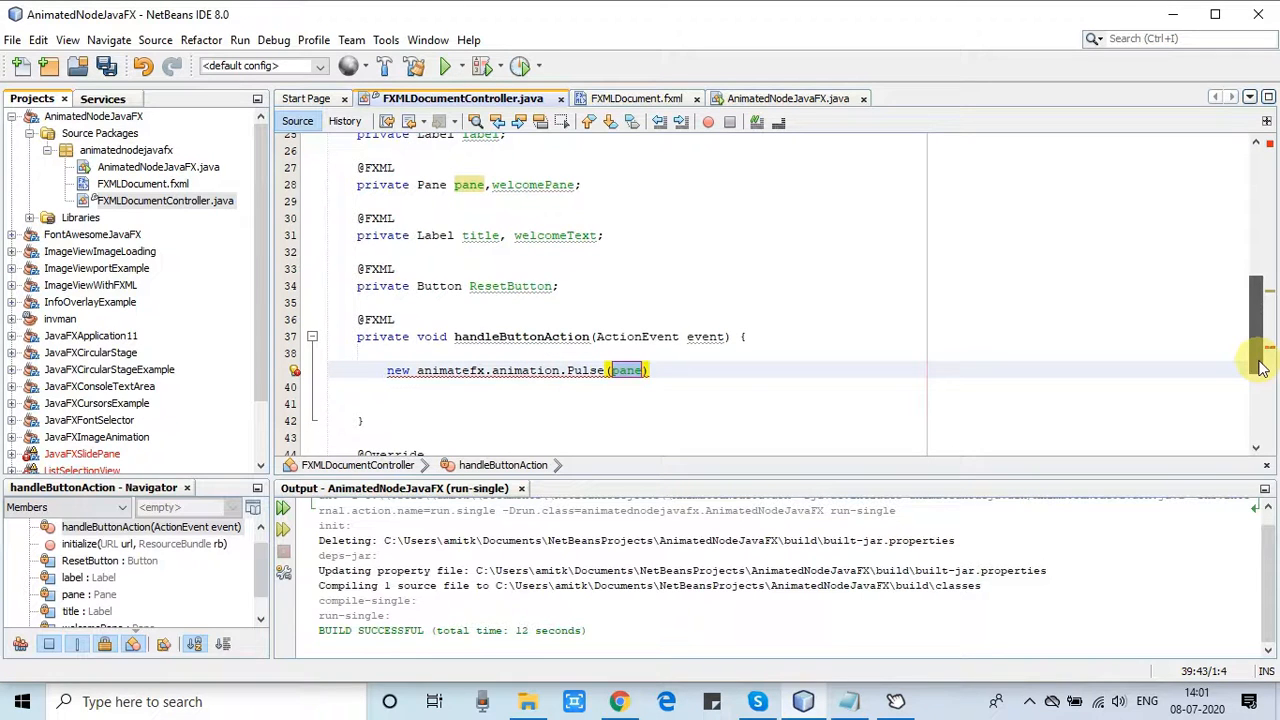
scroll("up", 3)
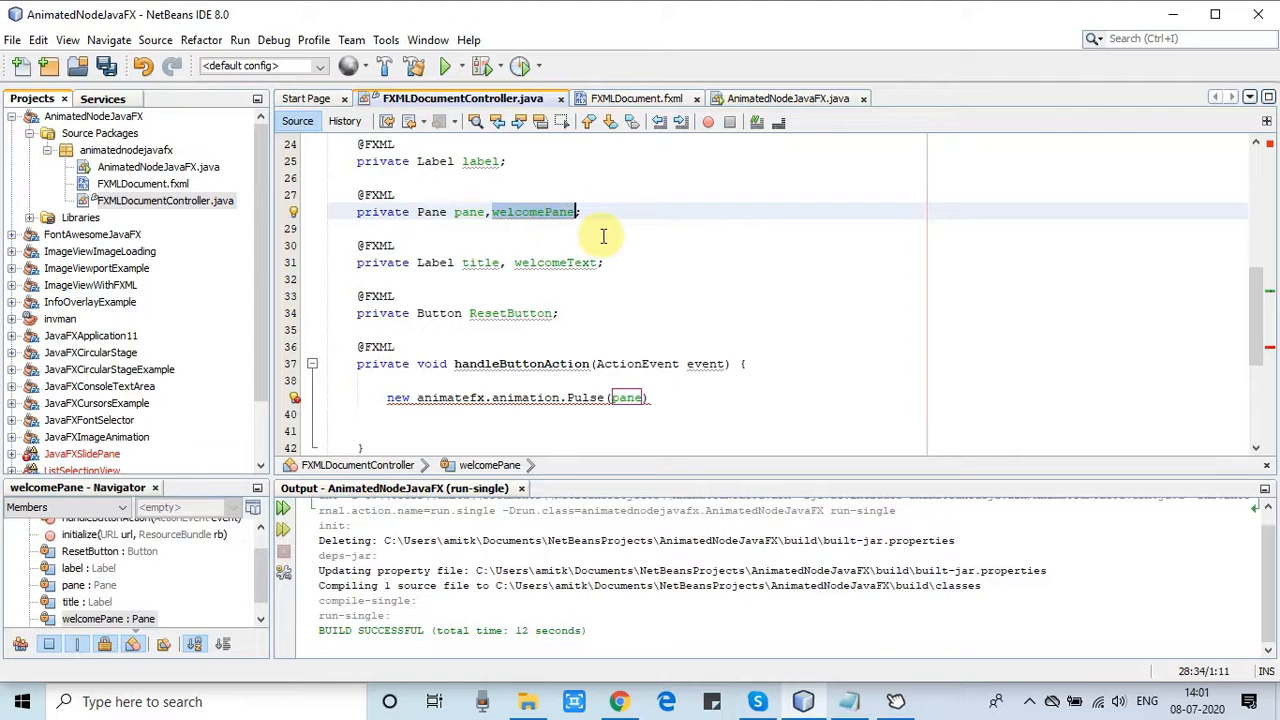
mouse_move(1152, 304)
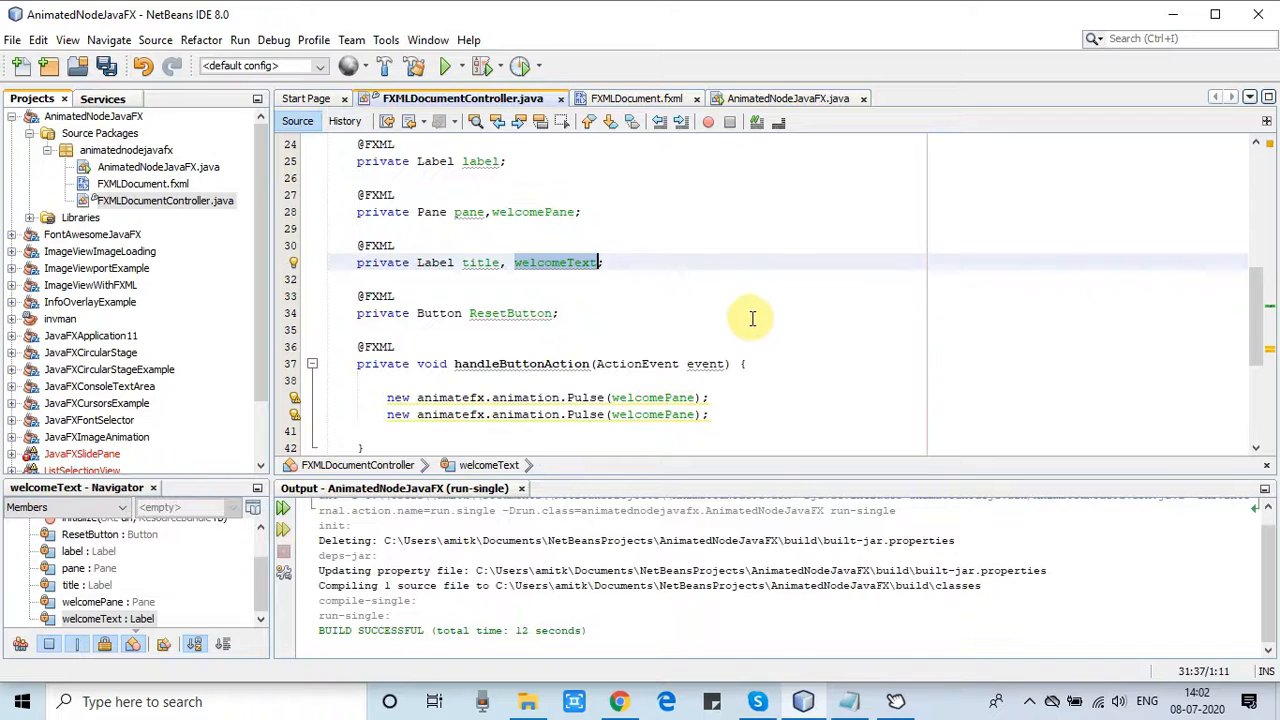
Step: Add BounceIn and Flash animation lines to the button handler
left_click(623, 414)
type("Text")
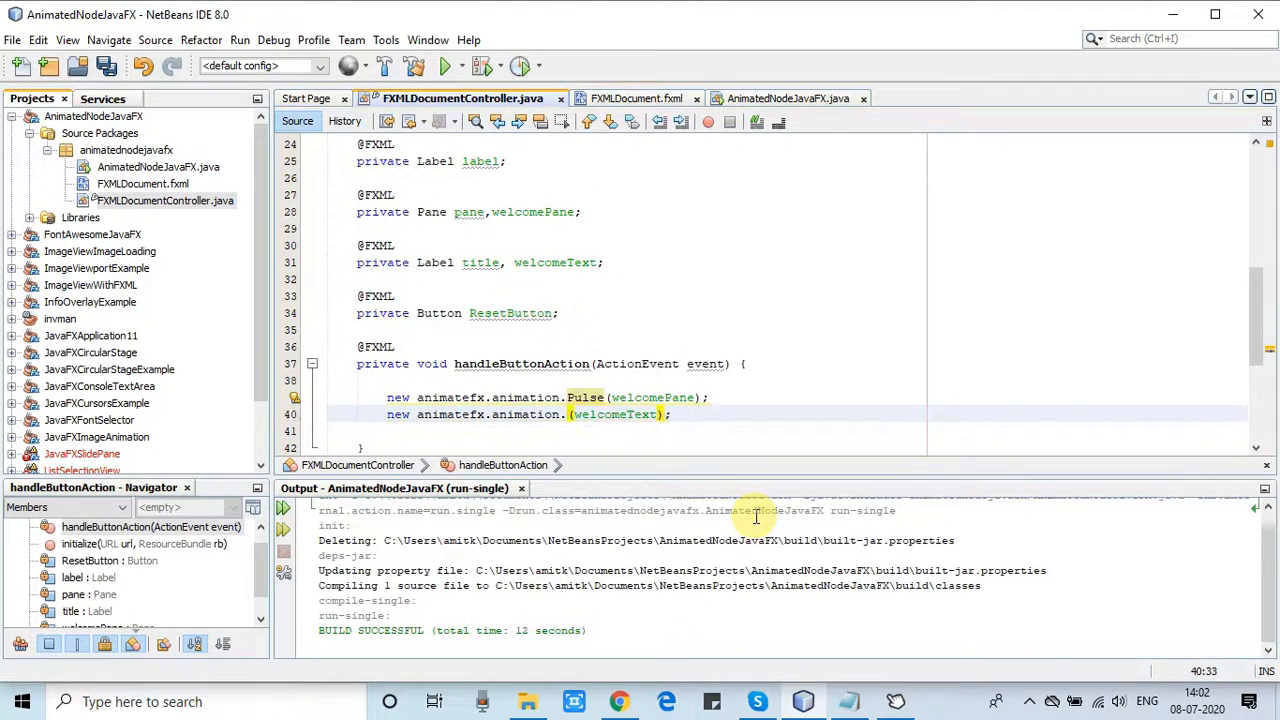
left_click(568, 414)
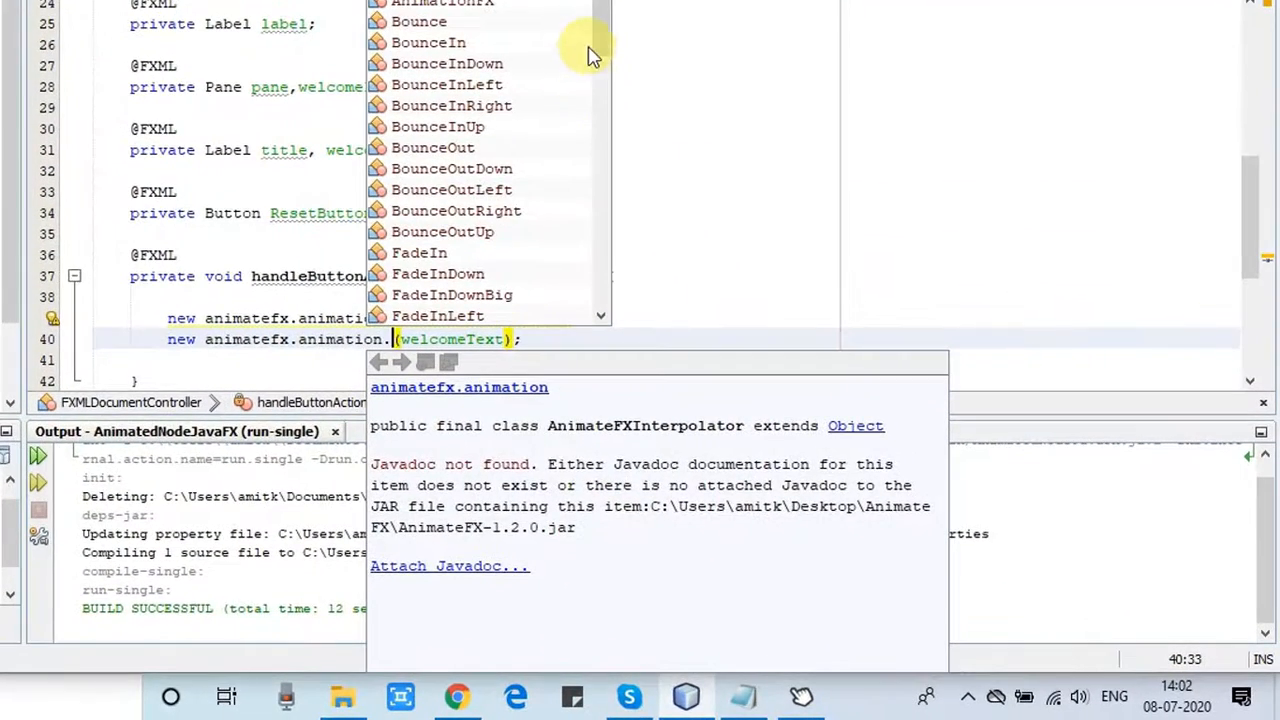
mouse_move(428, 42)
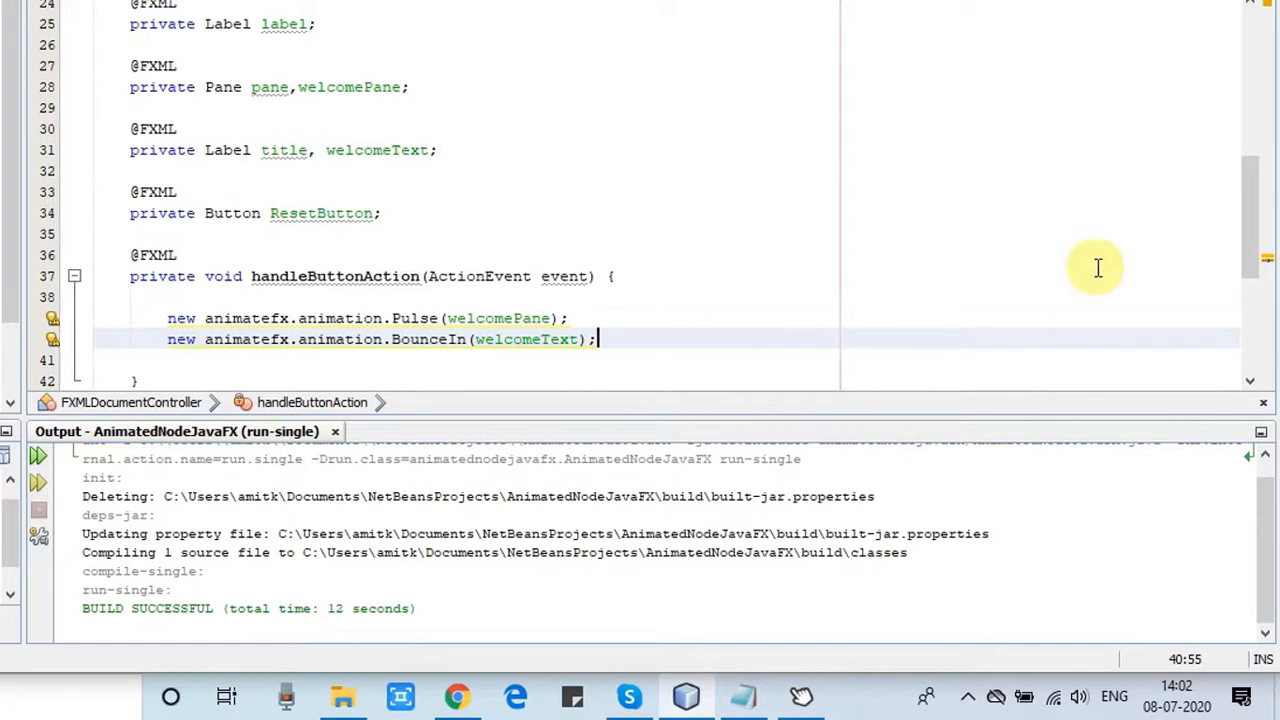
scroll("down", 3)
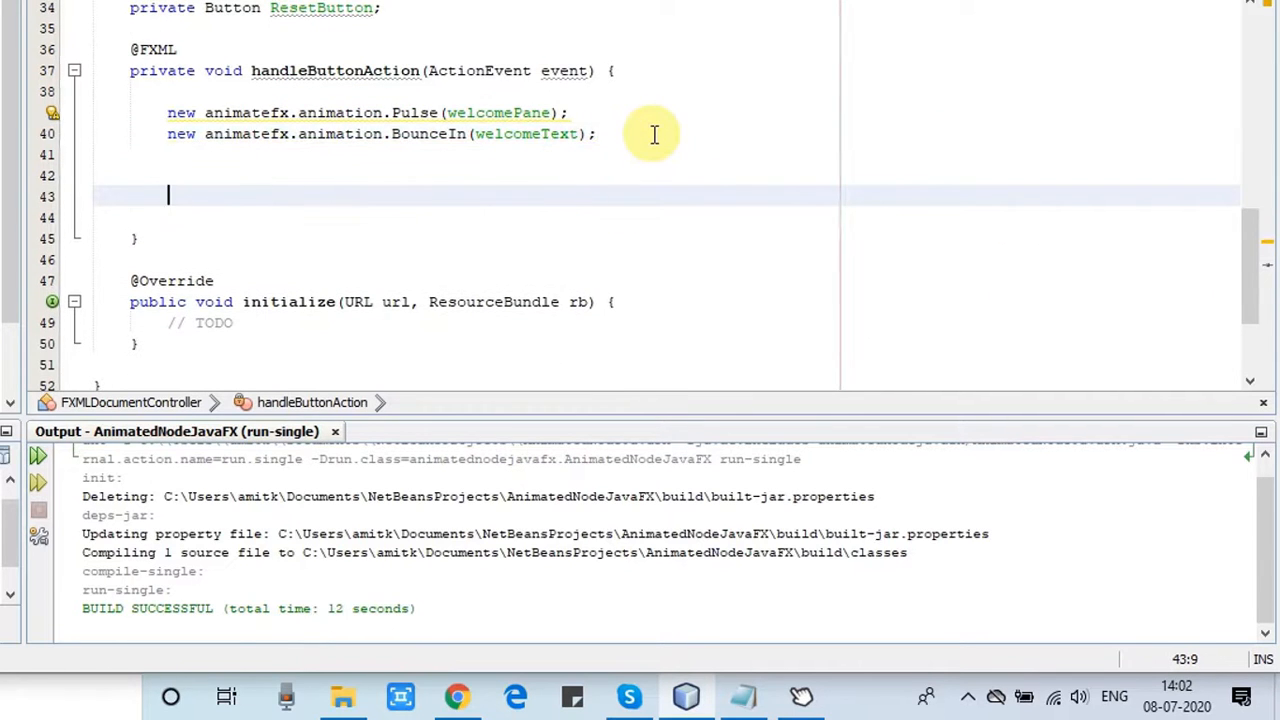
left_click(268, 134)
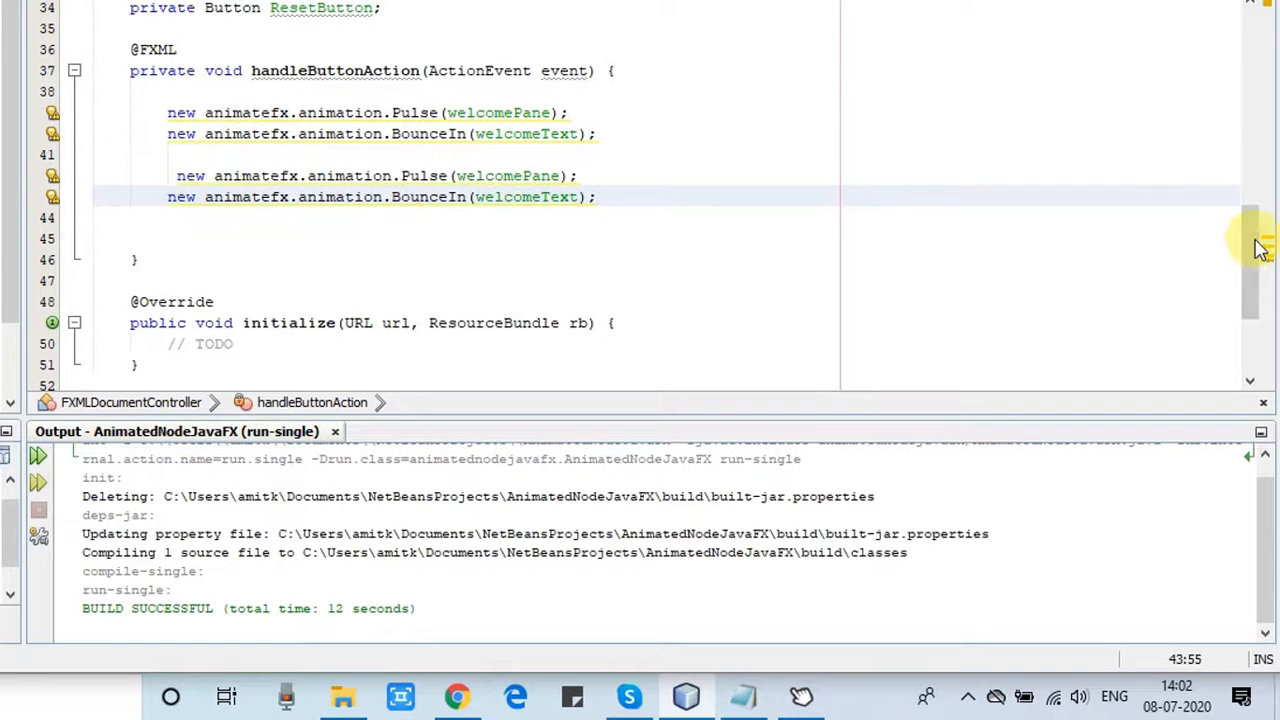
scroll("up", 3)
type("p")
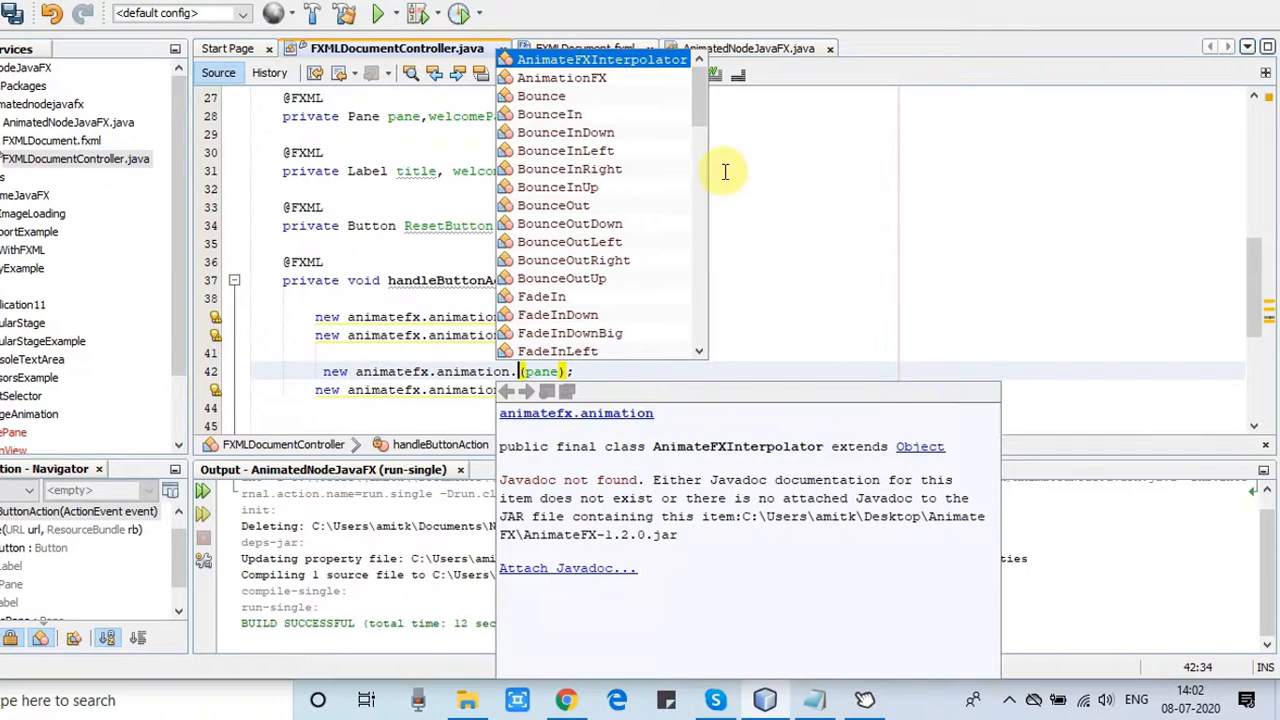
scroll("down", 3)
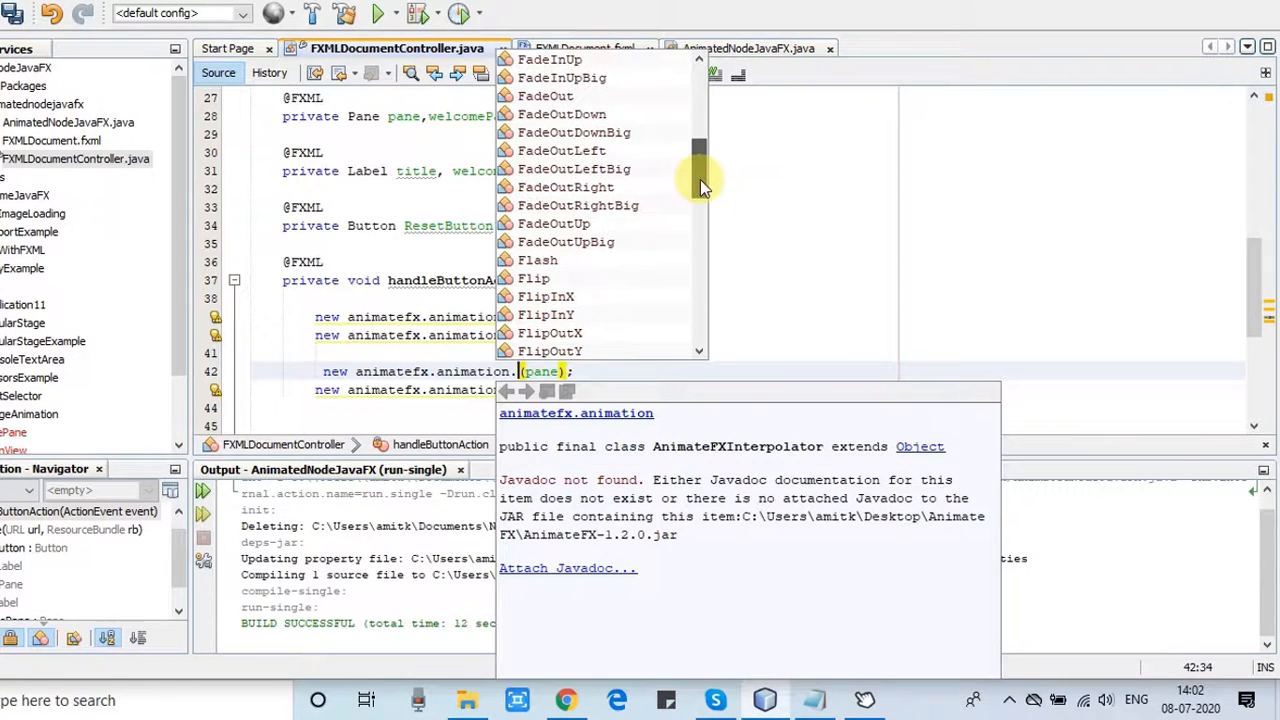
scroll("down", 3)
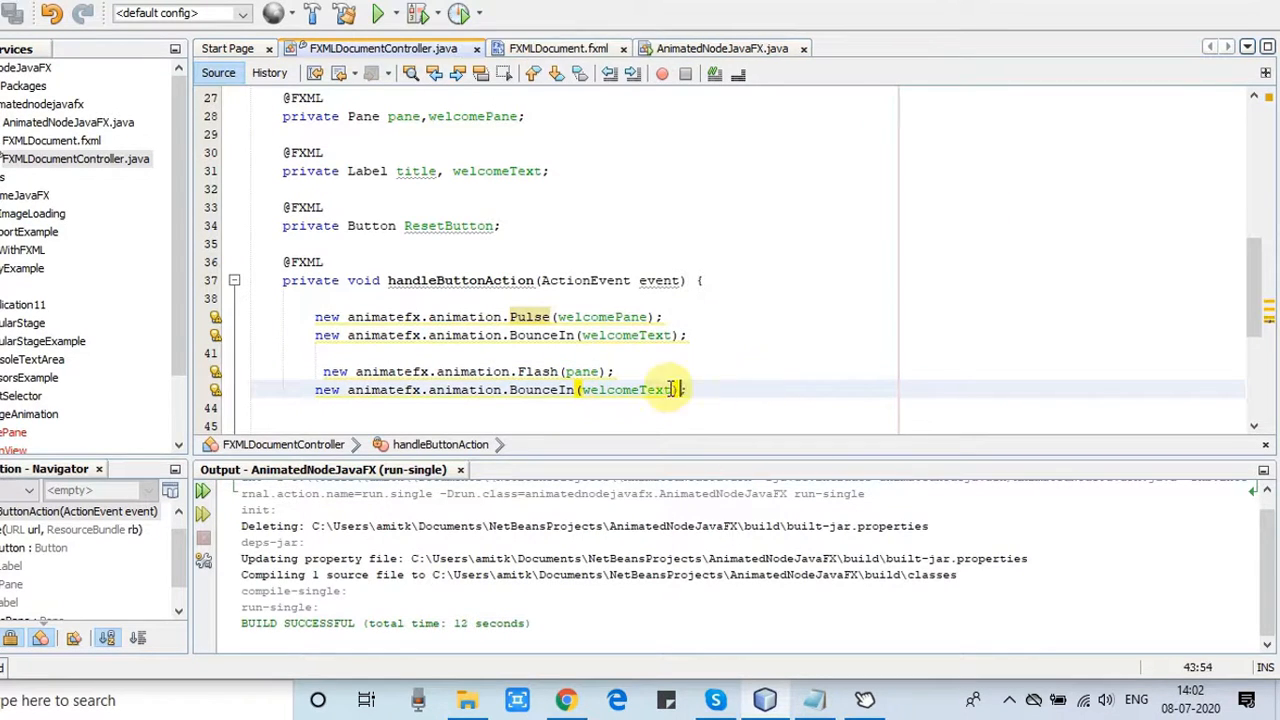
mouse_move(493, 198)
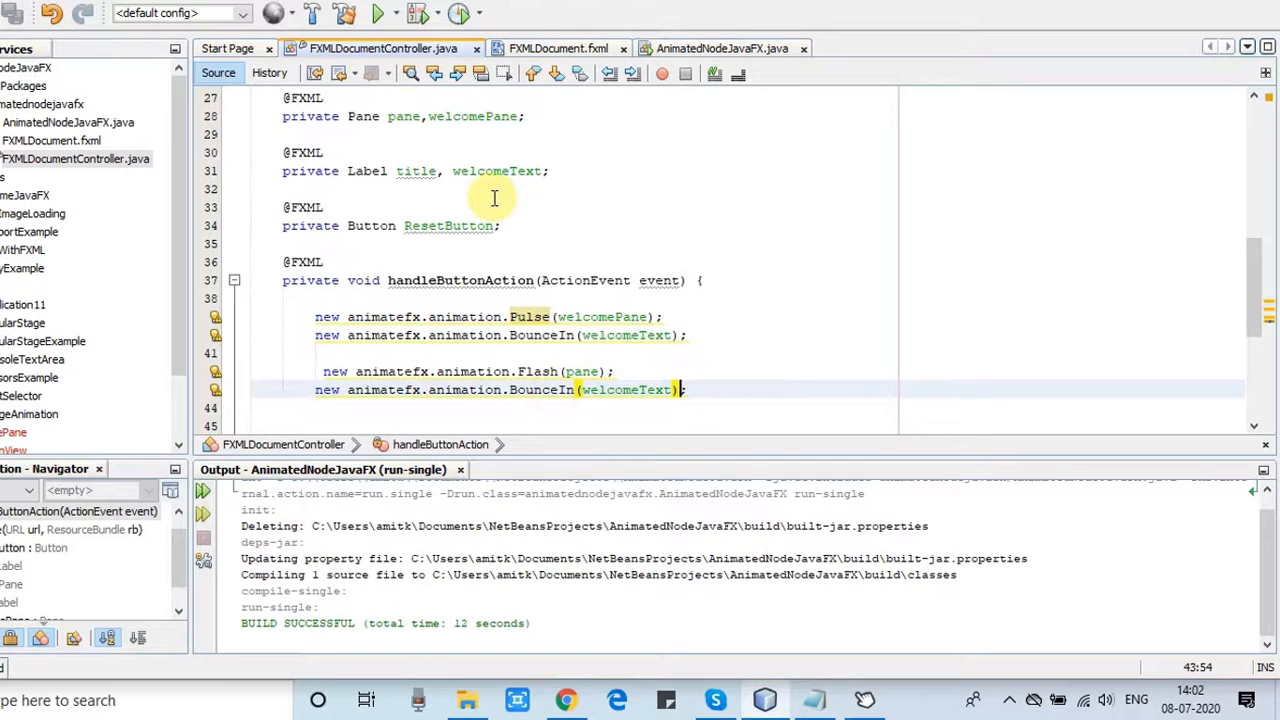
mouse_move(417, 171)
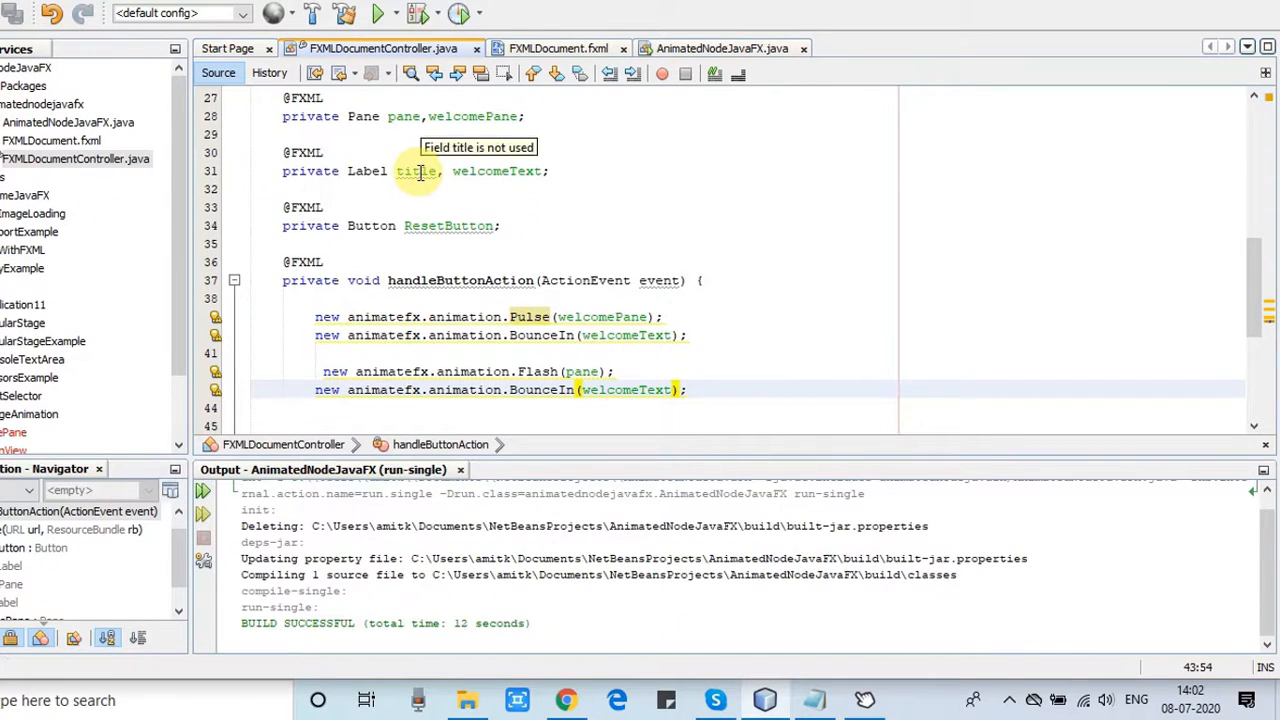
Step: Create a Shake animation targeting the title label
left_click(416, 171)
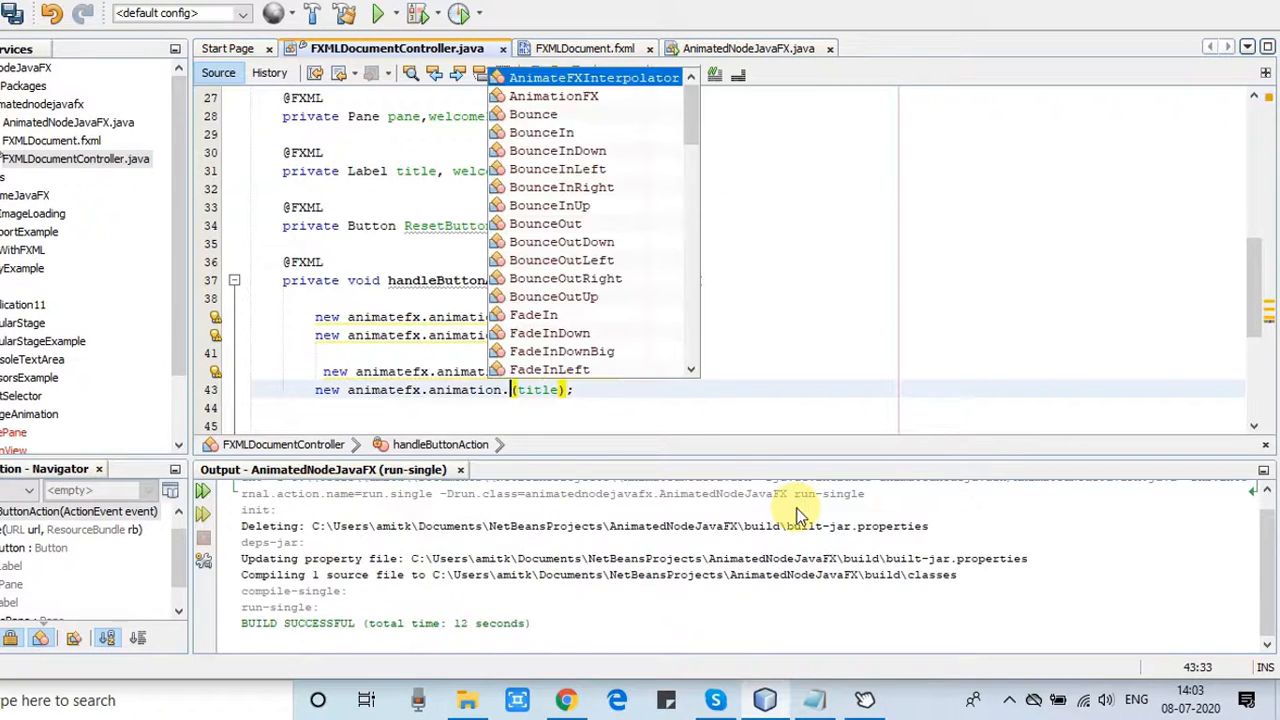
mouse_move(700, 135)
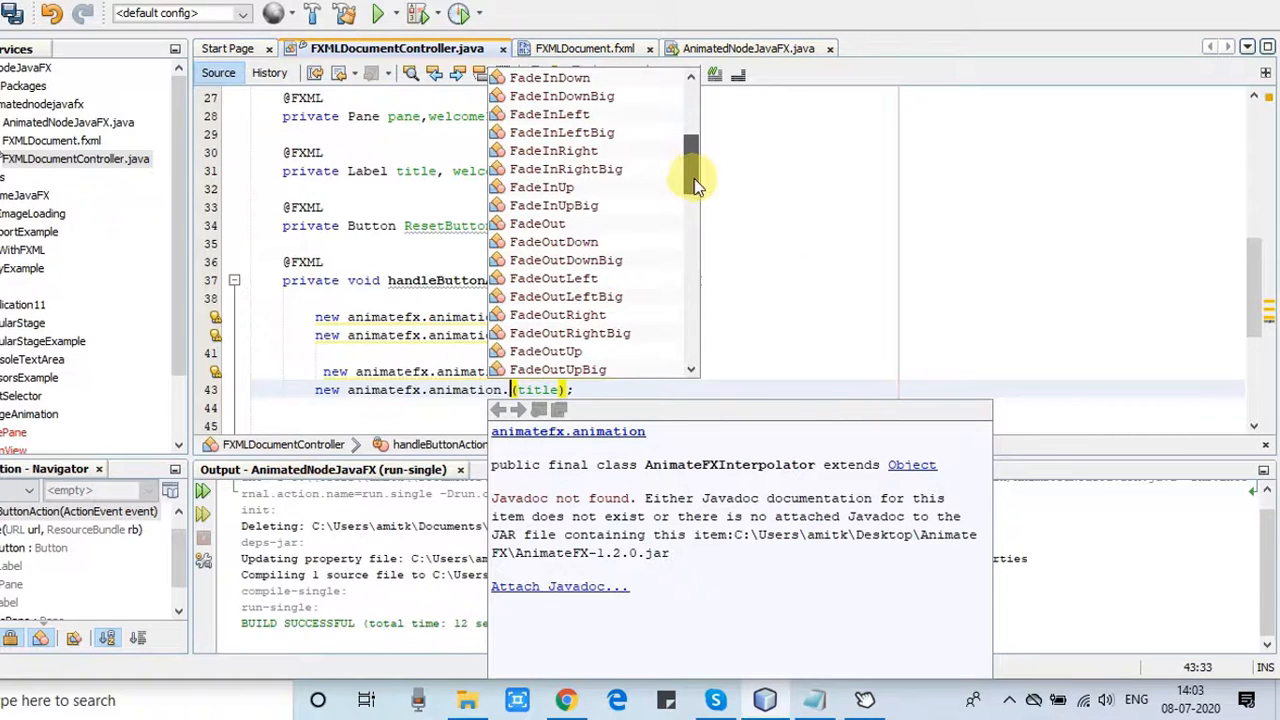
scroll("down", 3)
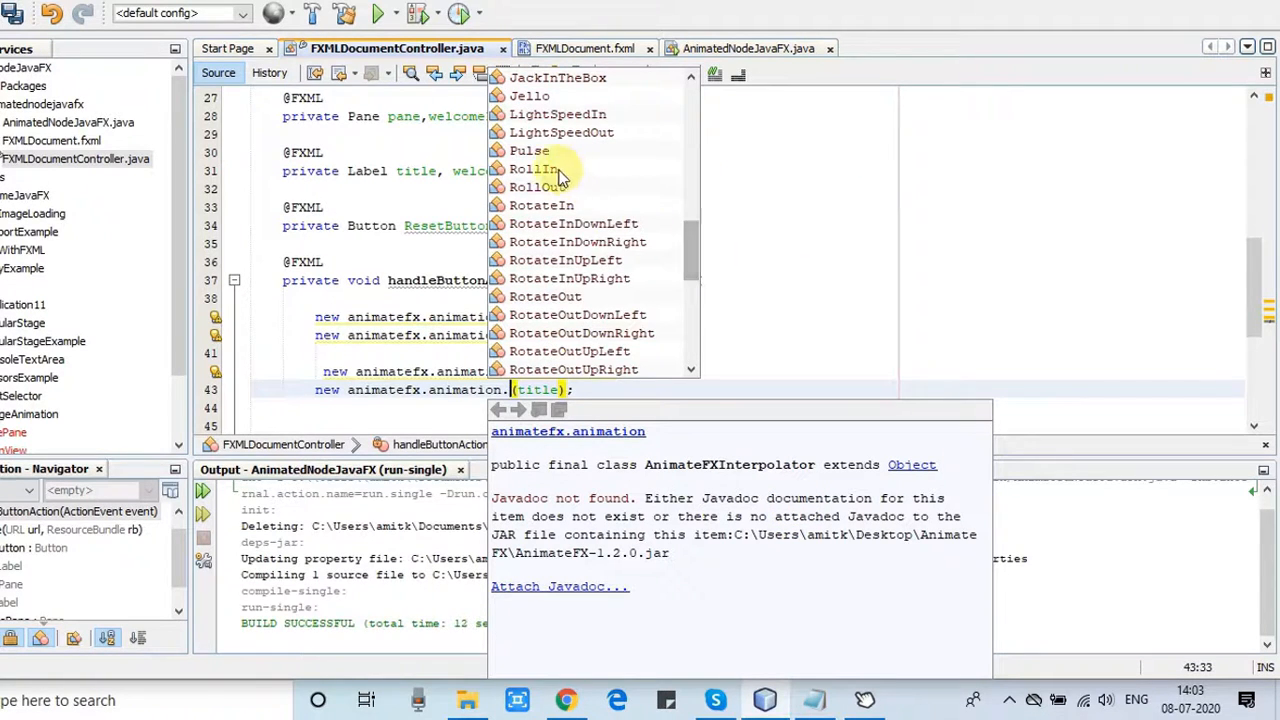
mouse_move(550, 224)
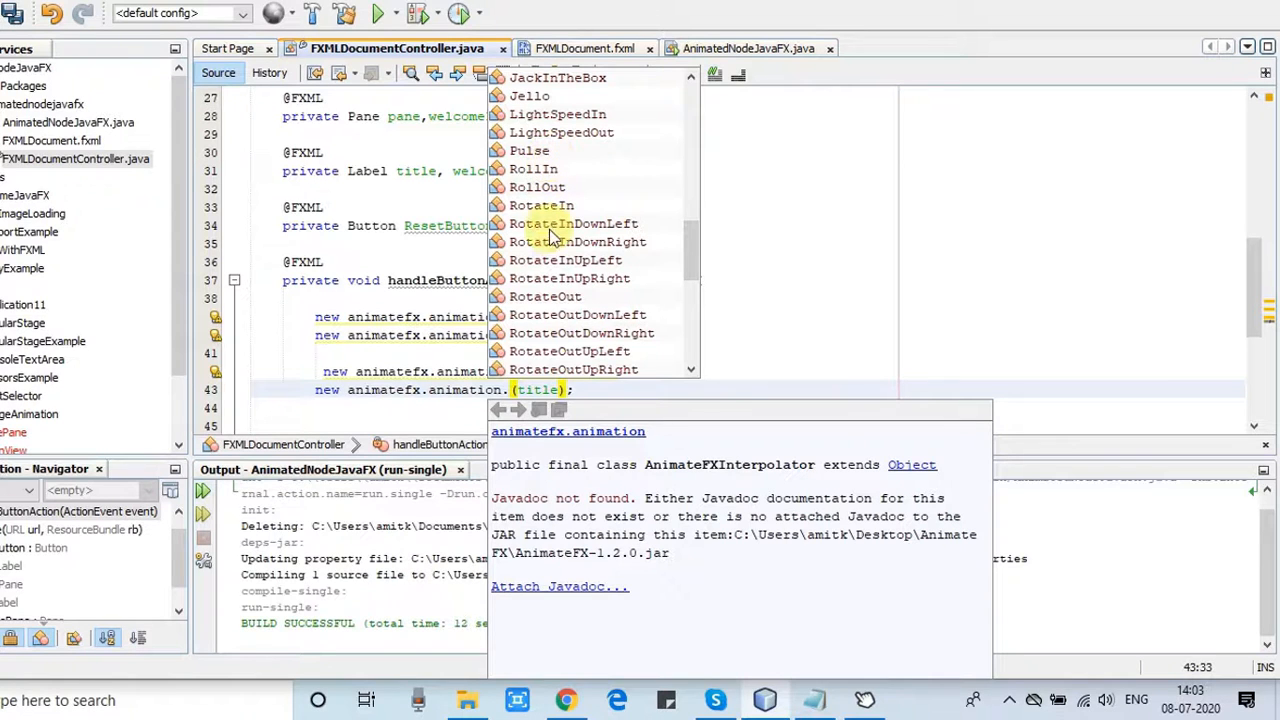
scroll("down", 3)
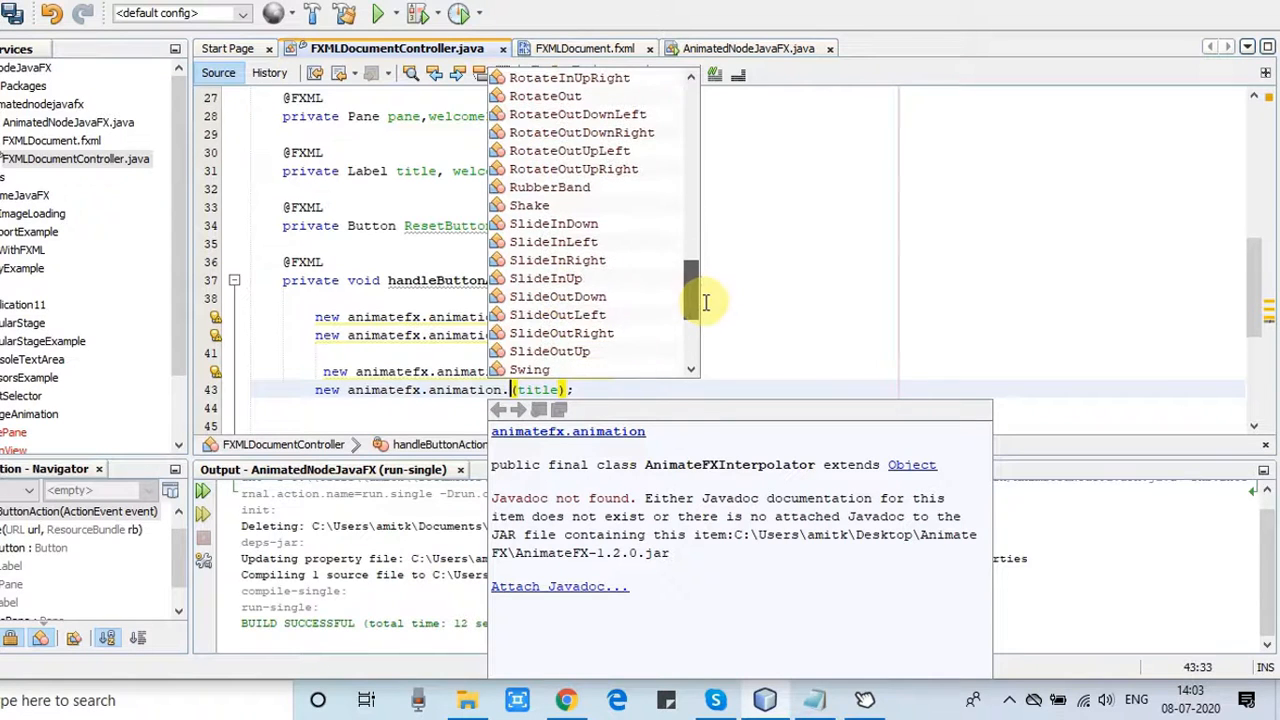
mouse_move(529, 205)
type("Shake")
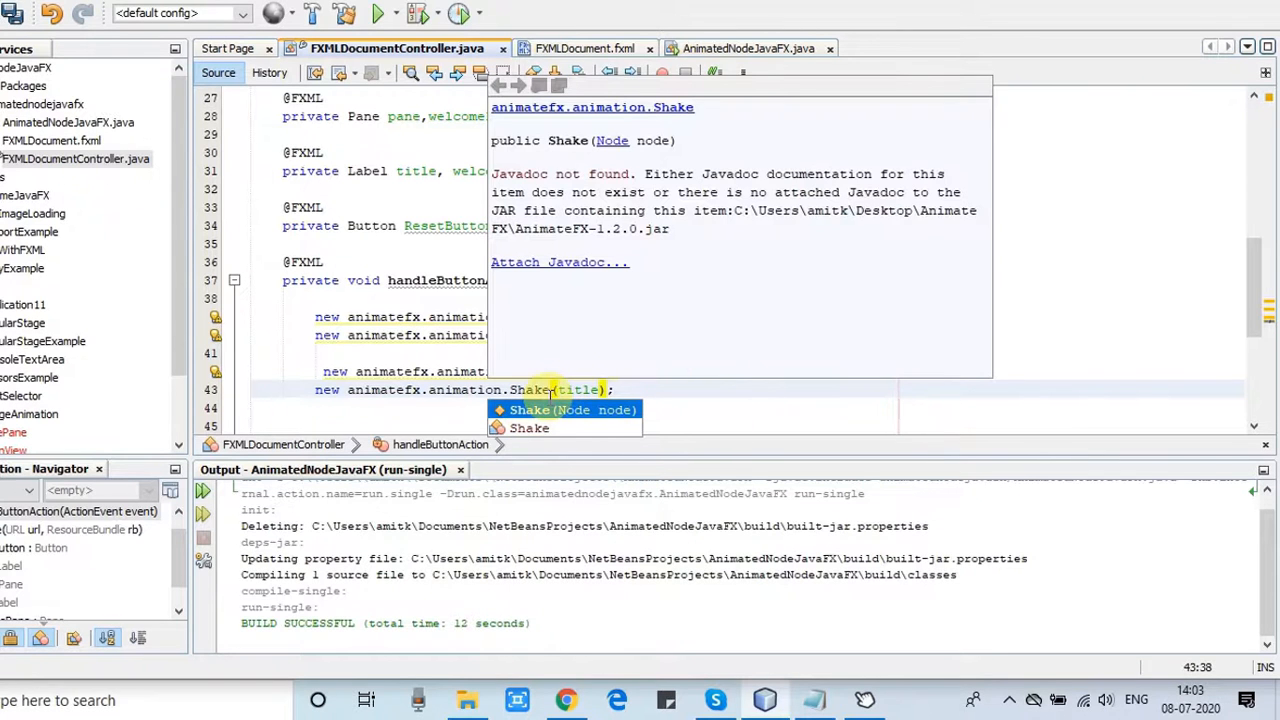
left_click(615, 389)
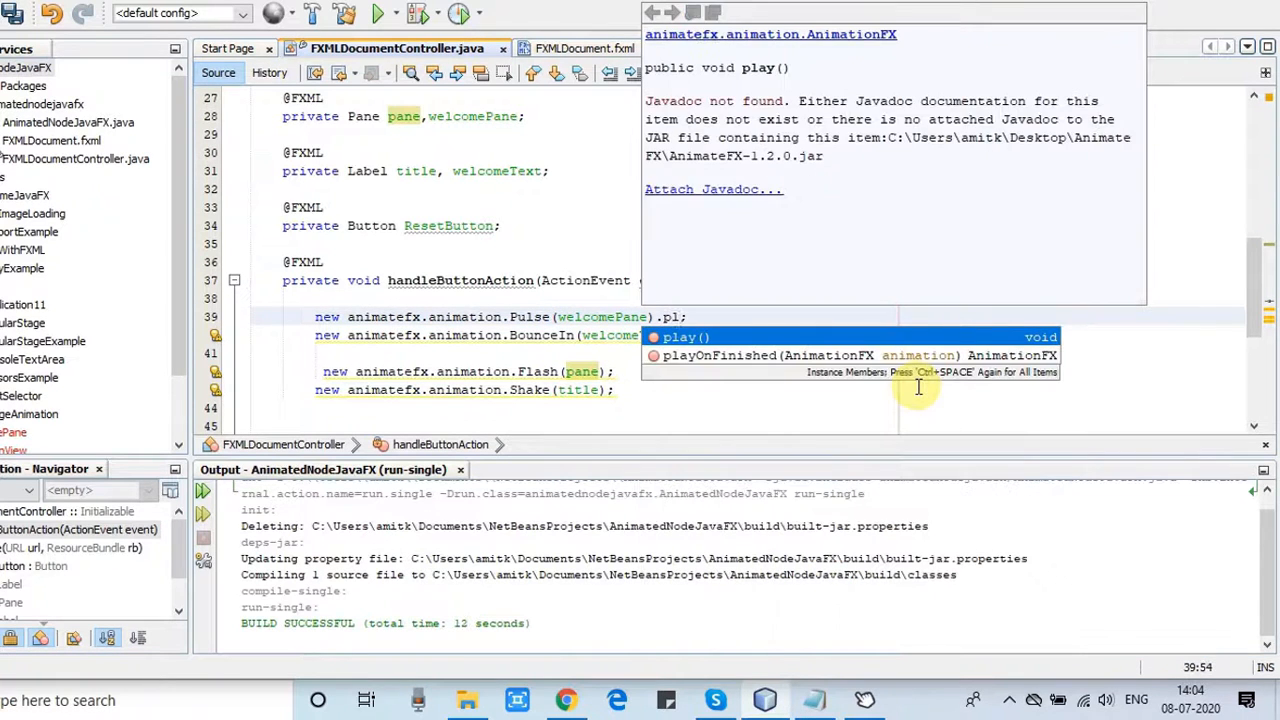
Step: Append .play() to the Pulse animation line so it actually plays
left_click(686, 337)
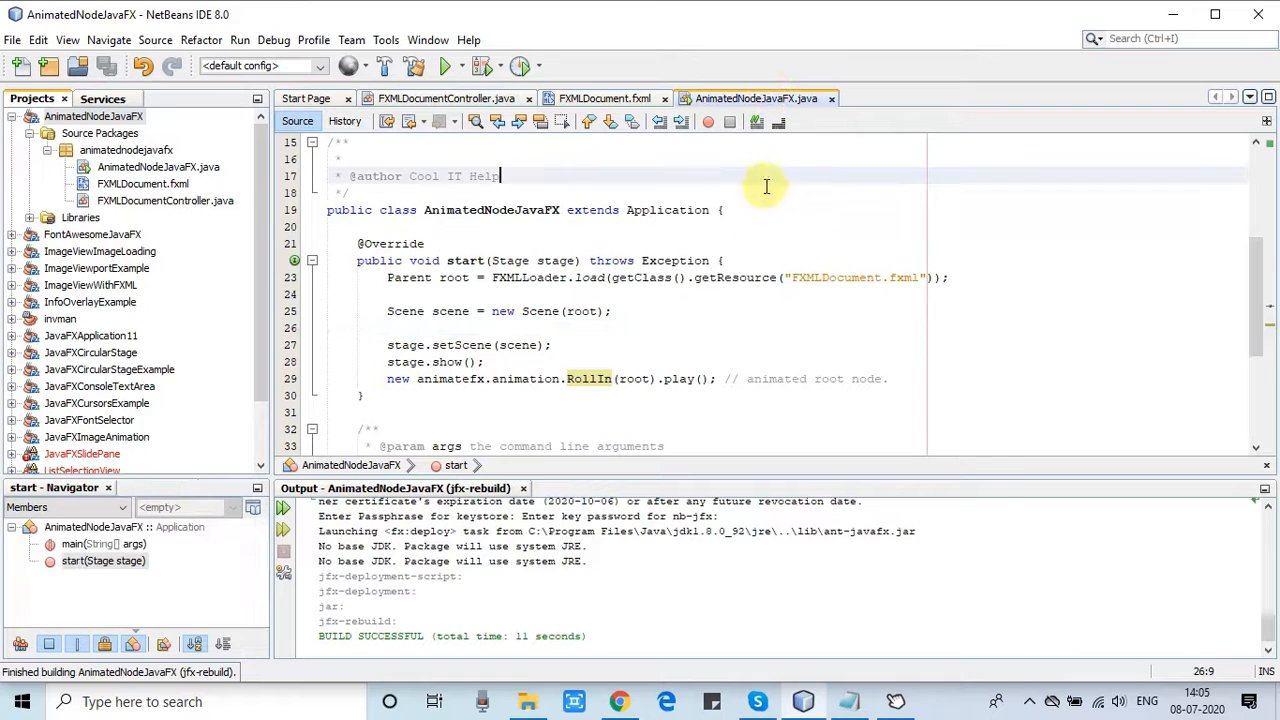
left_click(443, 65)
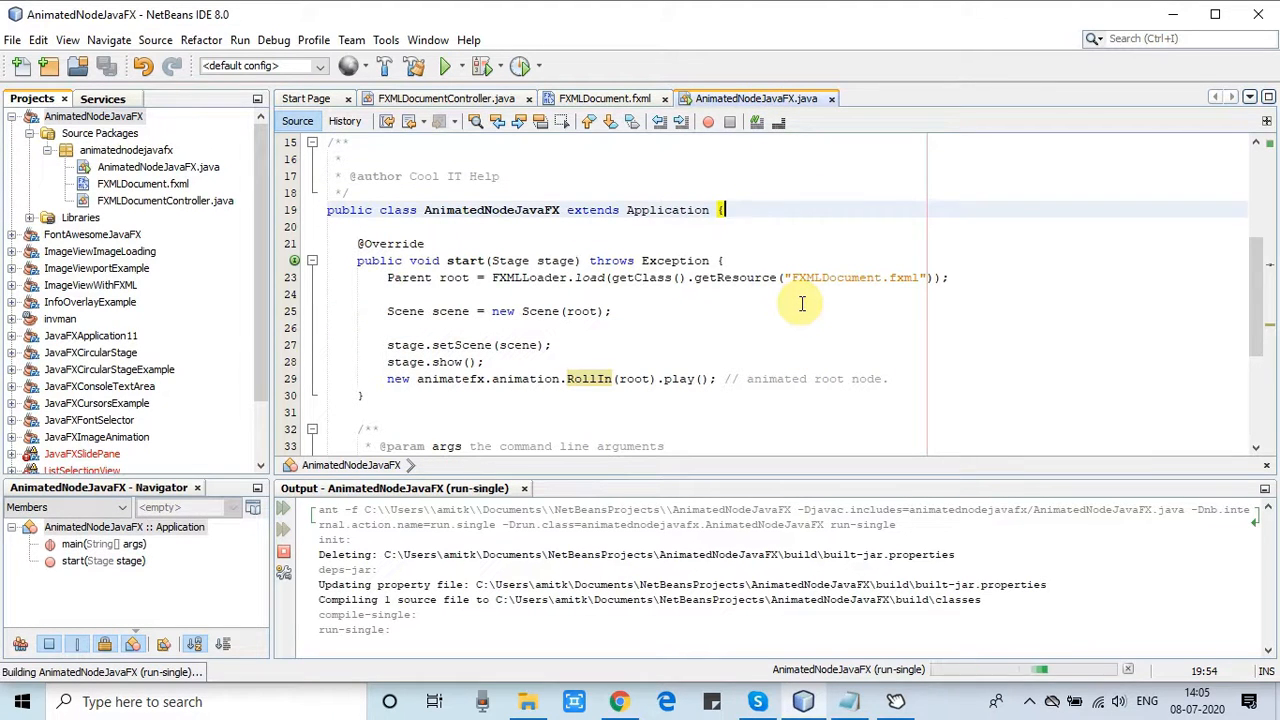
left_click(443, 65)
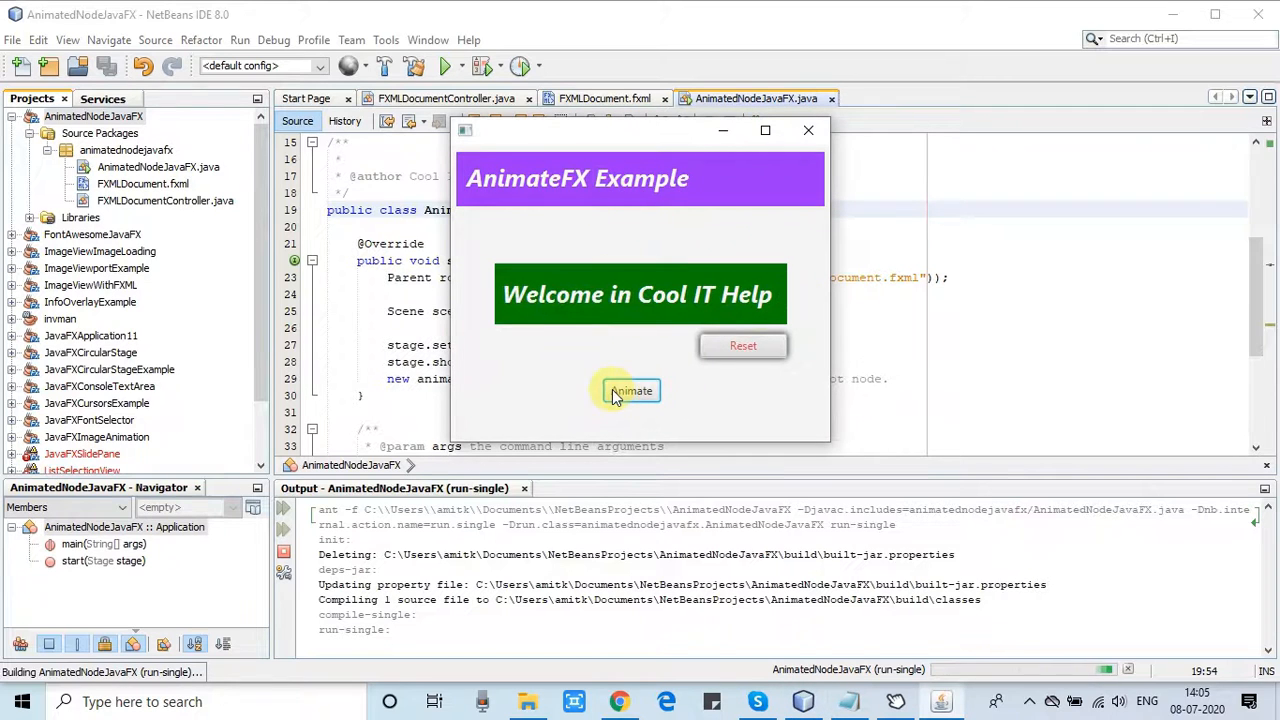
left_click(631, 390)
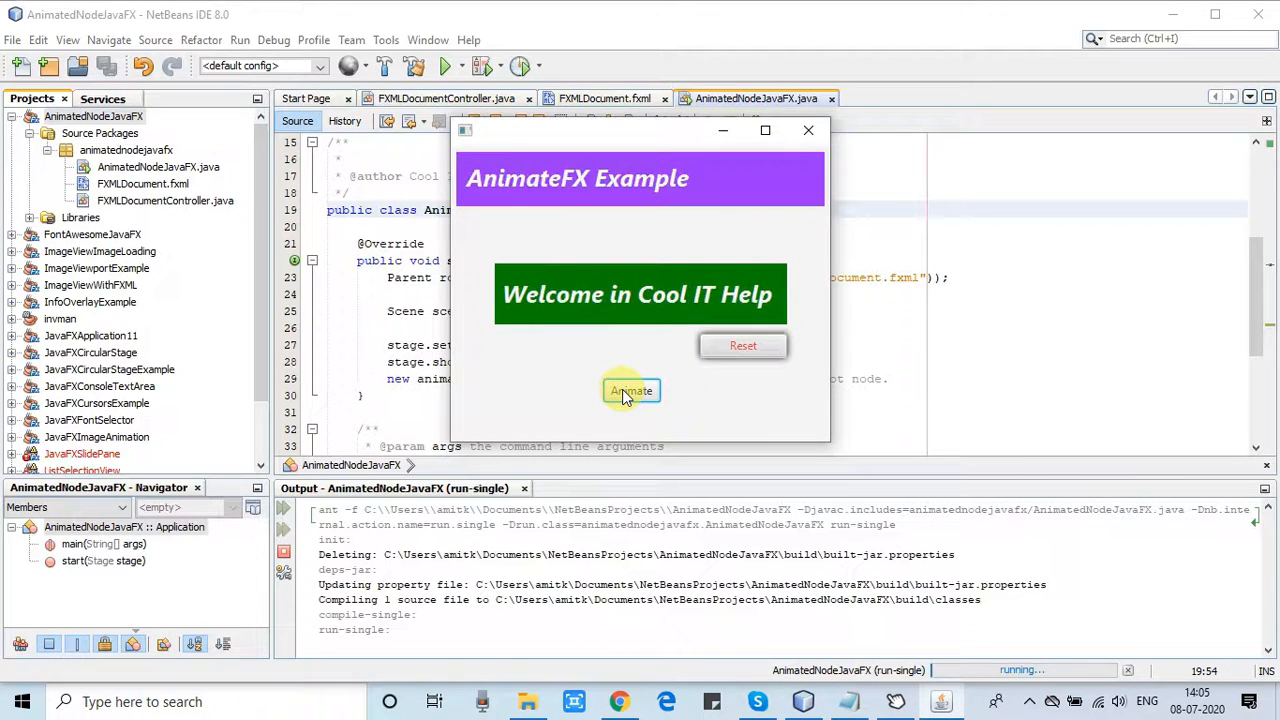
left_click(630, 390)
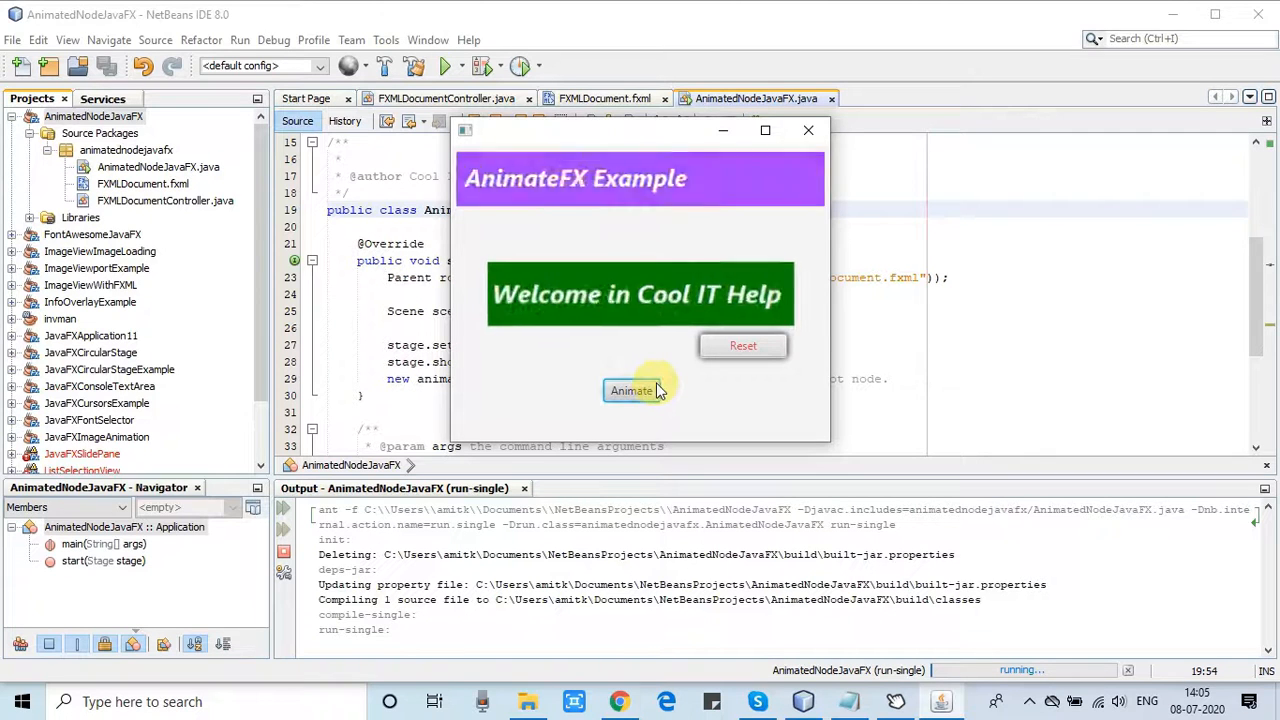
left_click(631, 390)
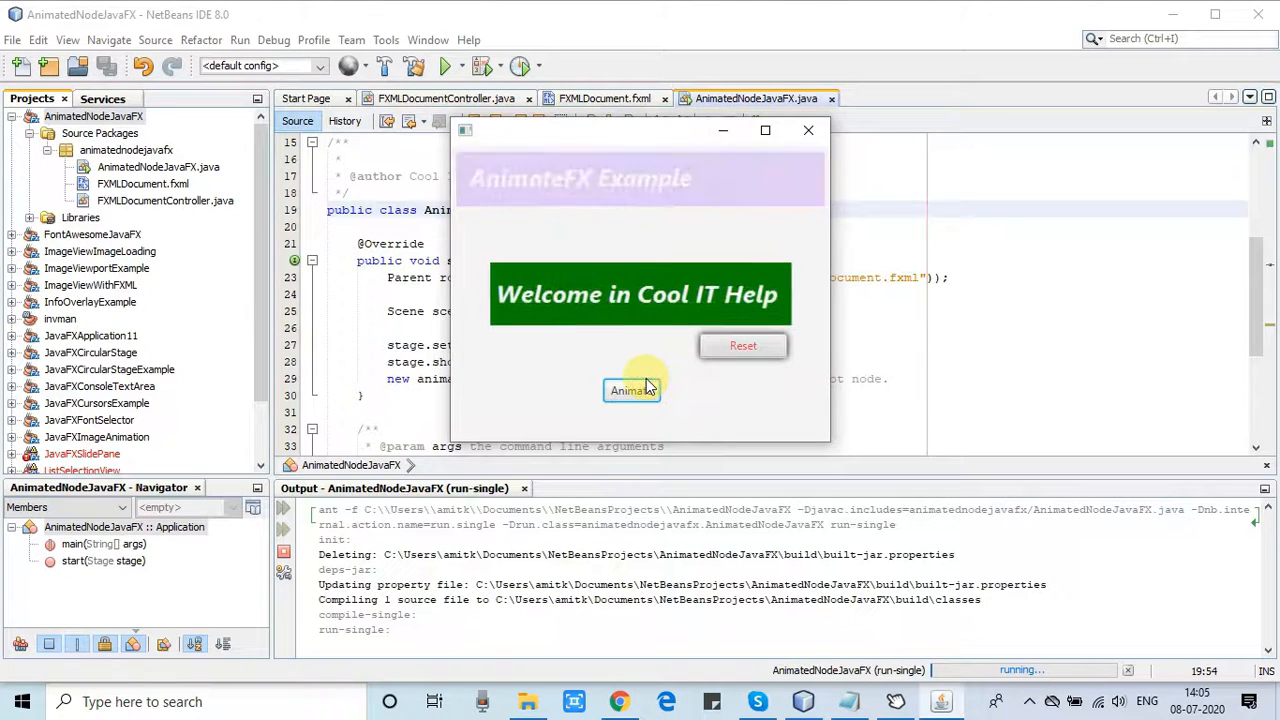
left_click(808, 130)
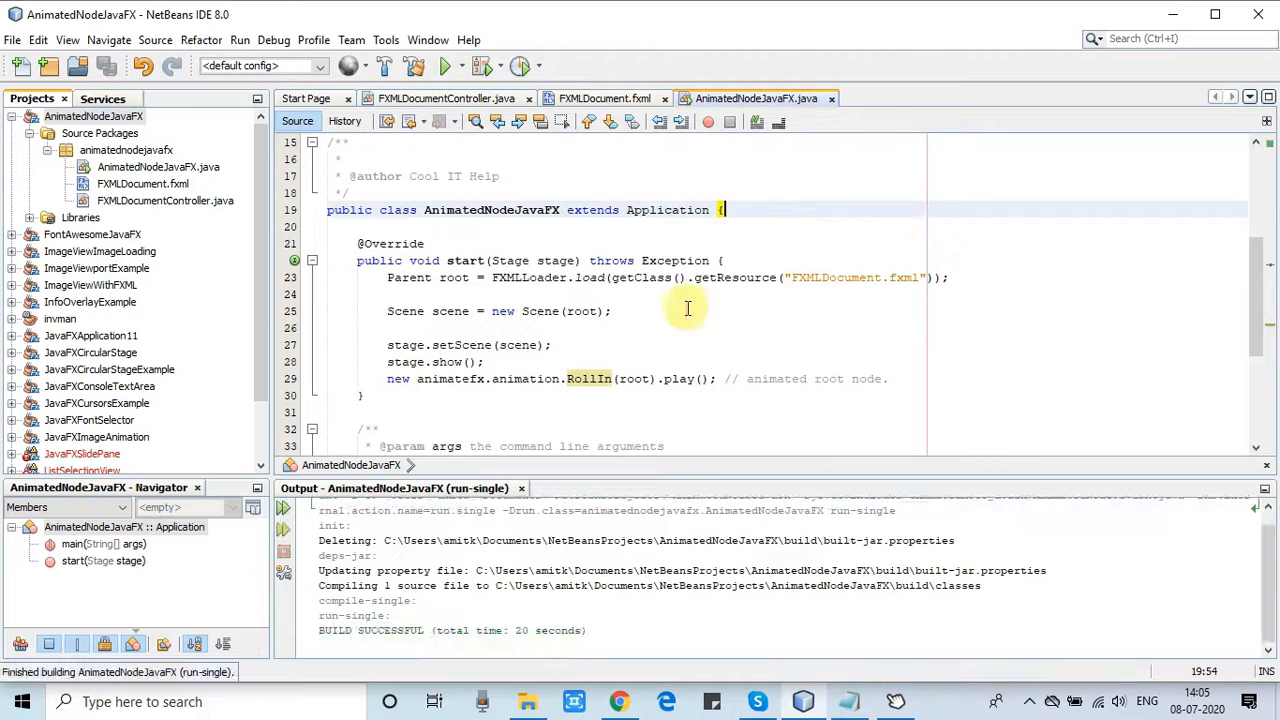
left_click(445, 98)
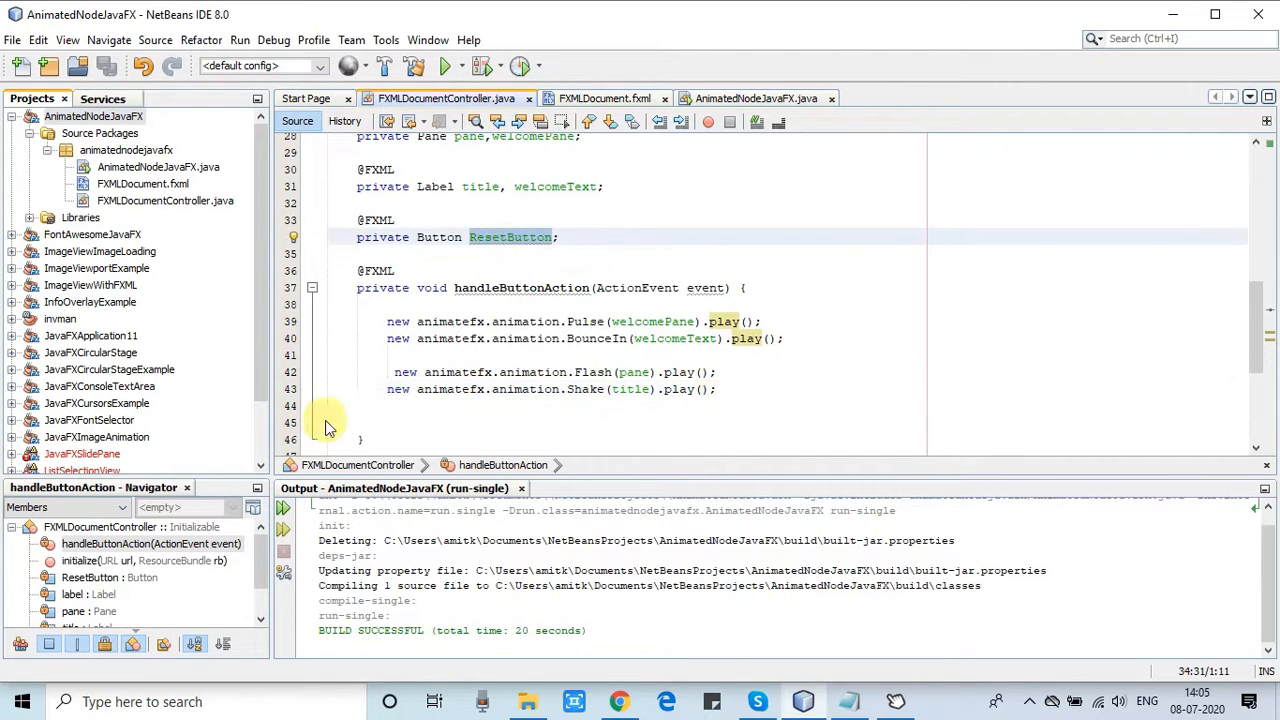
Step: Add a new handler line rolling in ResetButton with RollIn(ResetButton)
left_click(647, 389)
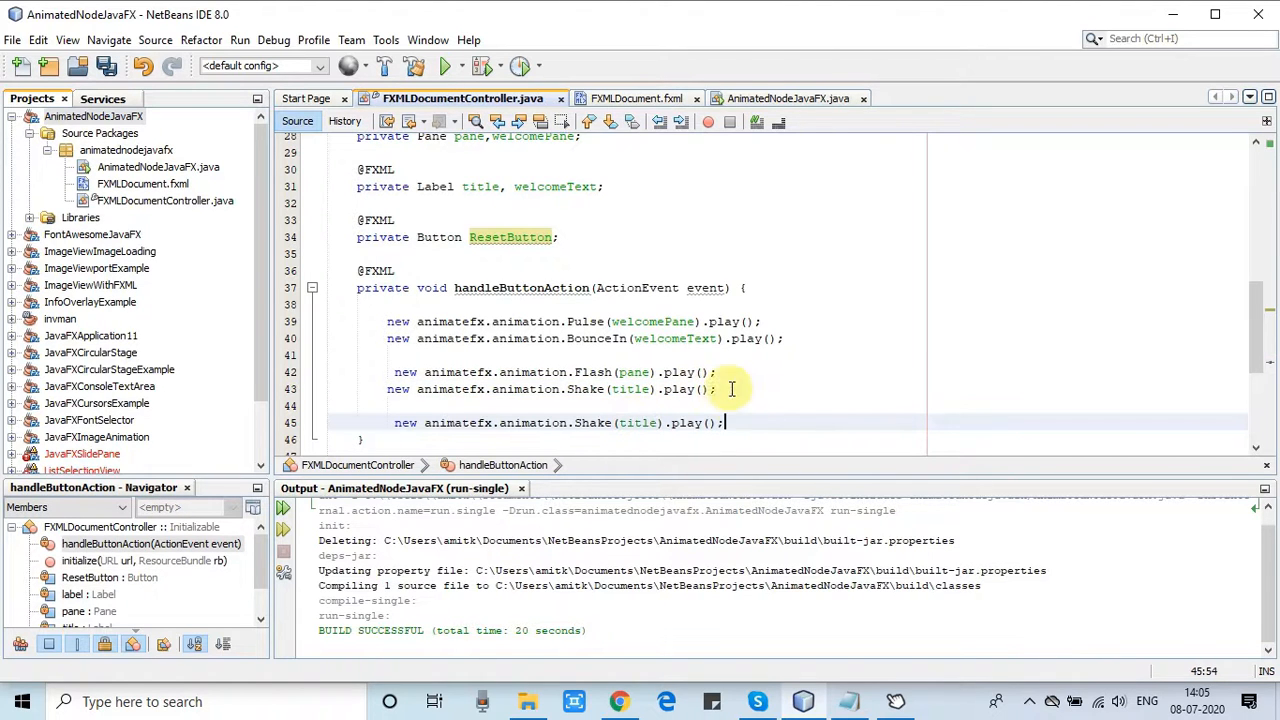
mouse_move(560, 288)
type("Roll")
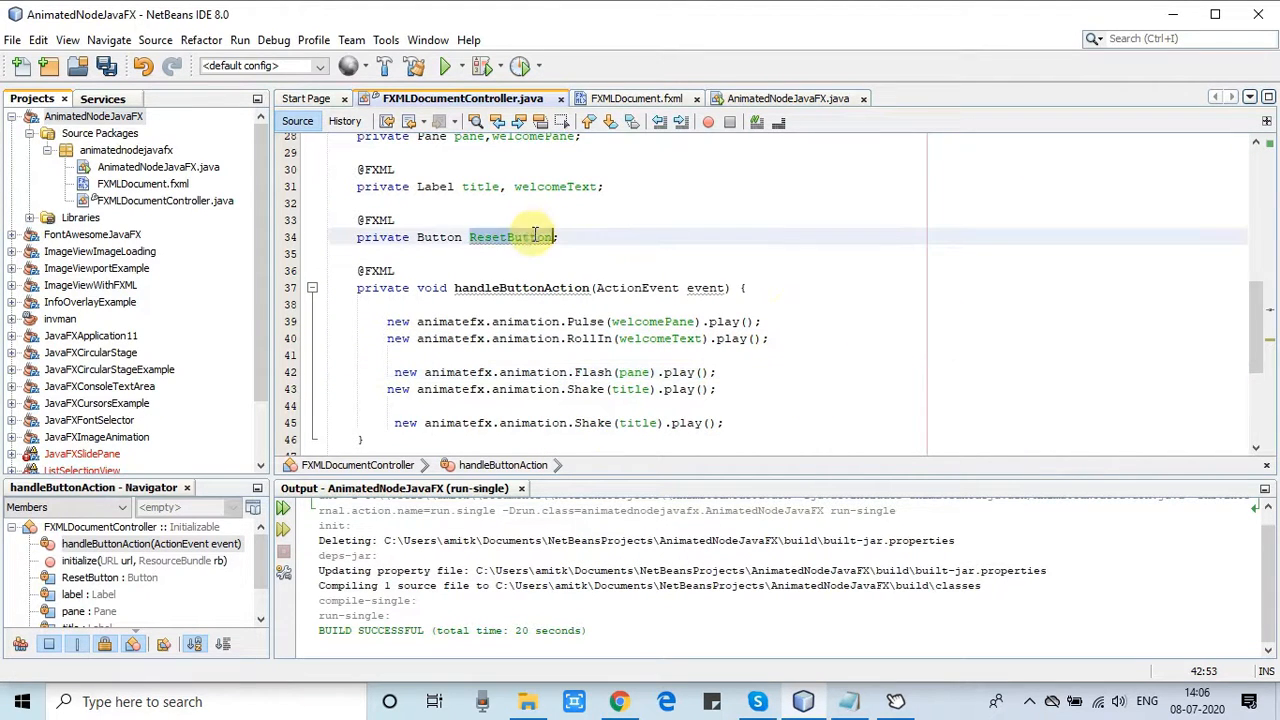
left_click(647, 422)
type("RollIn(ResetButton")
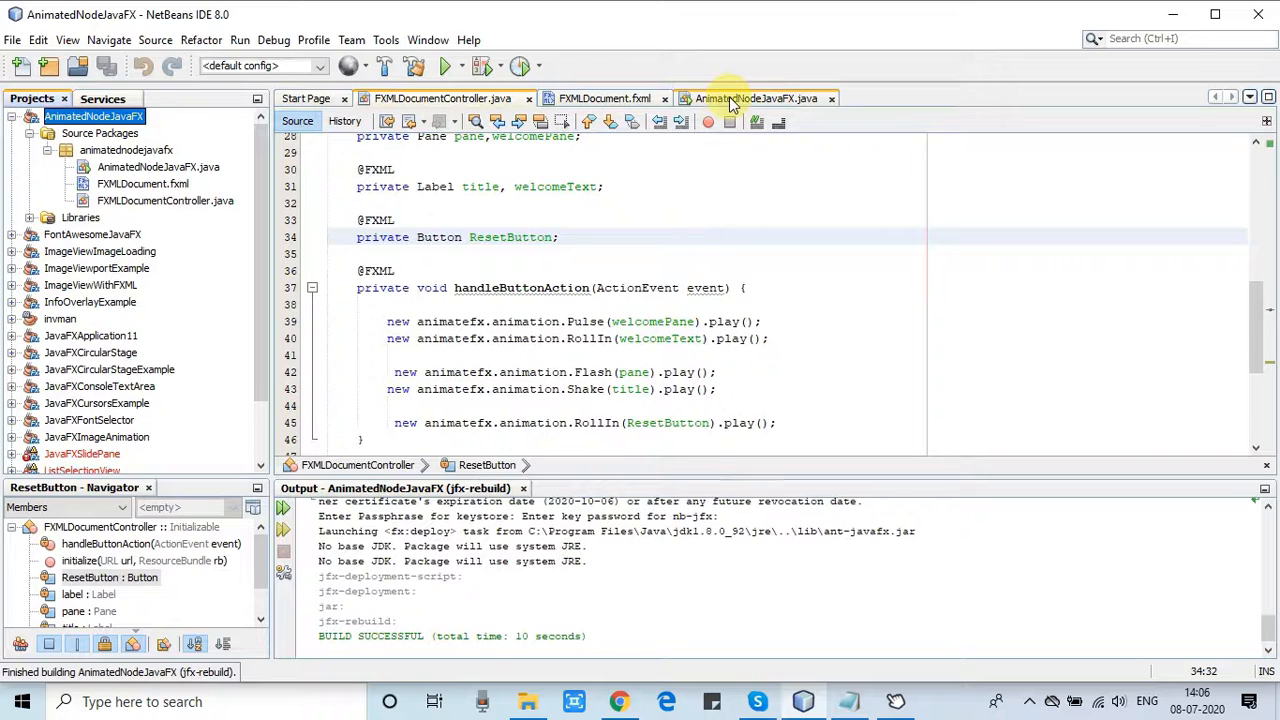
Step: Run AnimatedNodeJavaFX from its main class and trigger the animation effects
left_click(757, 98)
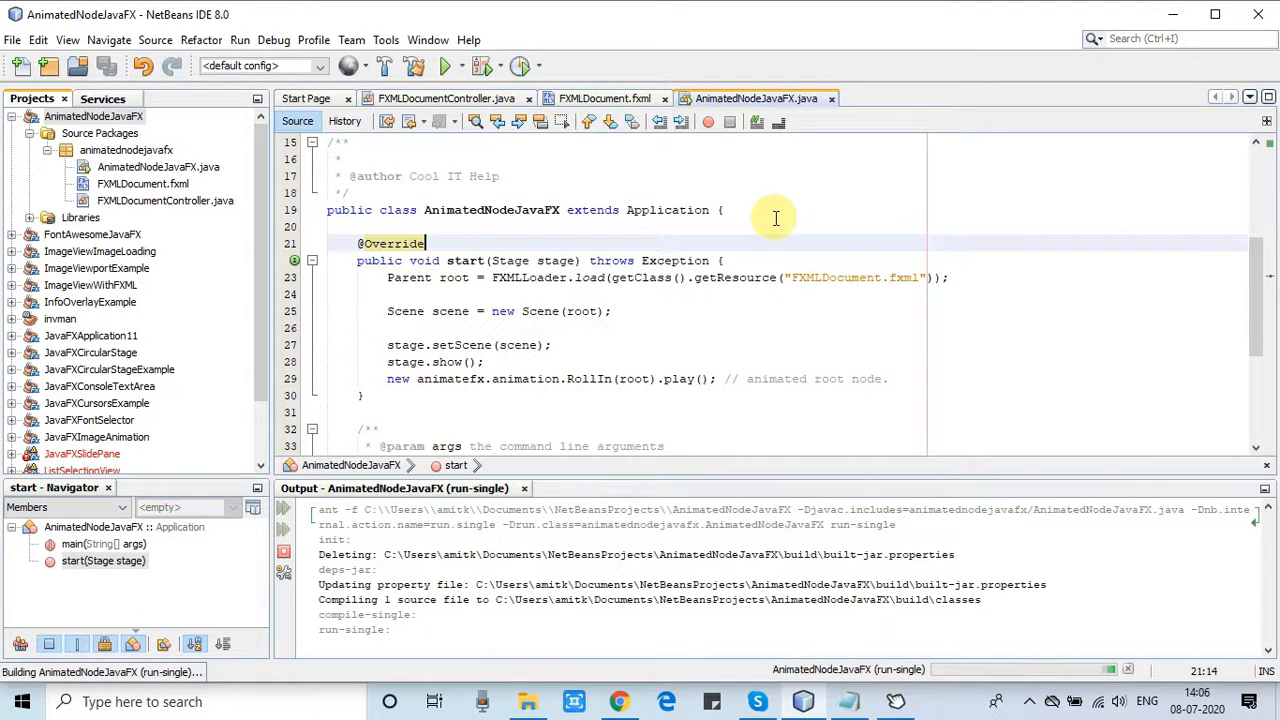
left_click(446, 65)
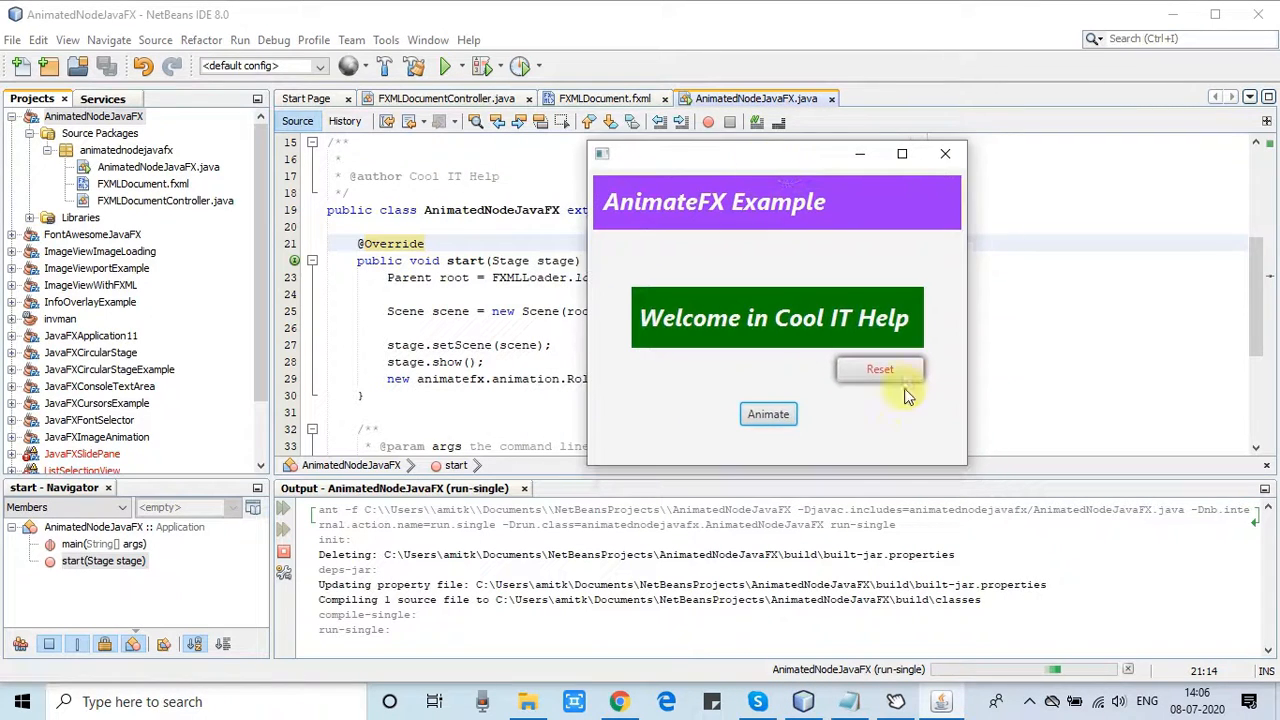
left_click(768, 414)
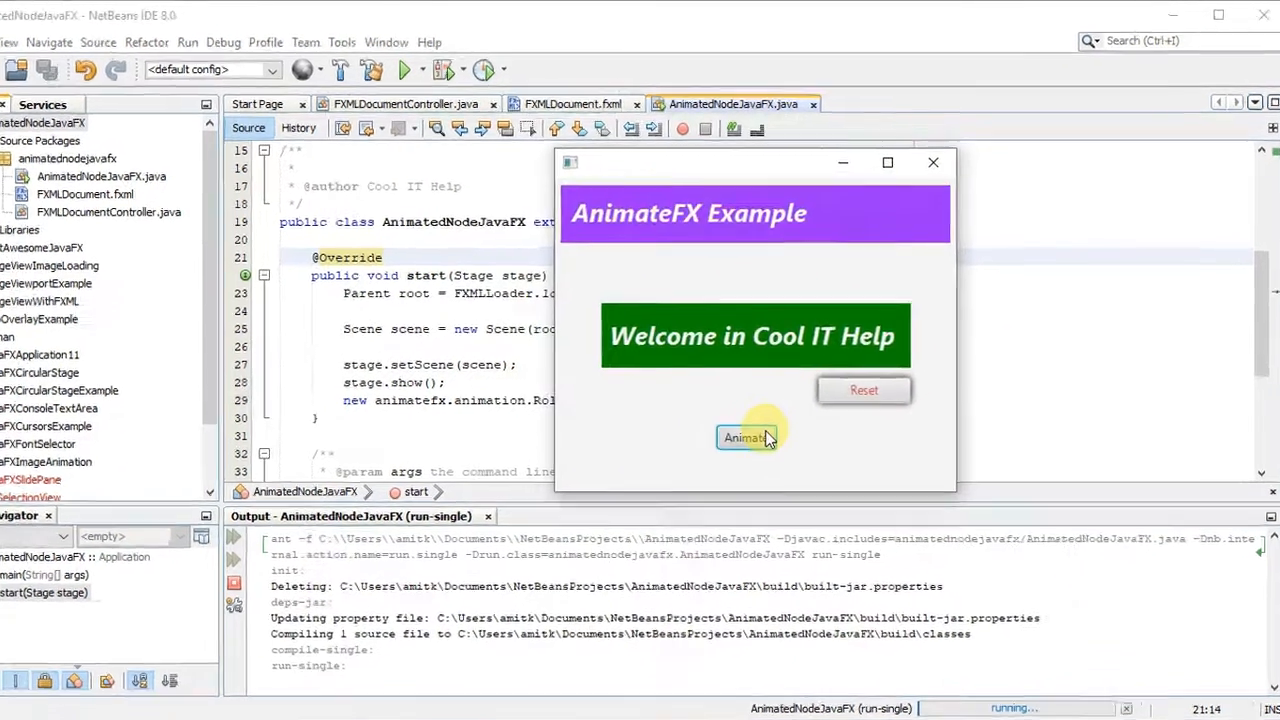
left_click(749, 438)
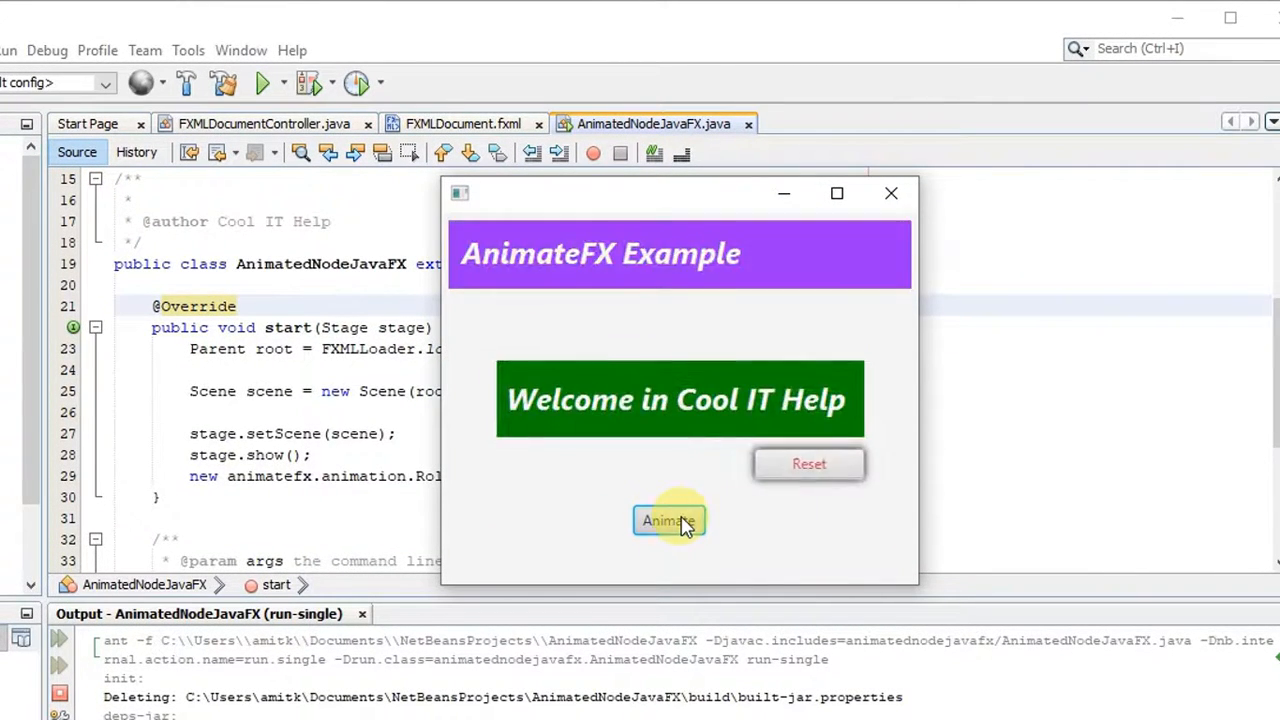
Step: Press Animate repeatedly to replay the banner effects and Reset button roll-in
left_click(668, 521)
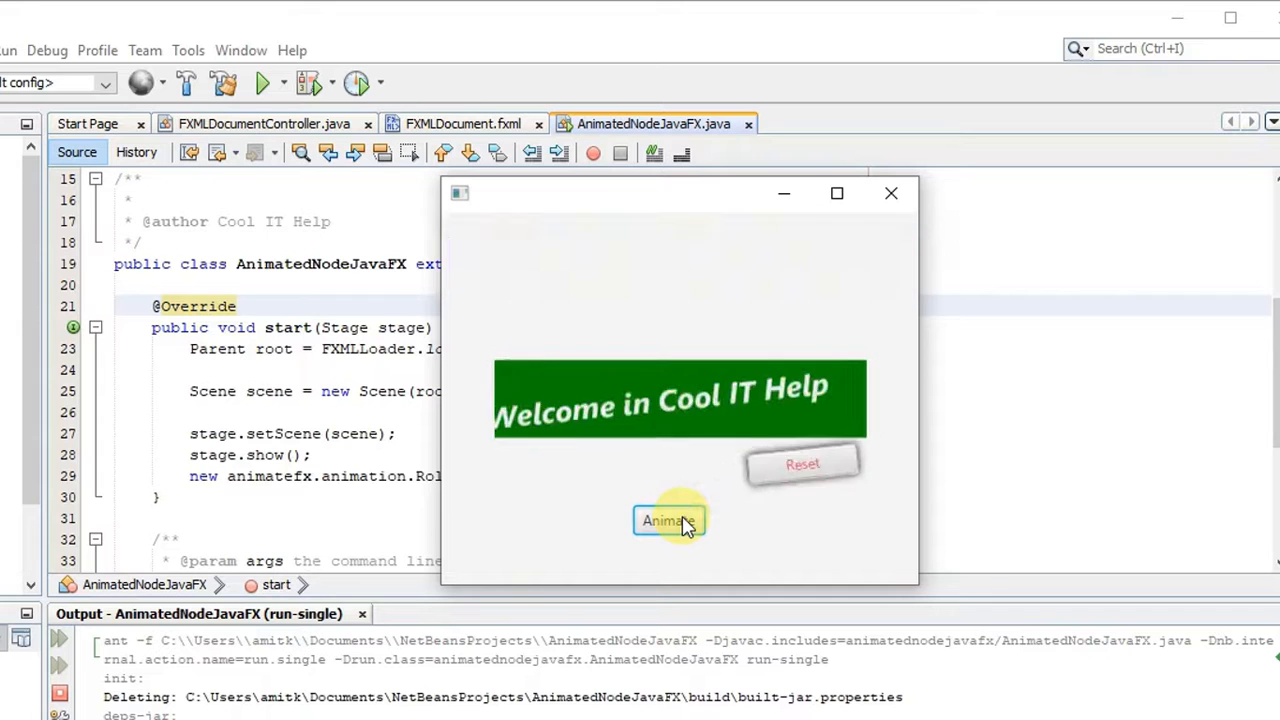
left_click(668, 521)
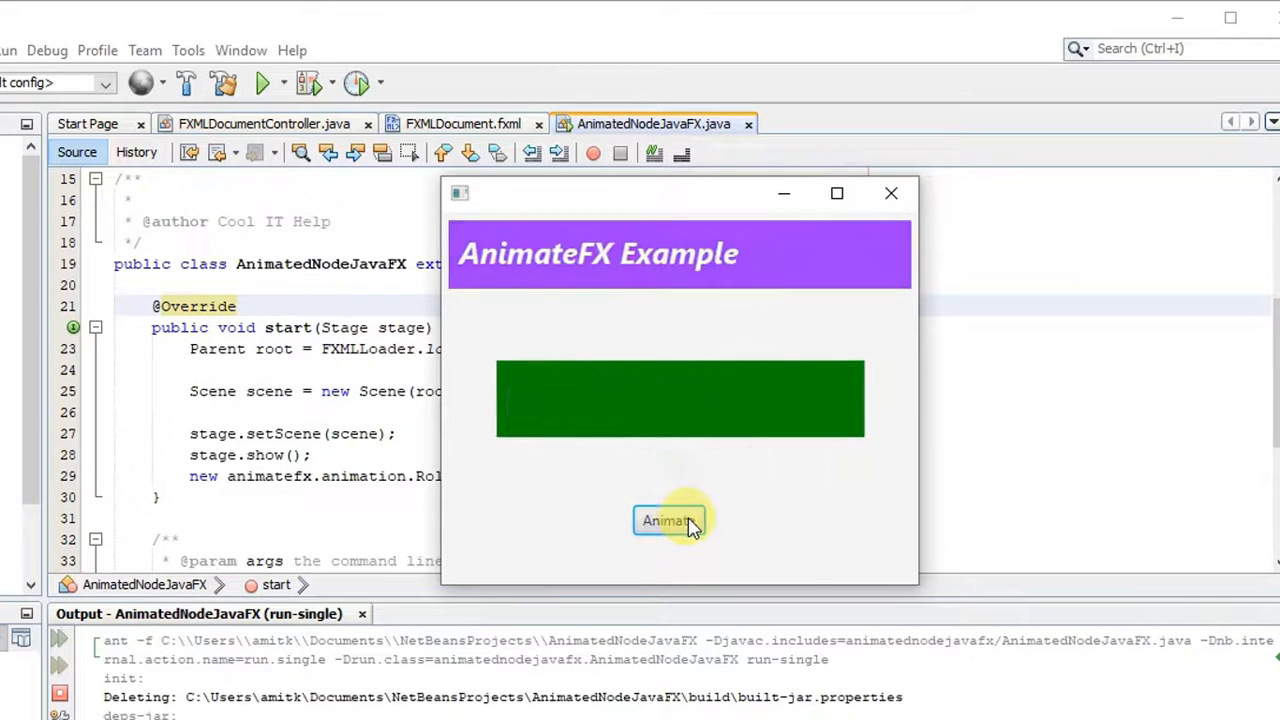
left_click(668, 520)
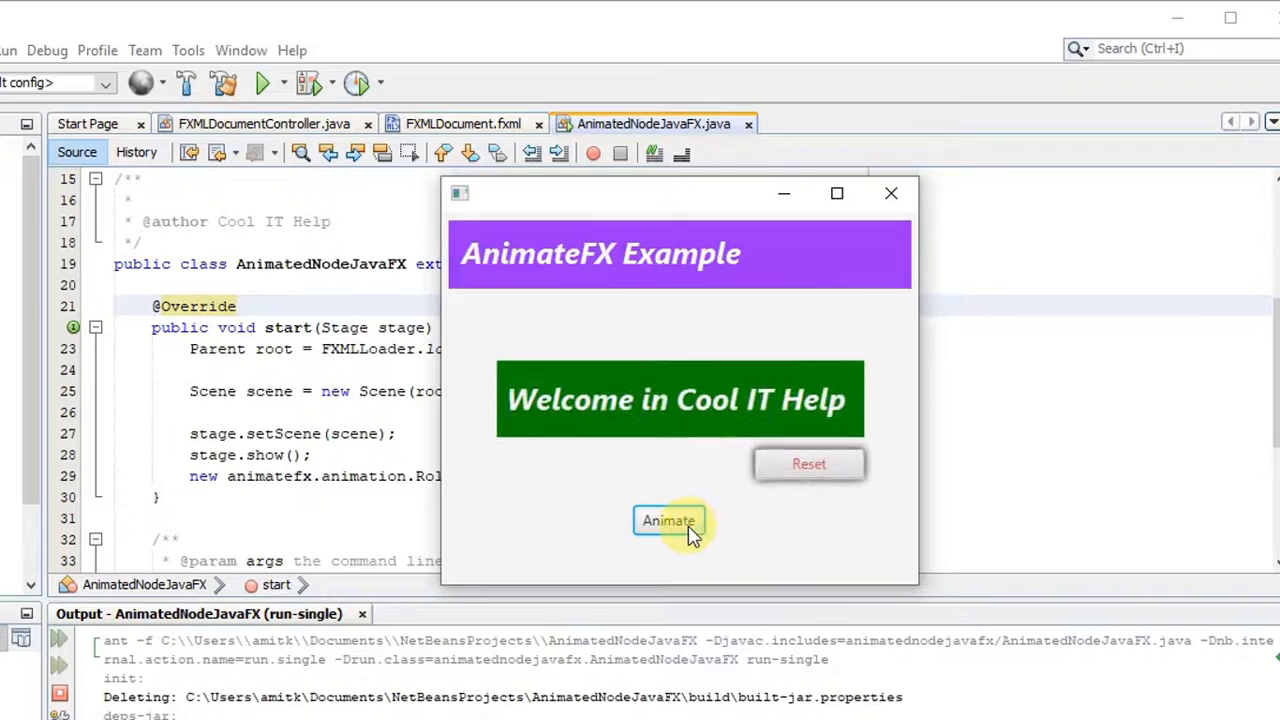
left_click(668, 520)
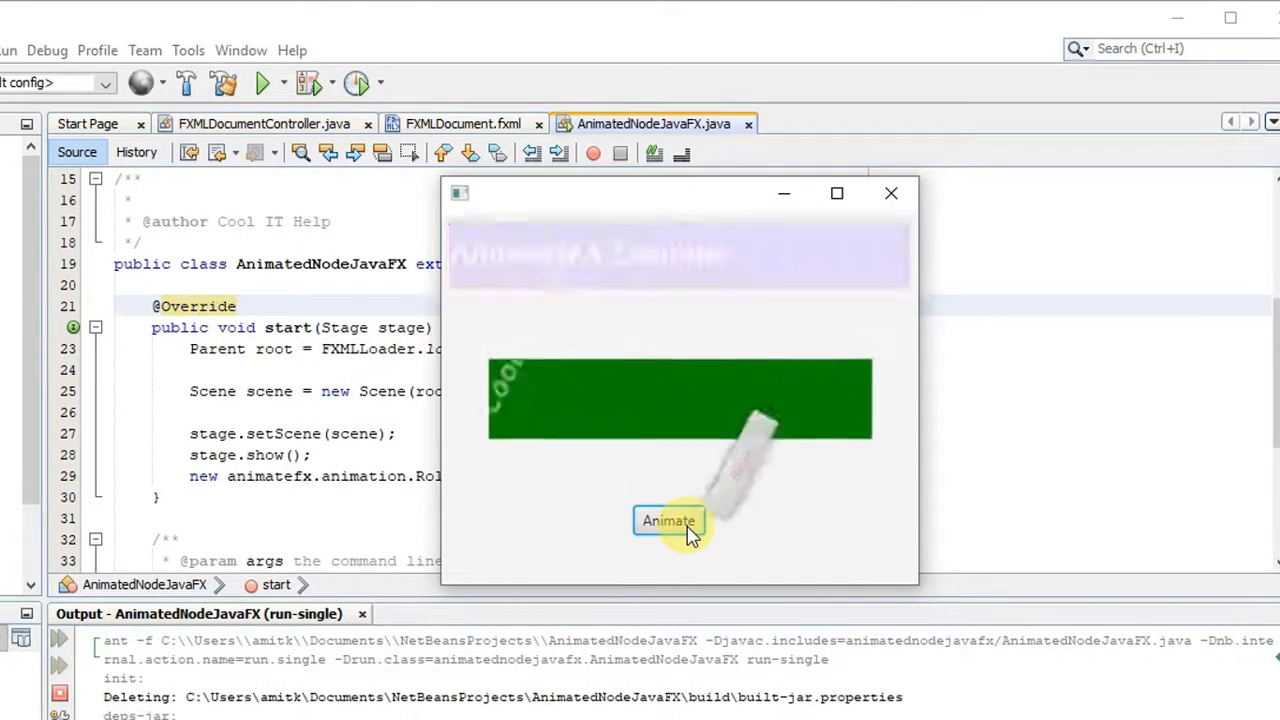
left_click(668, 521)
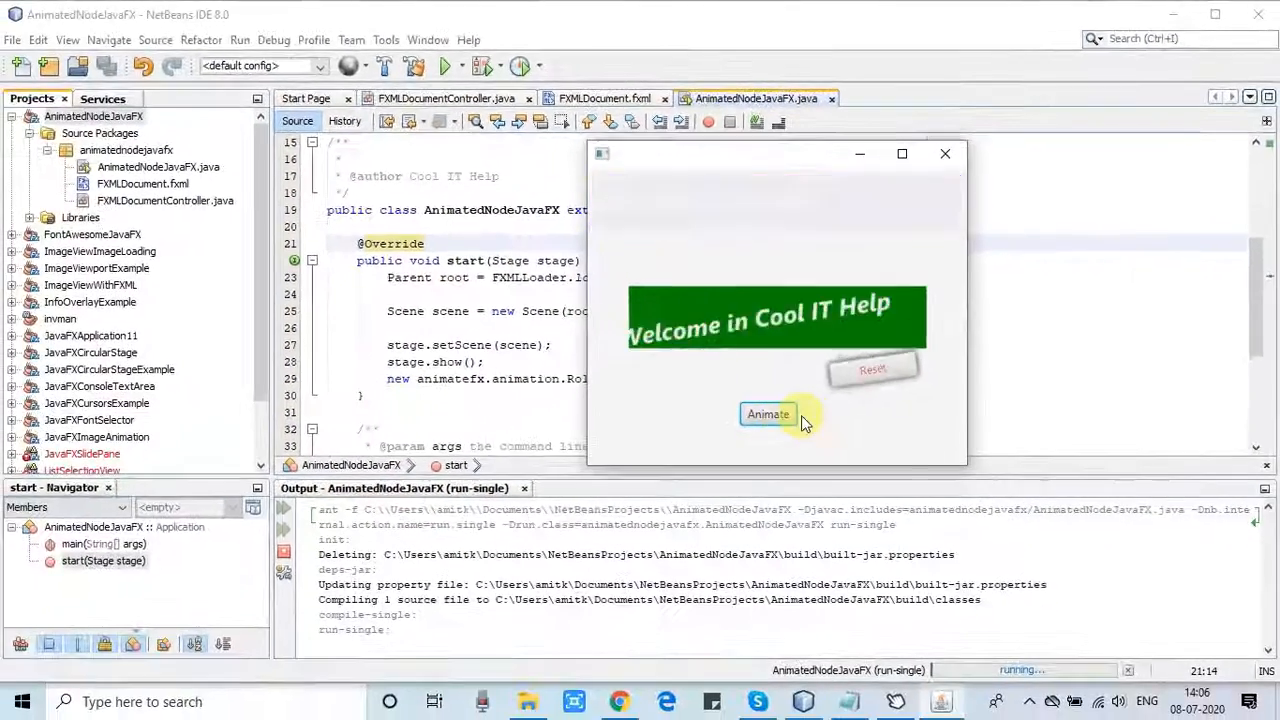
left_click(768, 414)
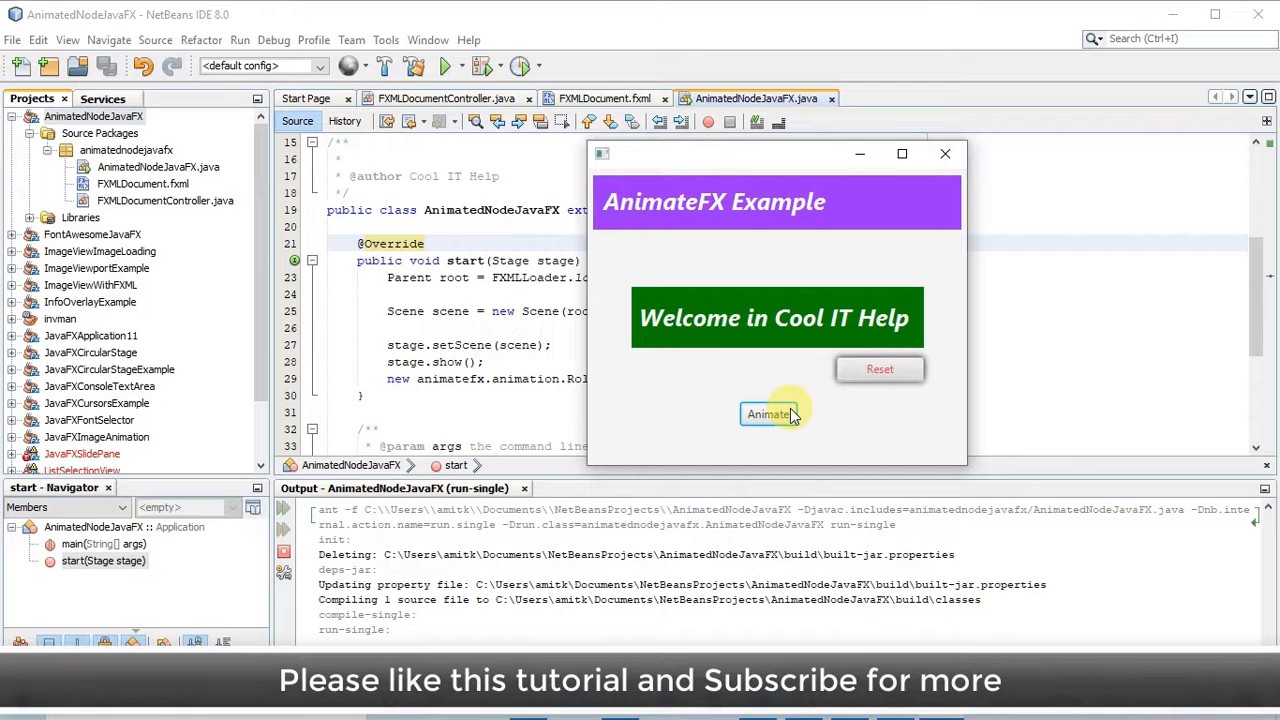
left_click(770, 414)
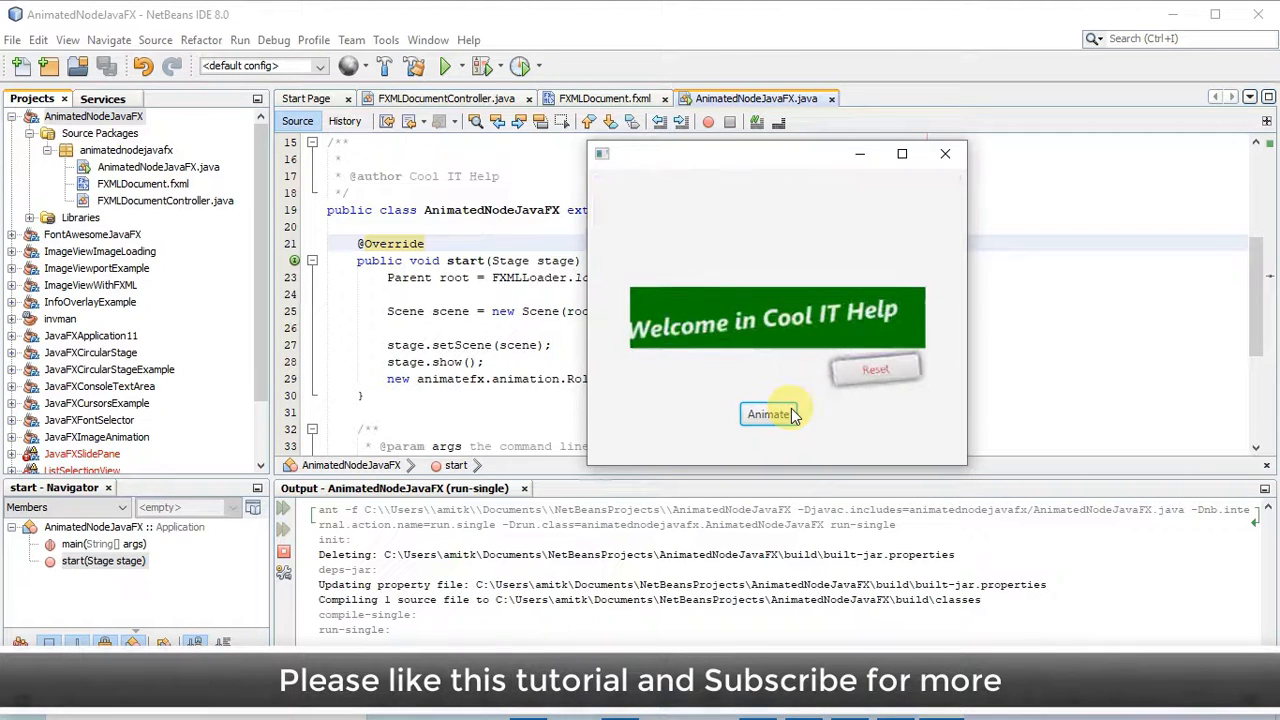
left_click(768, 414)
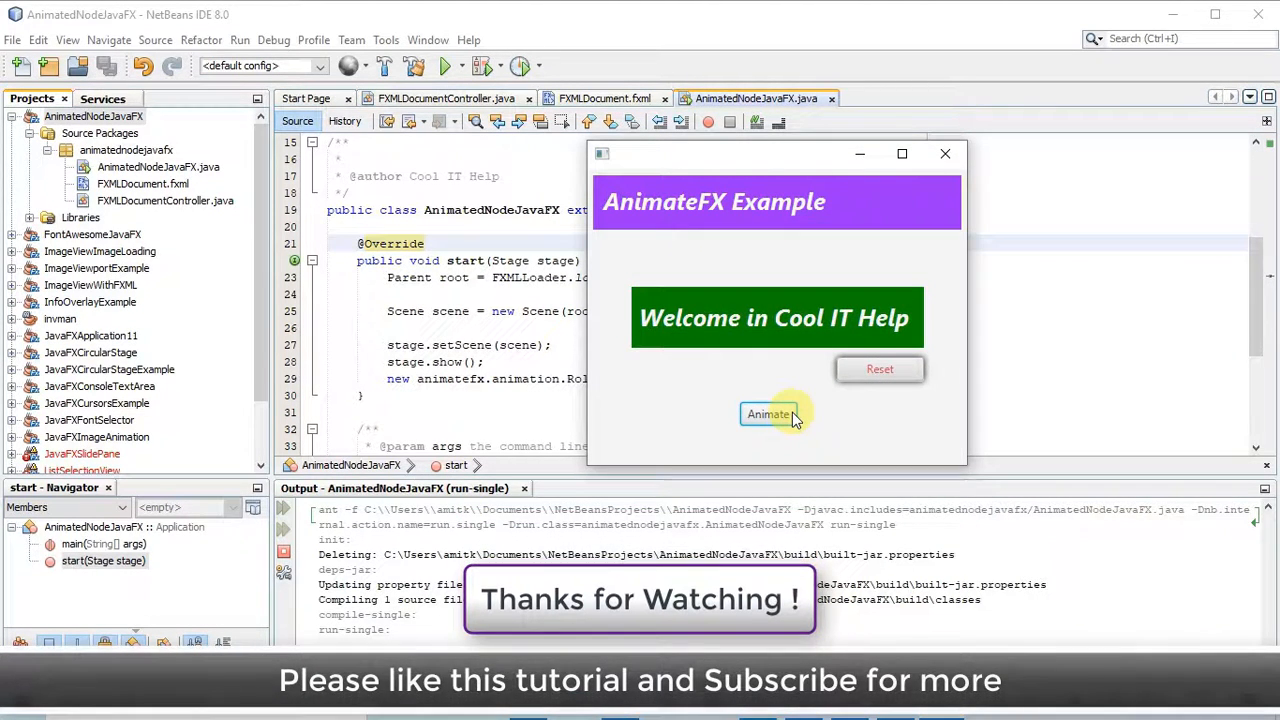
left_click(769, 414)
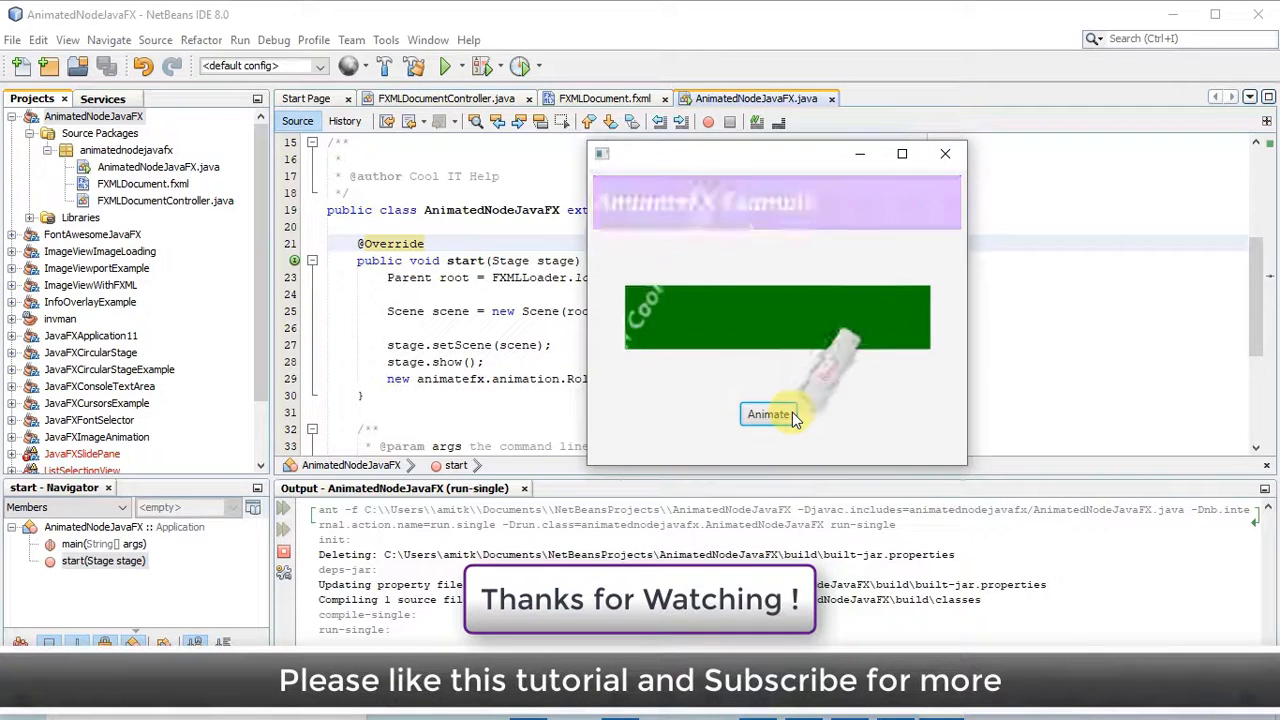
left_click(768, 414)
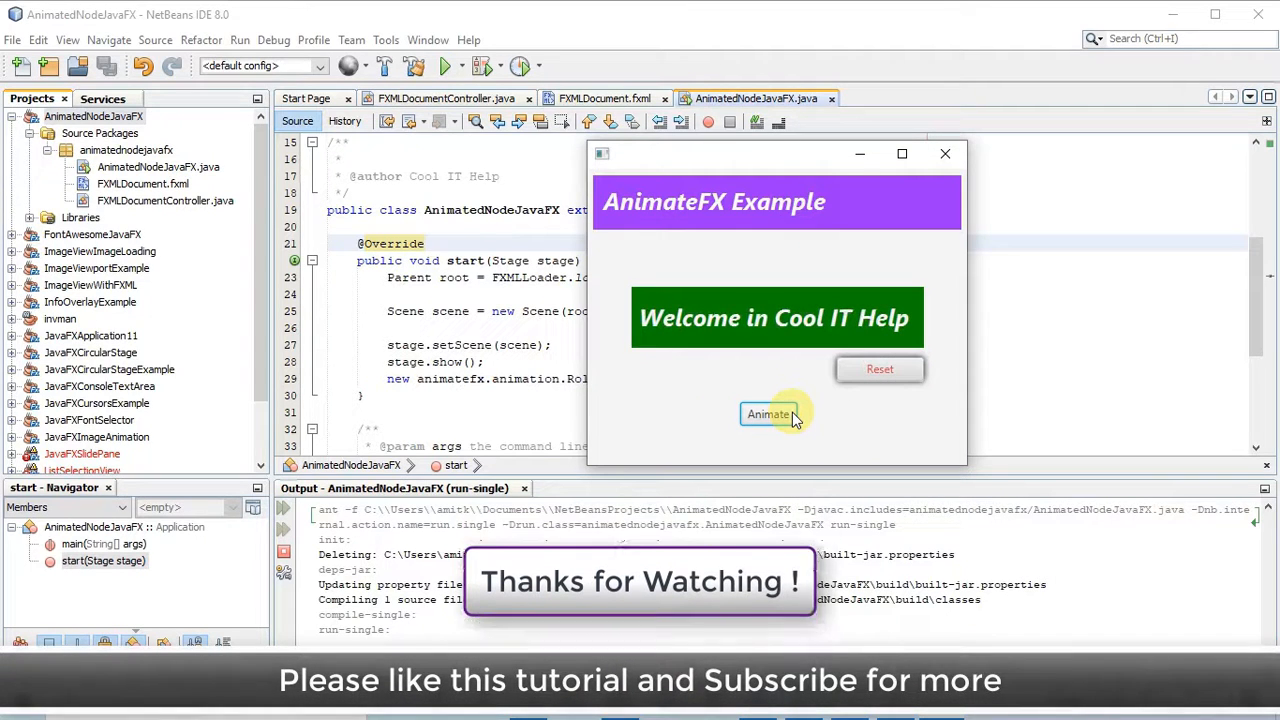